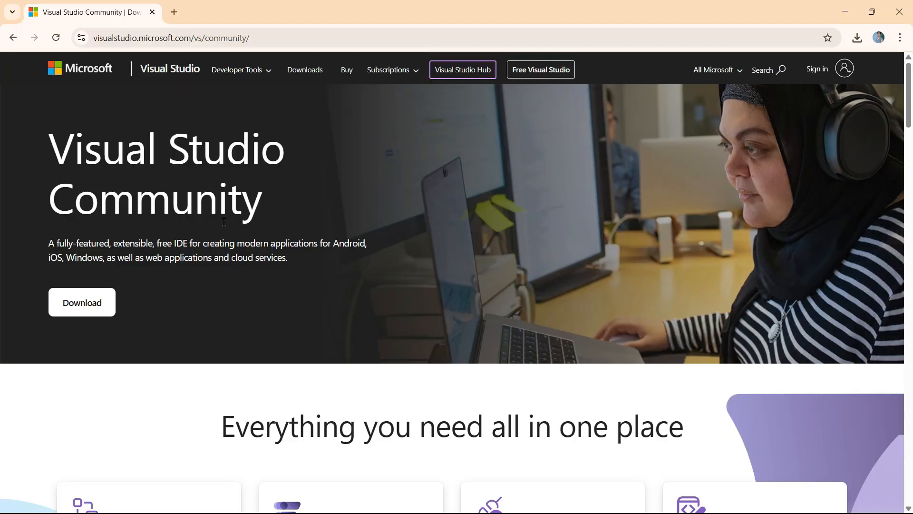
- Finish the ViewBag.Message welcome string in HelloController's Index action with 'stom MVC'
scroll(down, 3)
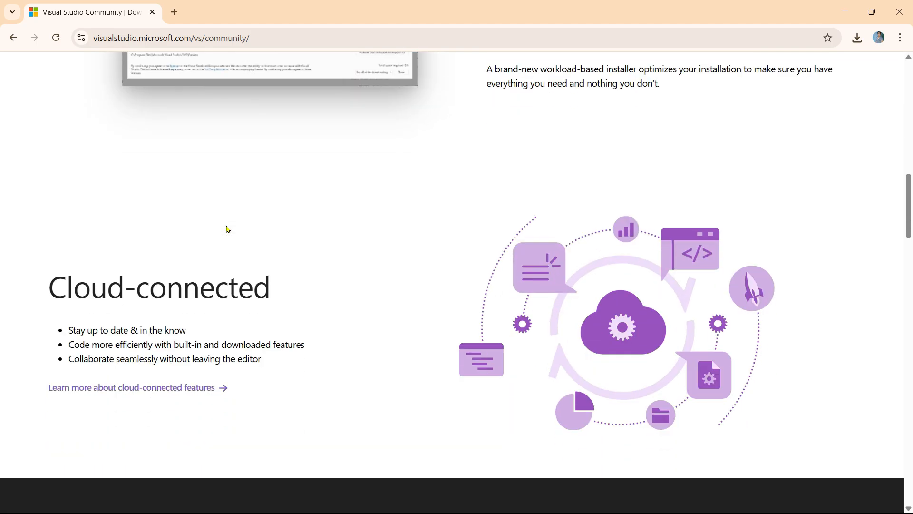
scroll(down, 3)
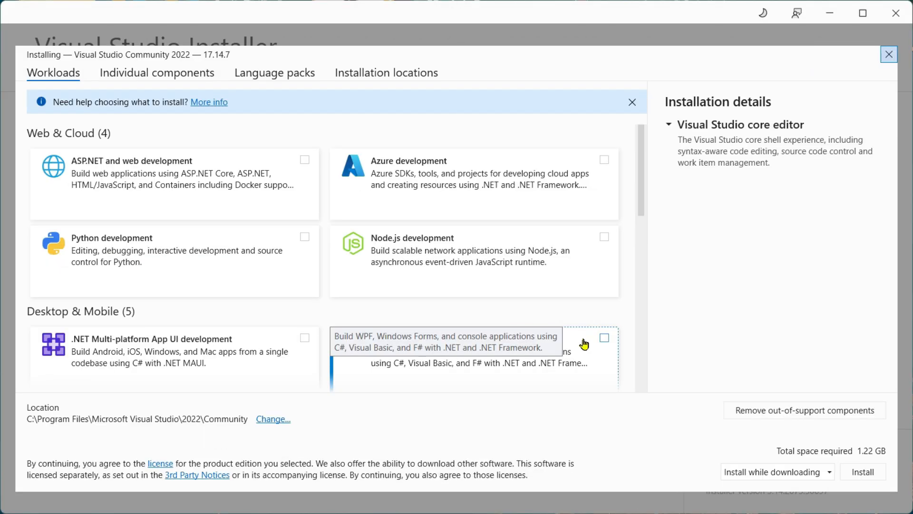
mouse_move(646, 338)
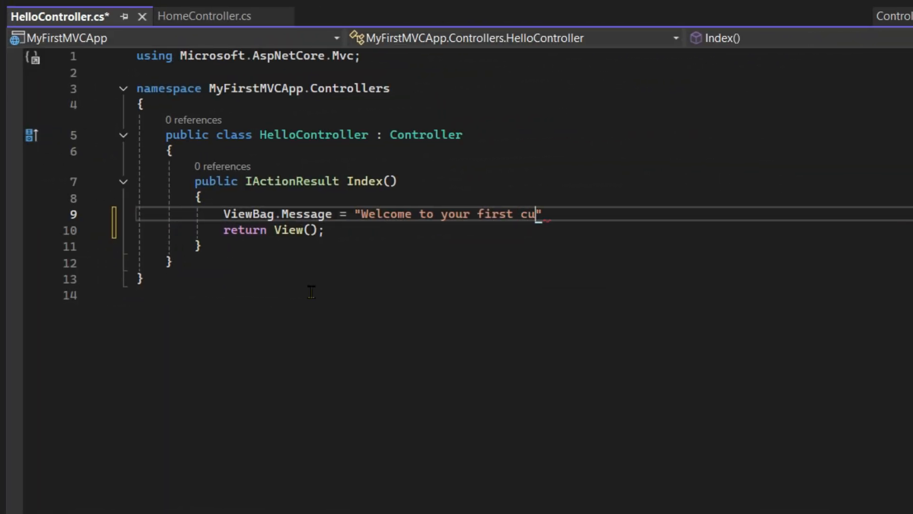
text(stom MVC)
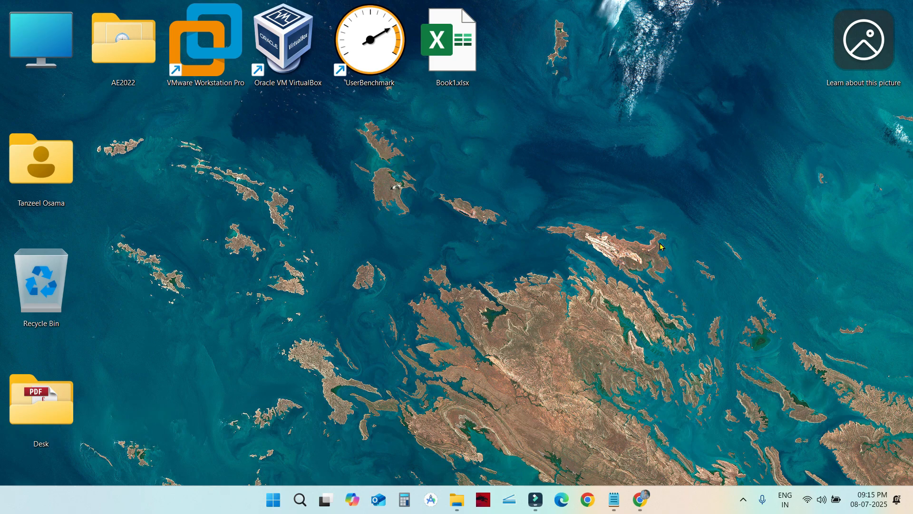
mouse_move(639, 499)
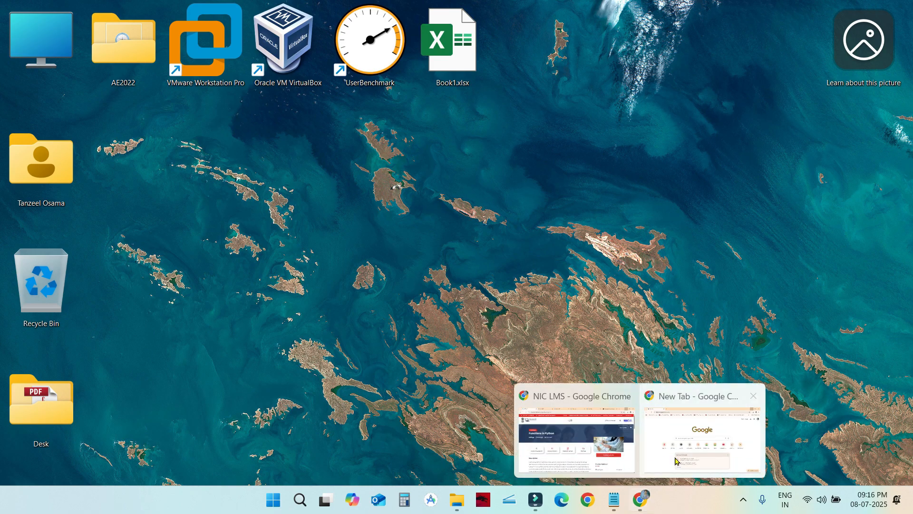
- Search Google for 'visual studio download' in Chrome and browse the results
click(703, 444)
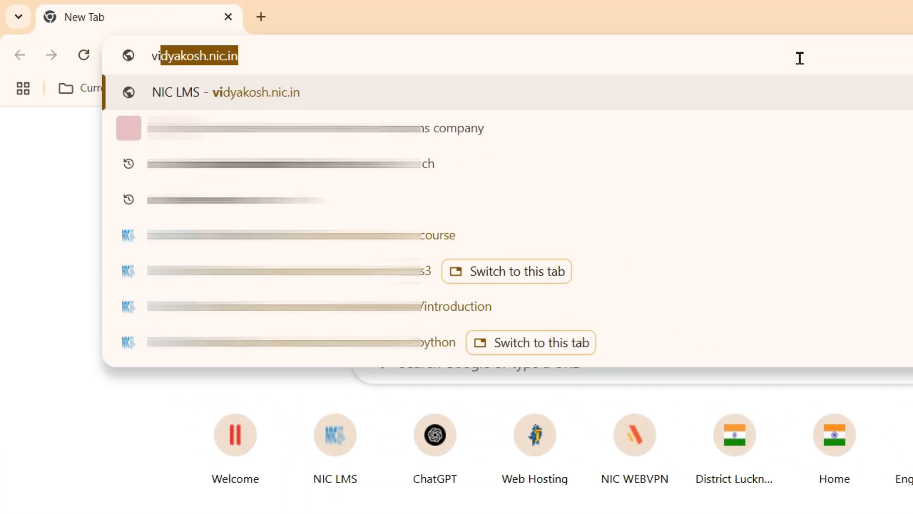
text(visual studio download)
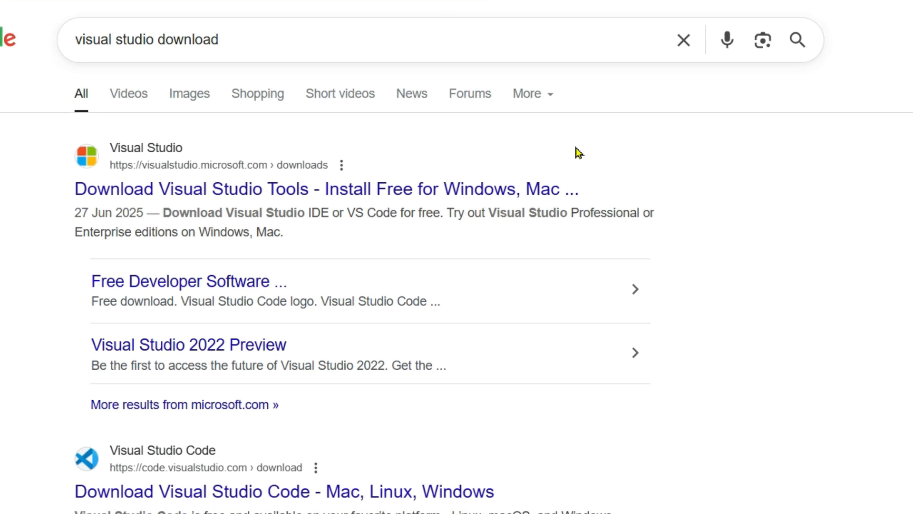
scroll(down, 3)
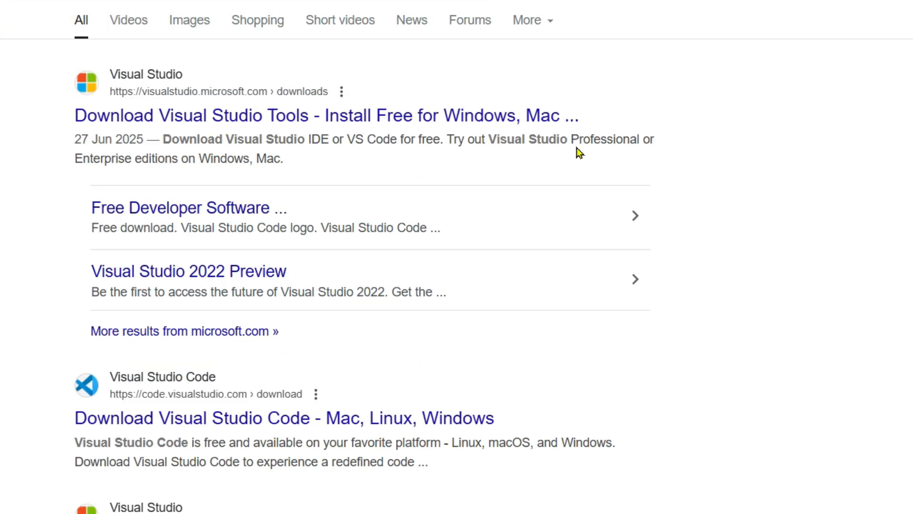
scroll(down, 3)
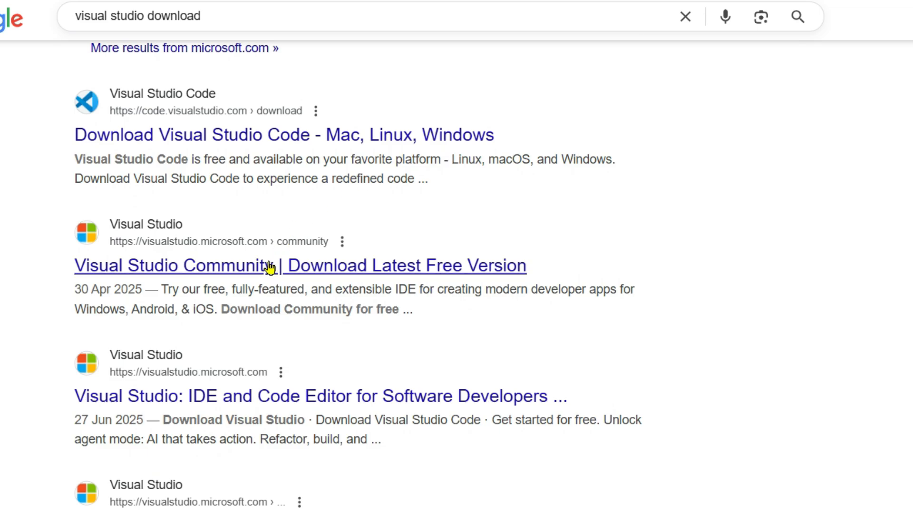
mouse_move(226, 265)
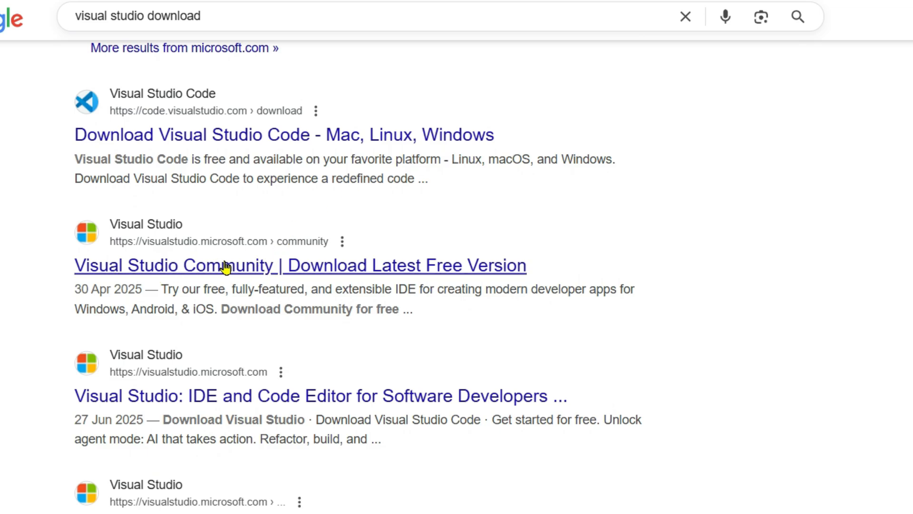
mouse_move(429, 269)
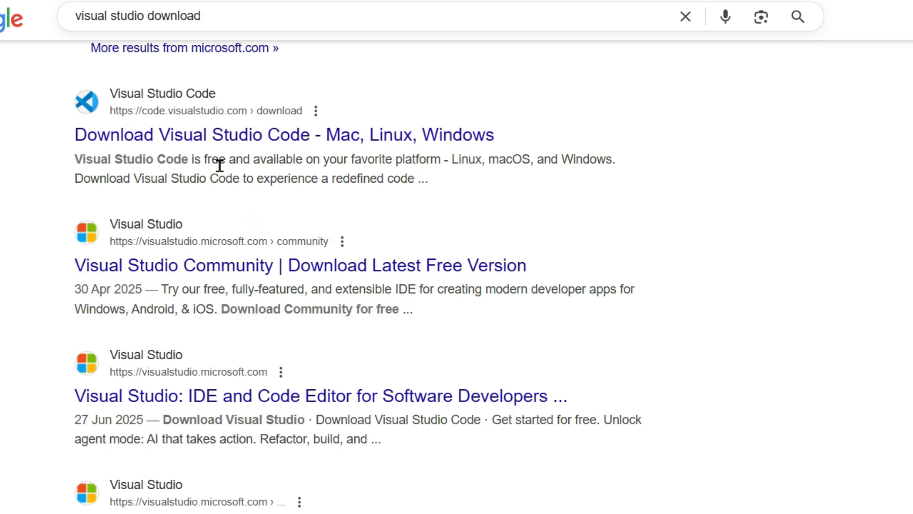
mouse_move(187, 143)
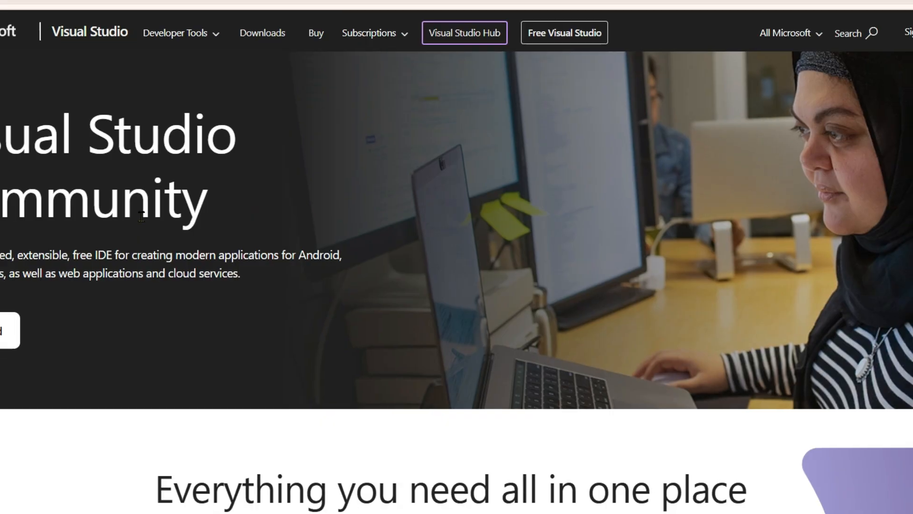
- Review the Visual Studio Community page and start the Community 2022 download
scroll(down, 3)
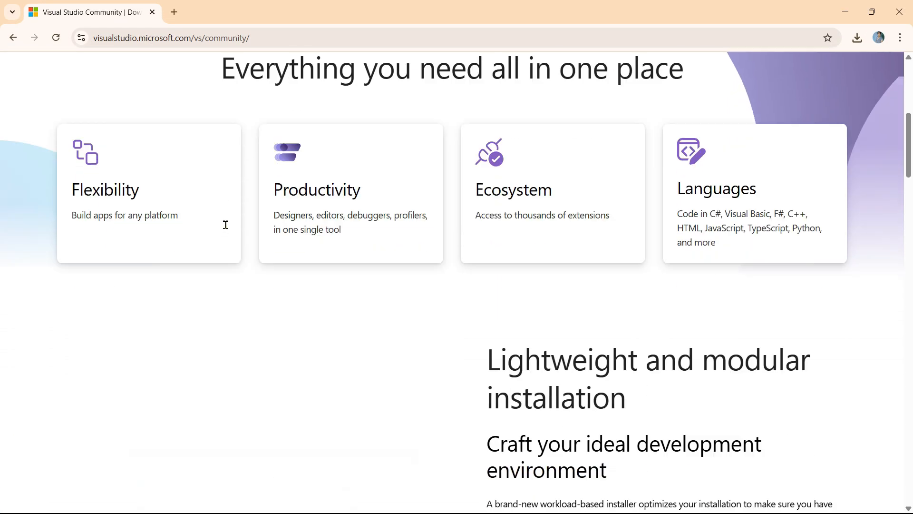
scroll(down, 3)
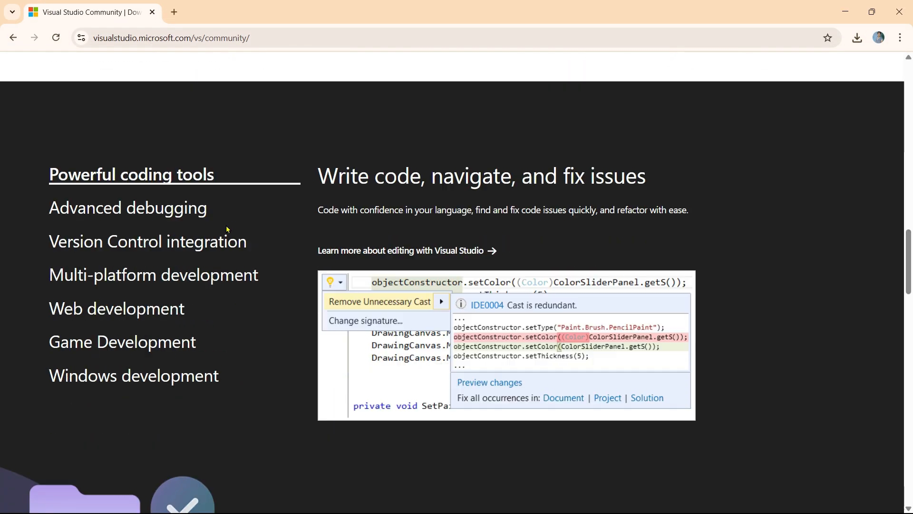
scroll(down, 3)
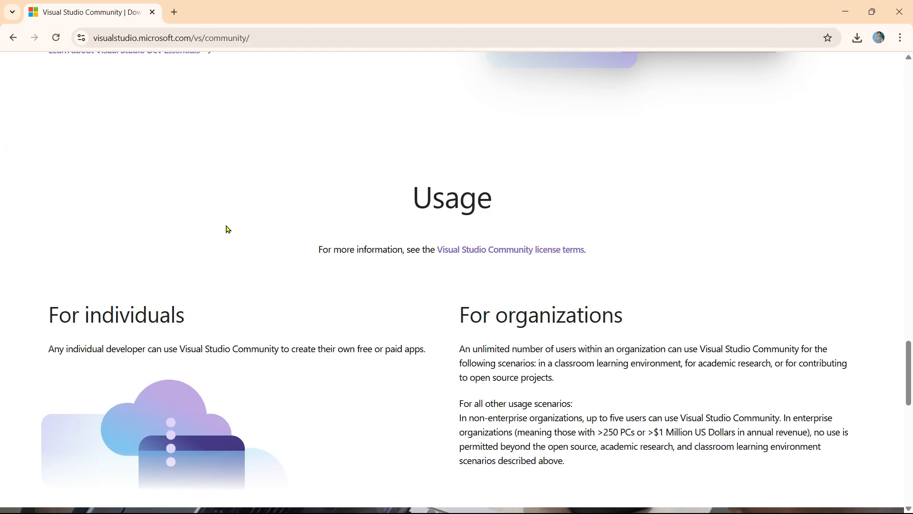
scroll(up, 3)
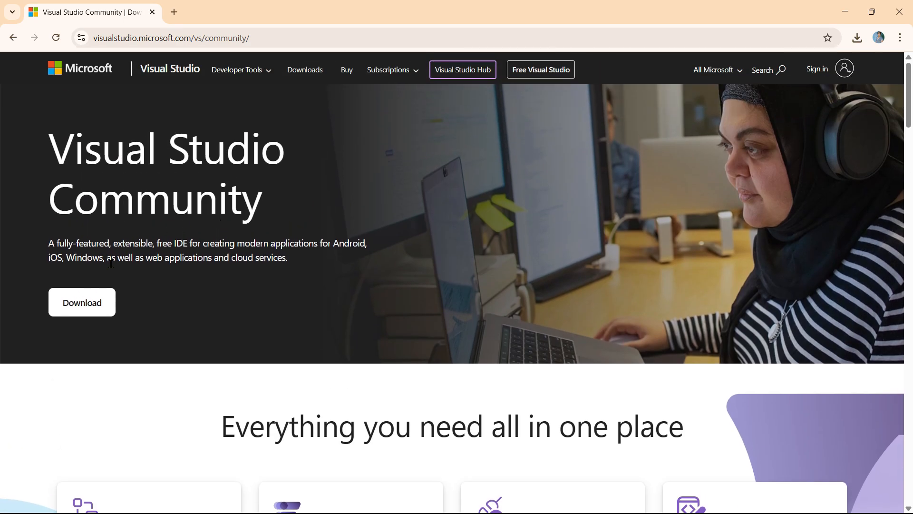
click(82, 303)
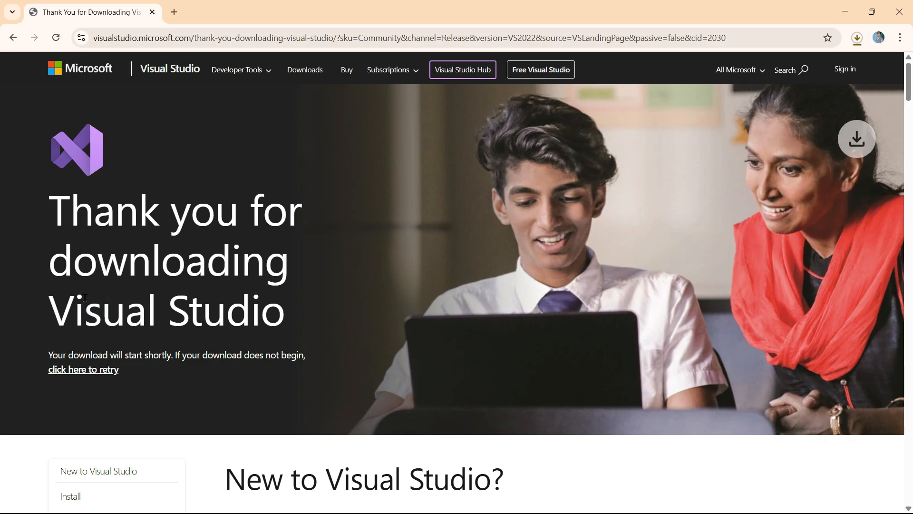
- Reveal VisualStudioSetup.exe in its folder and launch it to start the installer
click(856, 38)
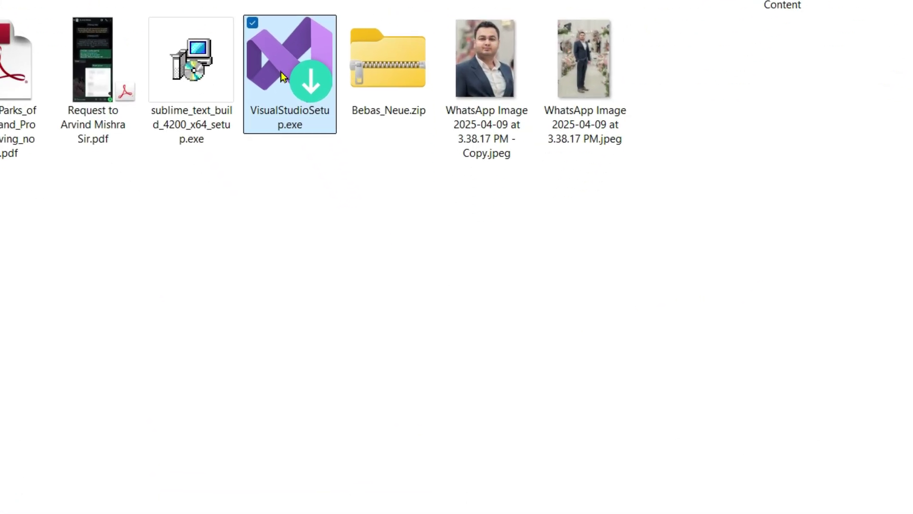
right_click(283, 76)
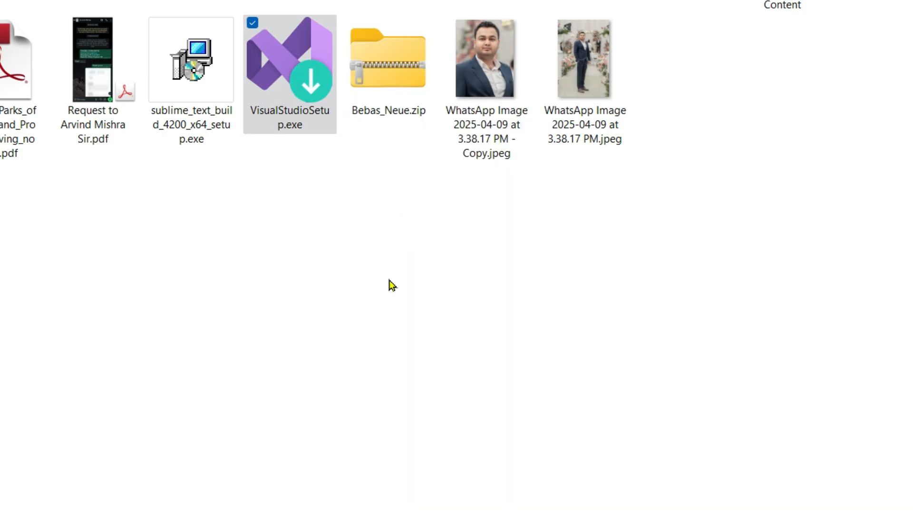
double_click(289, 61)
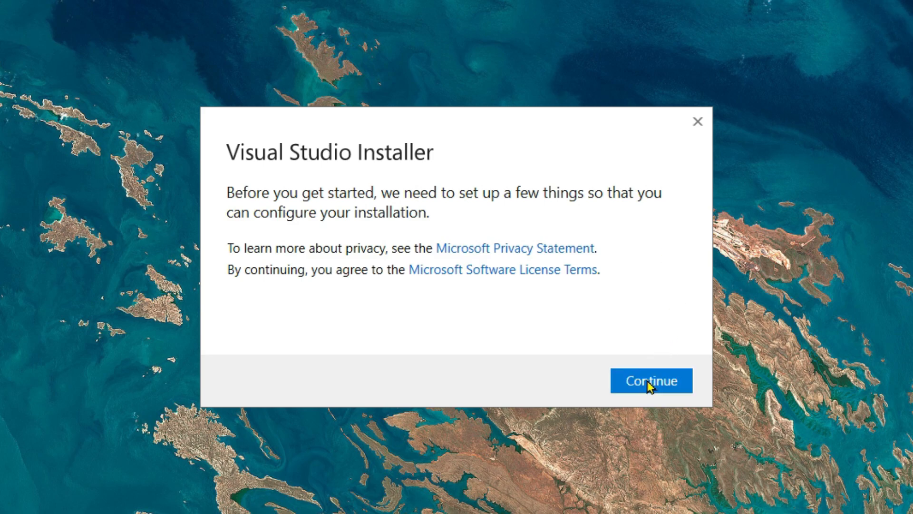
- Continue past the installer's initial prompt to reach the workload selection
click(651, 380)
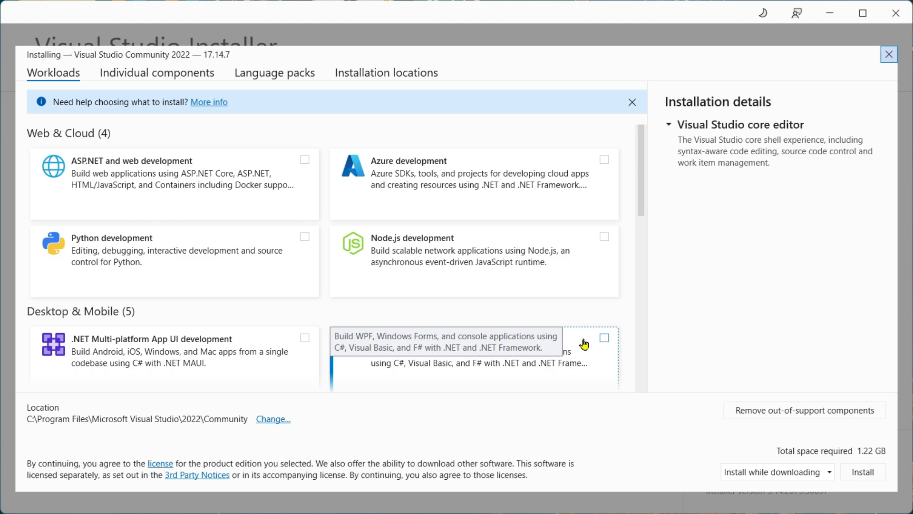
mouse_move(652, 303)
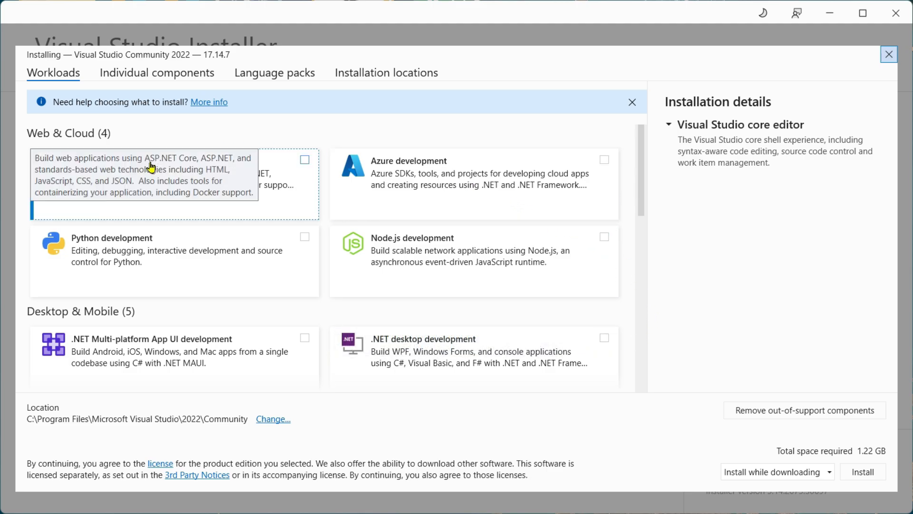
mouse_move(107, 177)
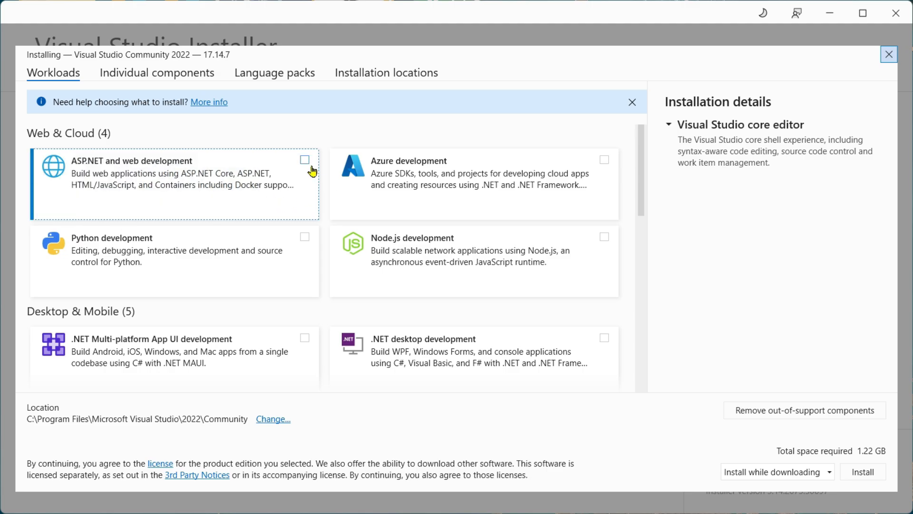
- Select the ASP.NET and web development and Data storage and processing workloads
click(305, 169)
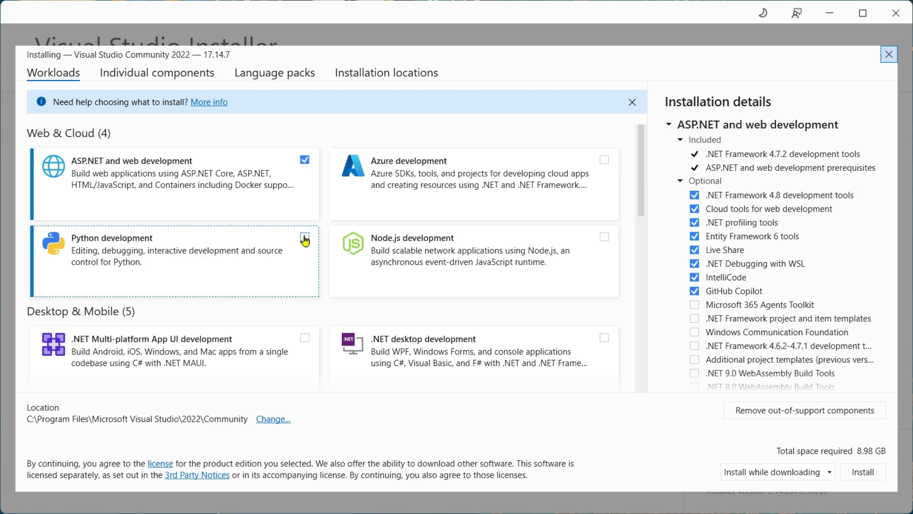
click(304, 240)
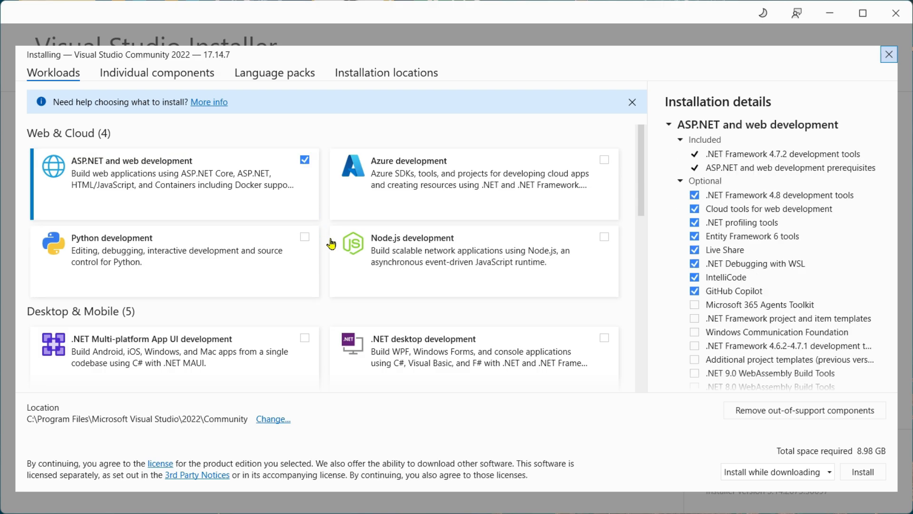
mouse_move(437, 257)
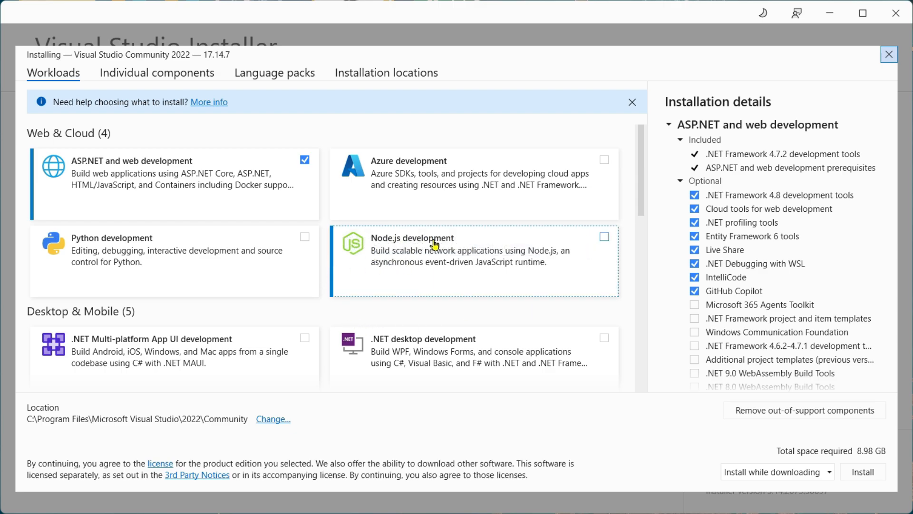
mouse_move(641, 178)
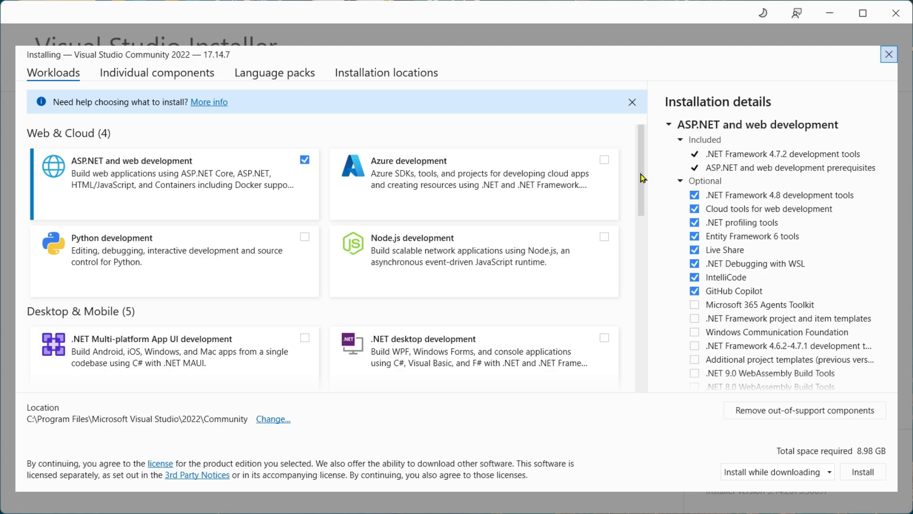
scroll(down, 3)
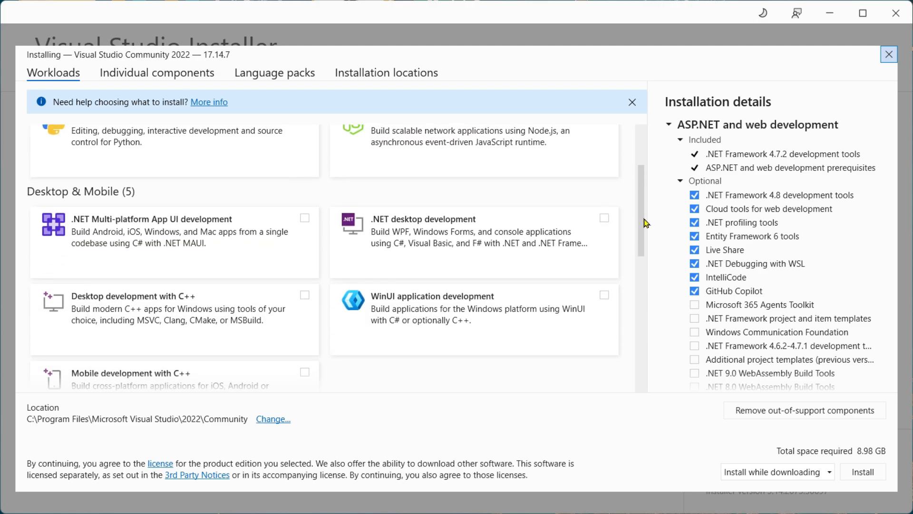
scroll(down, 3)
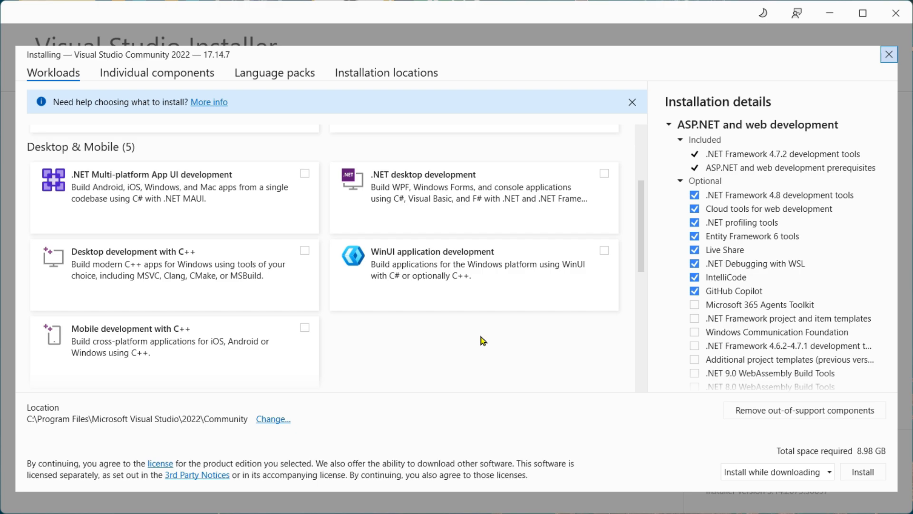
mouse_move(497, 346)
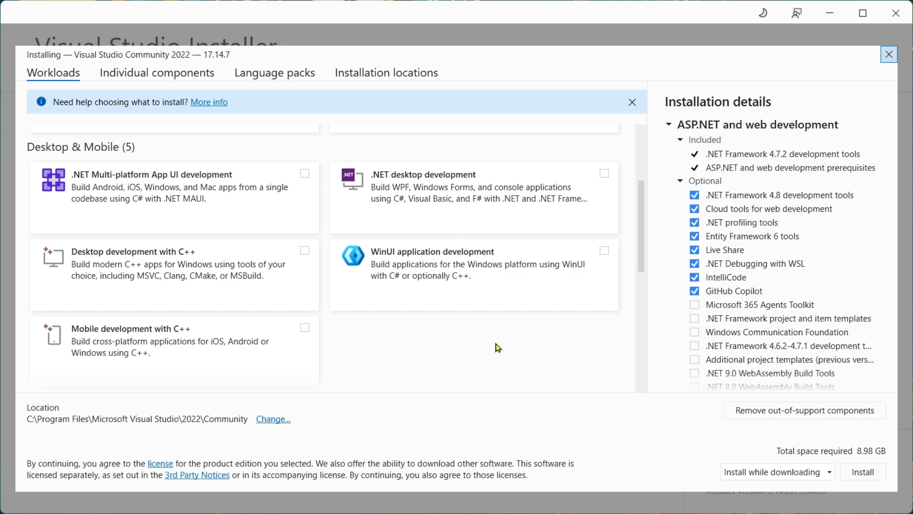
mouse_move(562, 428)
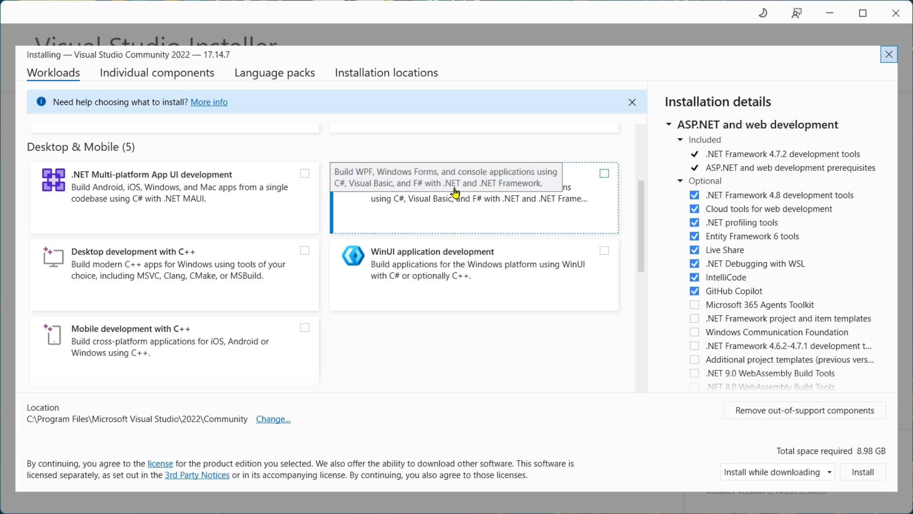
mouse_move(159, 224)
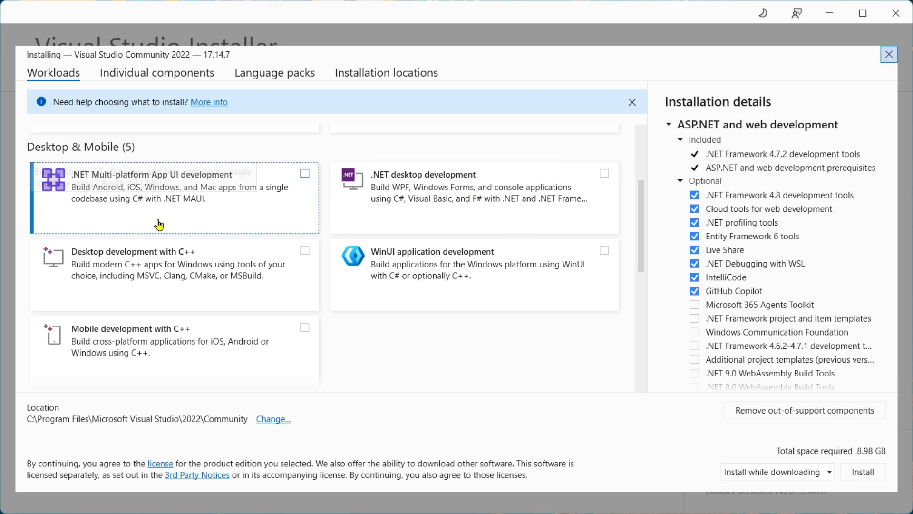
mouse_move(644, 226)
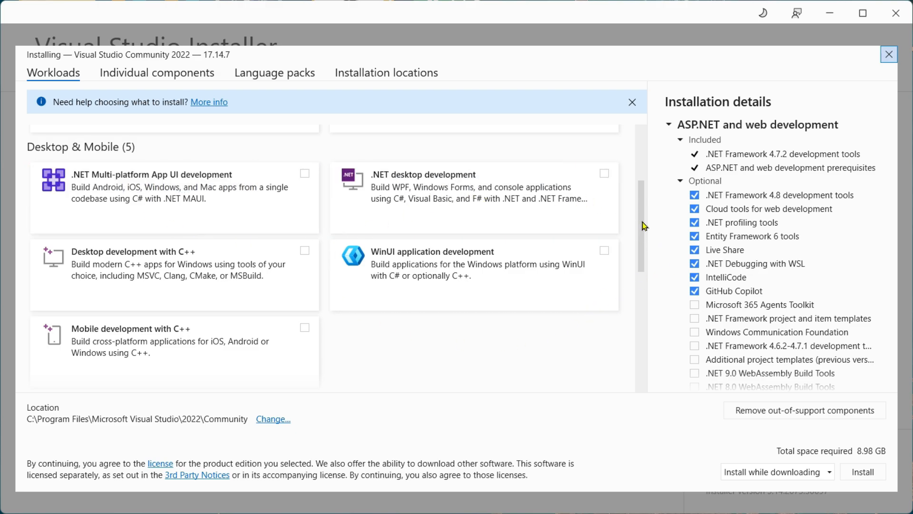
scroll(down, 3)
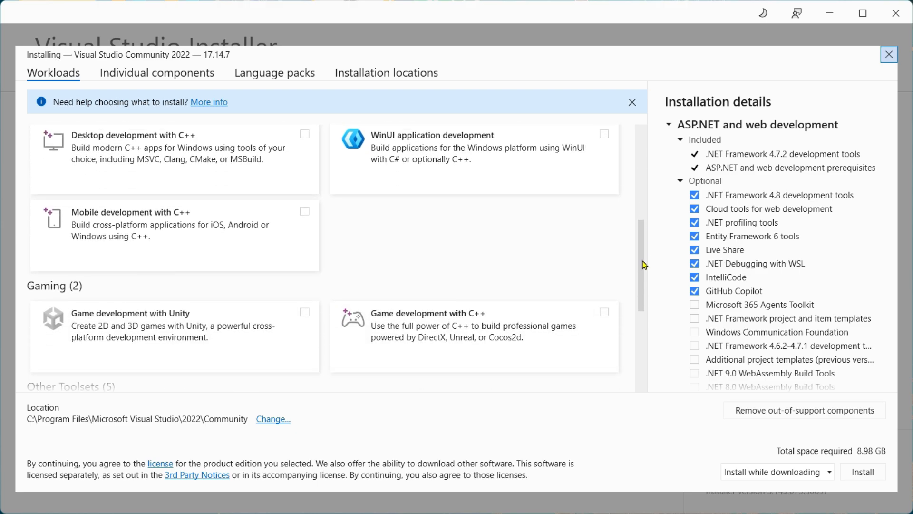
scroll(down, 3)
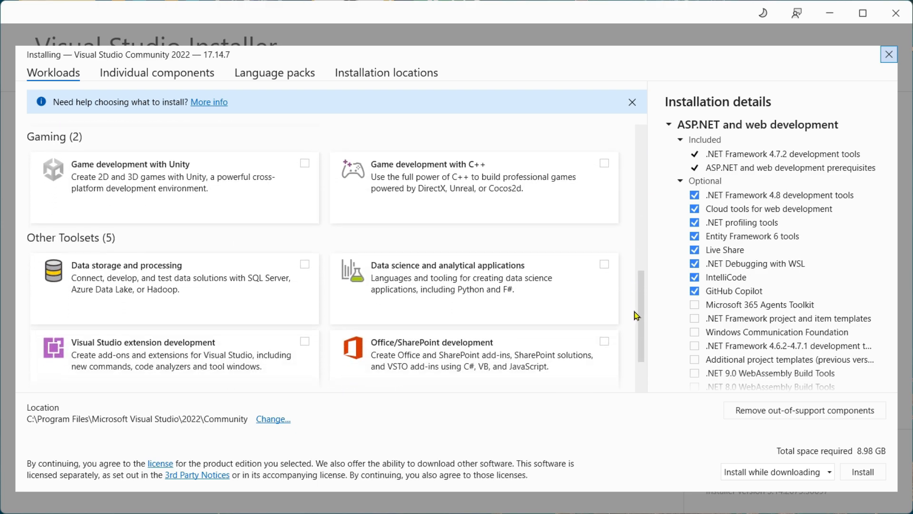
mouse_move(45, 143)
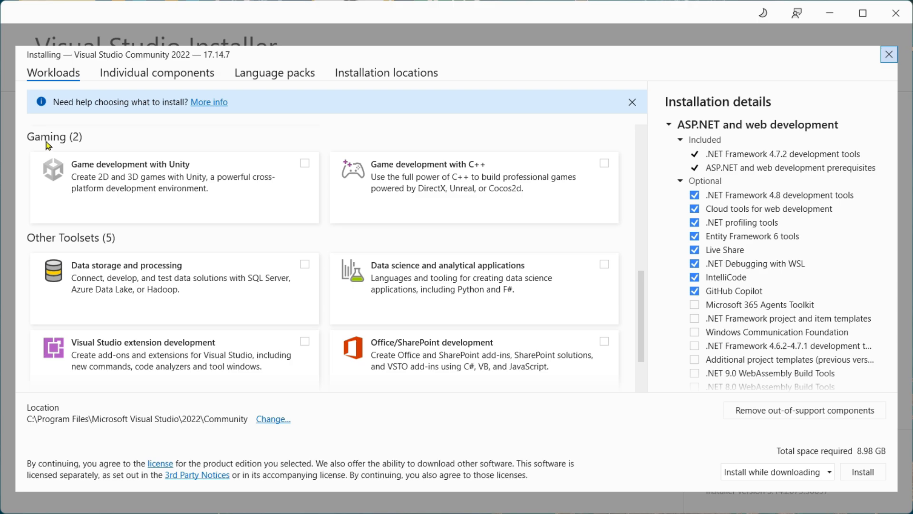
mouse_move(242, 249)
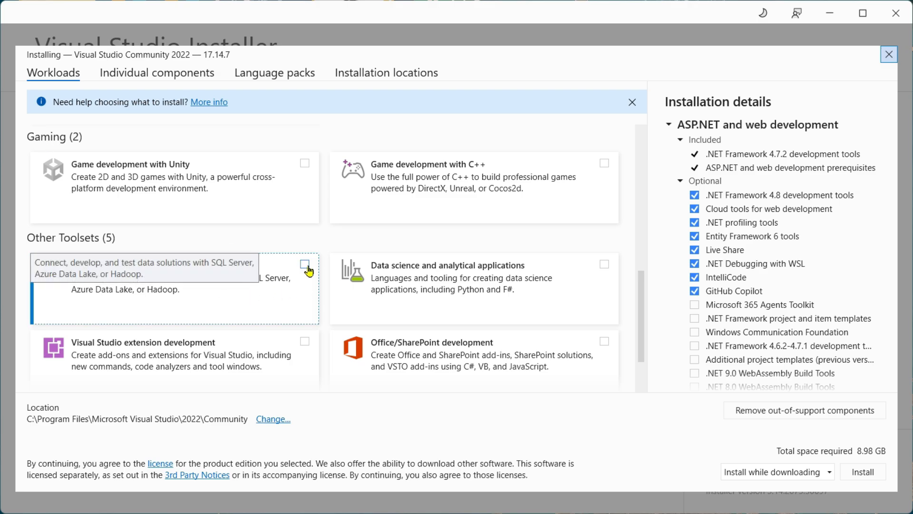
click(304, 265)
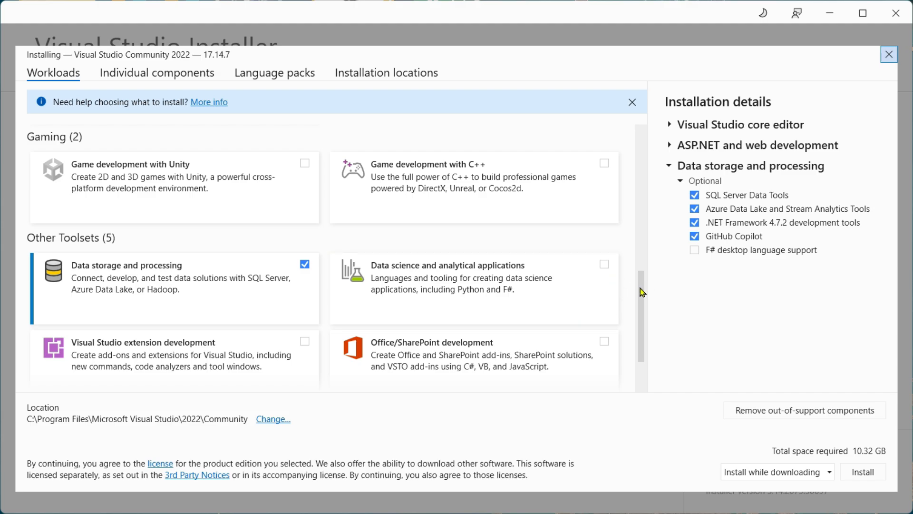
scroll(down, 3)
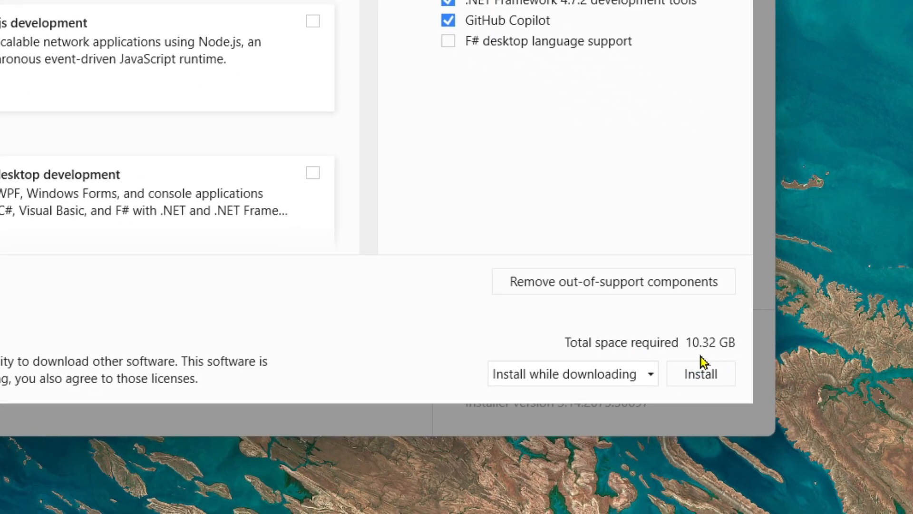
mouse_move(80, 312)
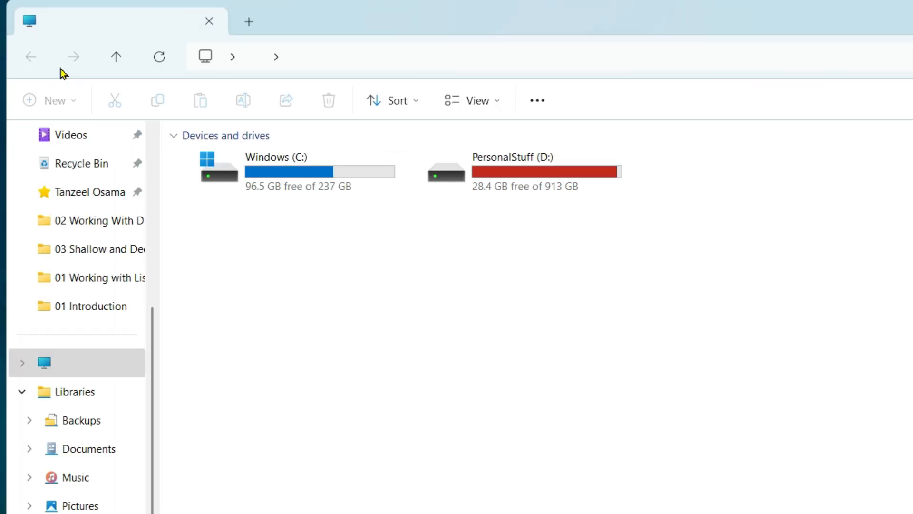
mouse_move(282, 296)
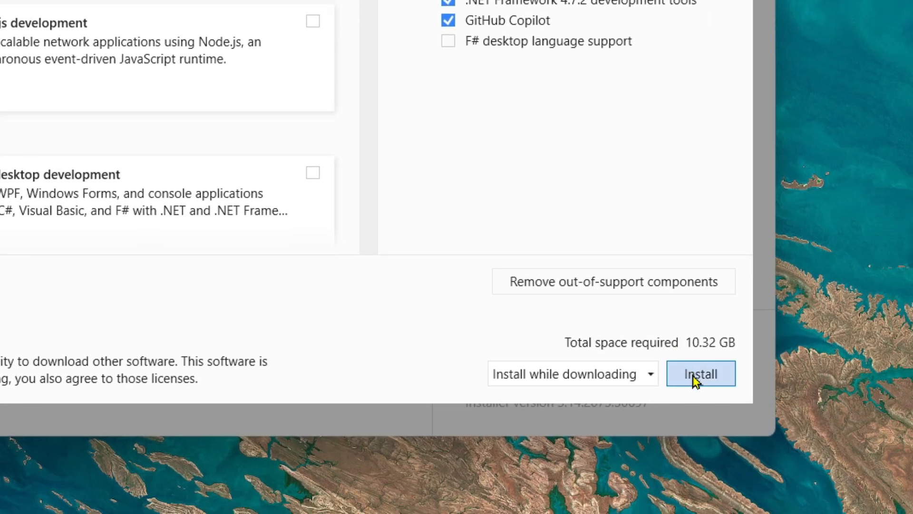
- Install the selected workloads until Visual Studio Community 2022 is up to date
click(700, 373)
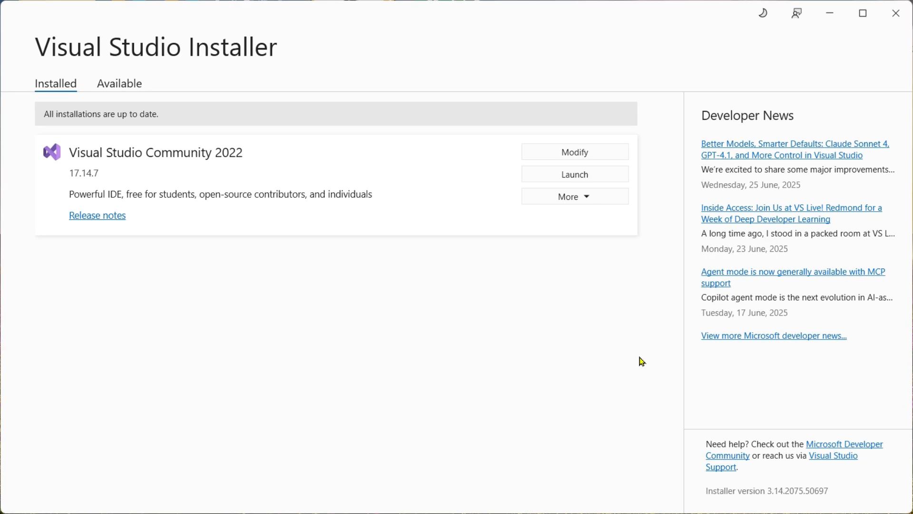
mouse_move(585, 175)
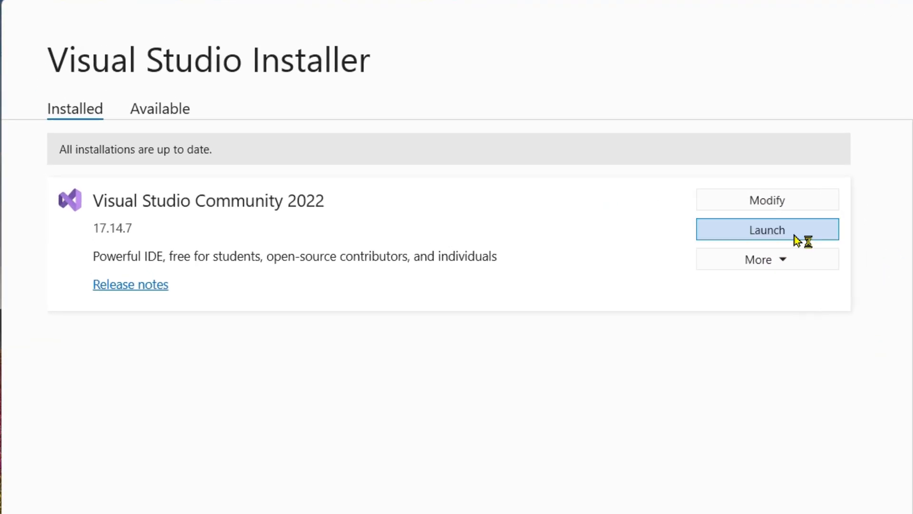
- Launch Visual Studio, sign in with the existing Microsoft account, and postpone GitHub Copilot Free
click(768, 230)
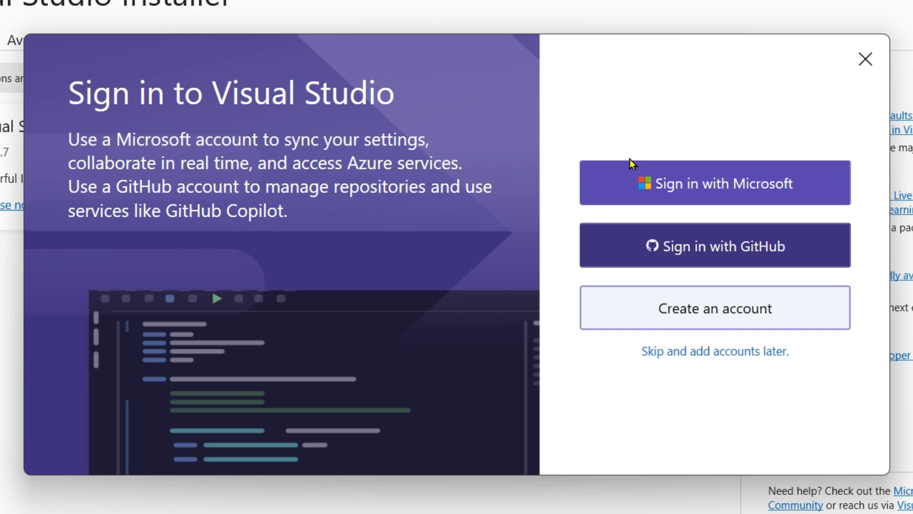
mouse_move(744, 194)
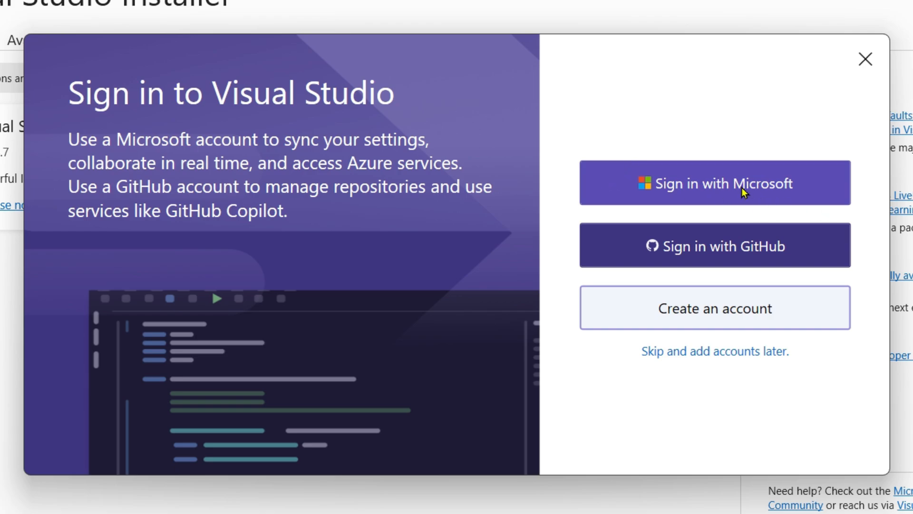
mouse_move(744, 193)
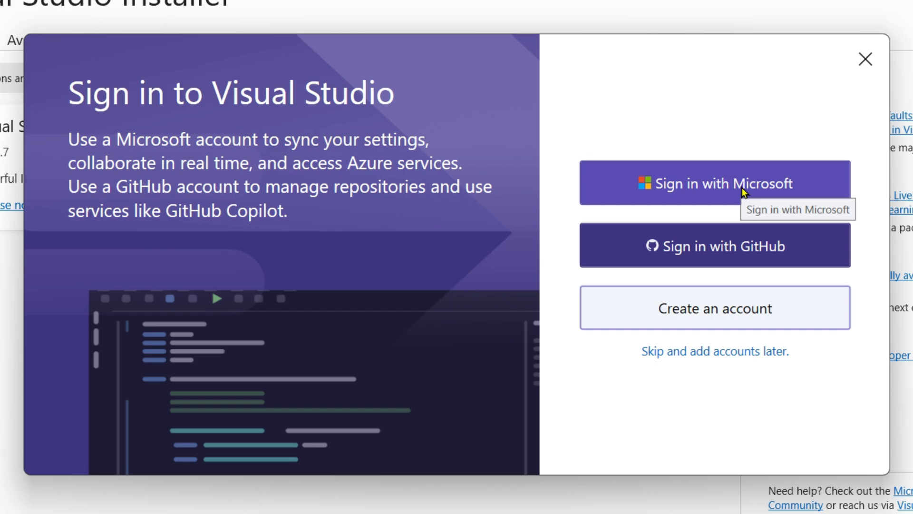
mouse_move(731, 325)
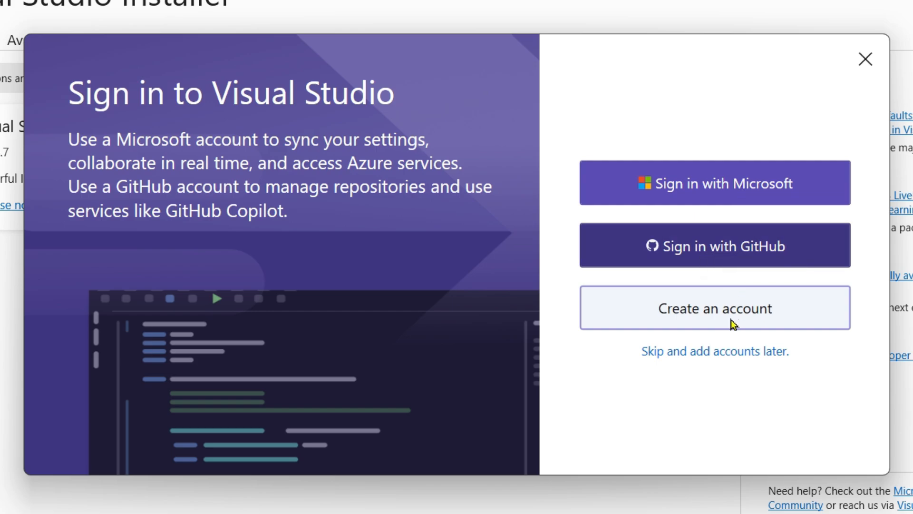
mouse_move(696, 318)
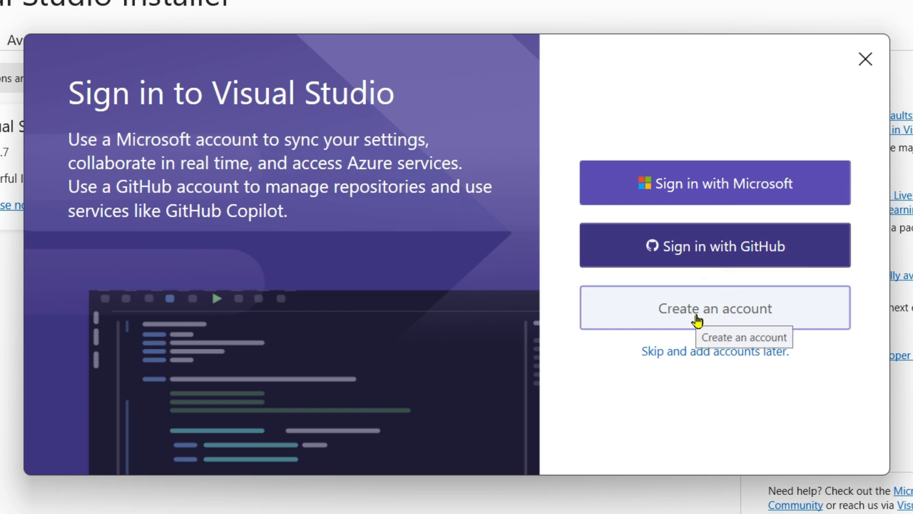
mouse_move(765, 236)
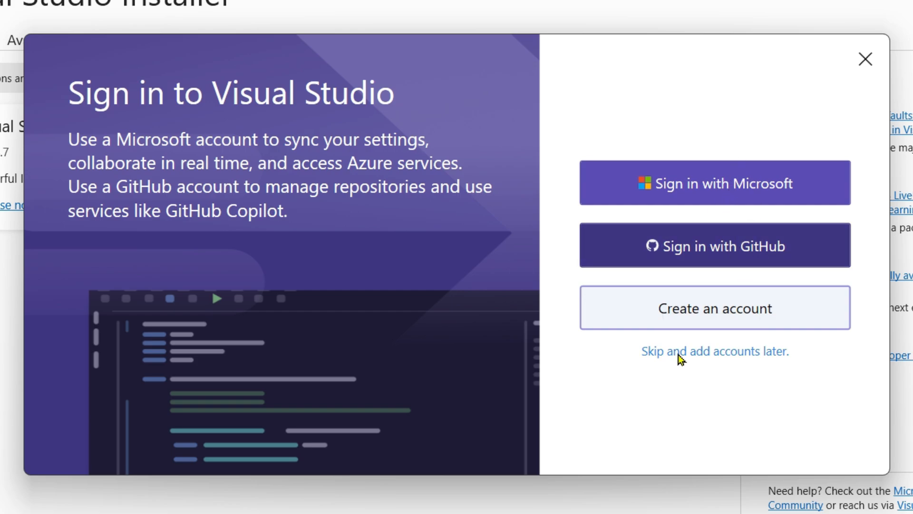
mouse_move(547, 241)
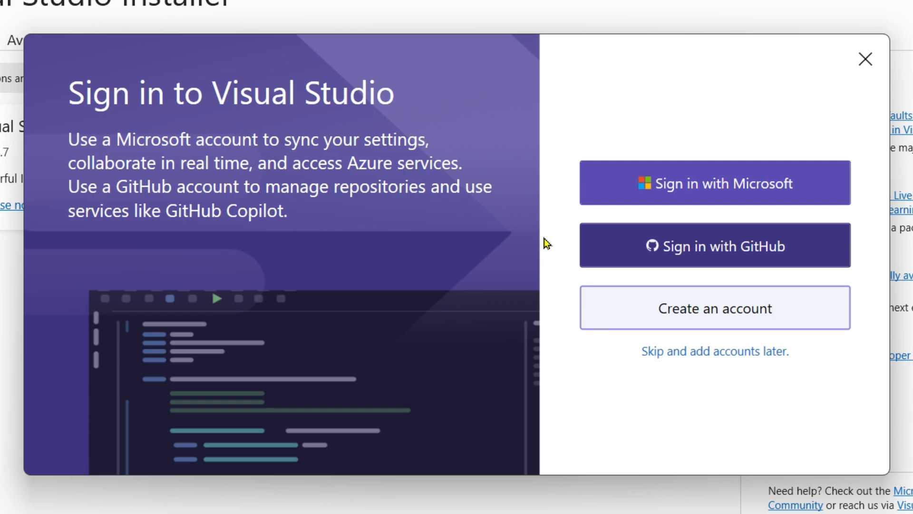
mouse_move(723, 196)
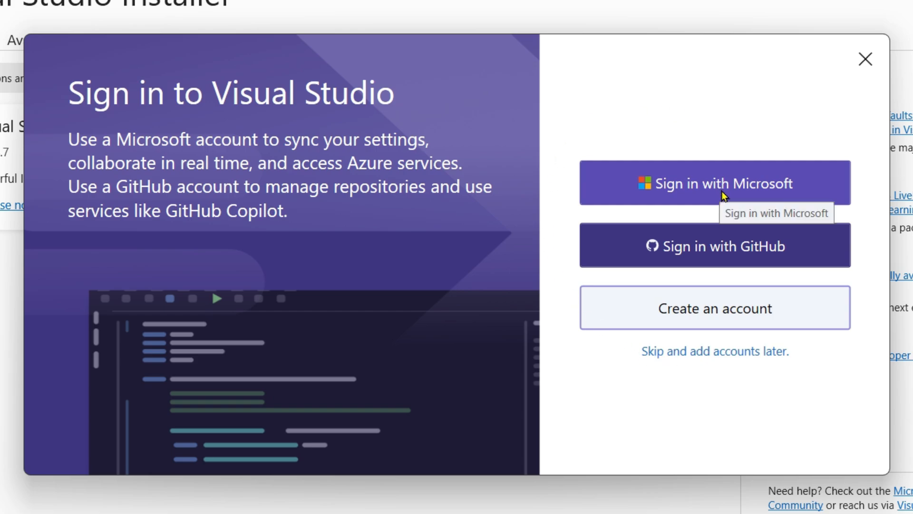
click(716, 184)
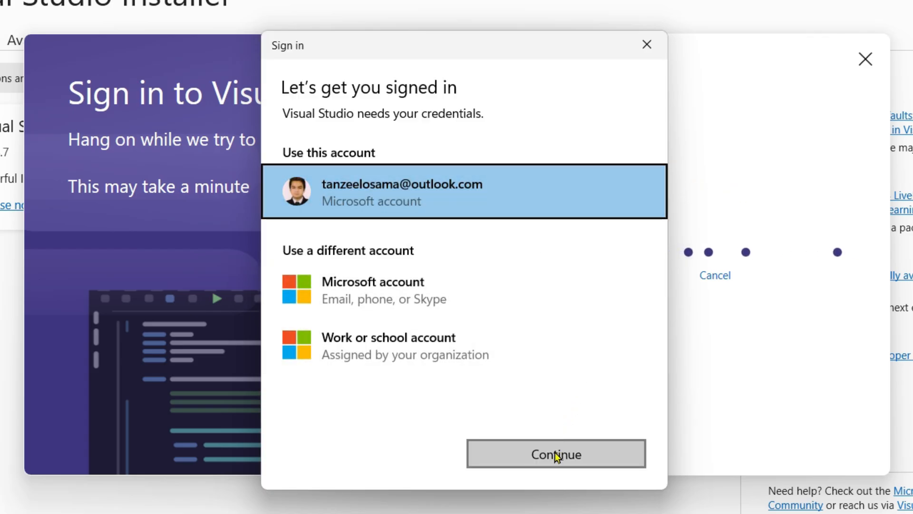
click(555, 454)
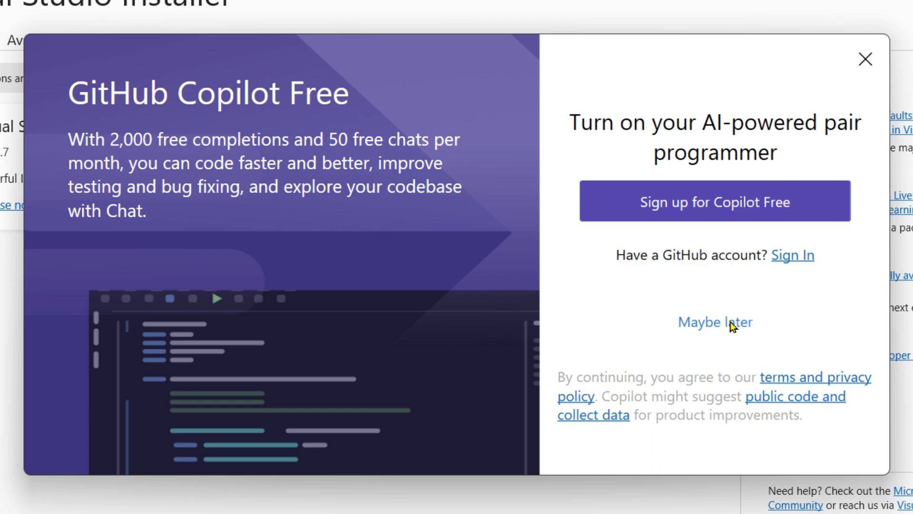
click(716, 322)
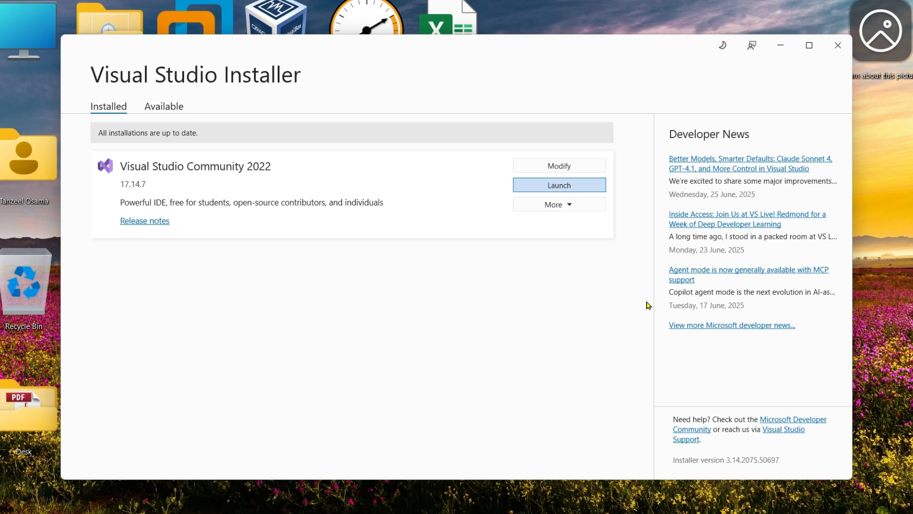
- Let Visual Studio 2022 load to its start window with Open recent and Get started
click(560, 185)
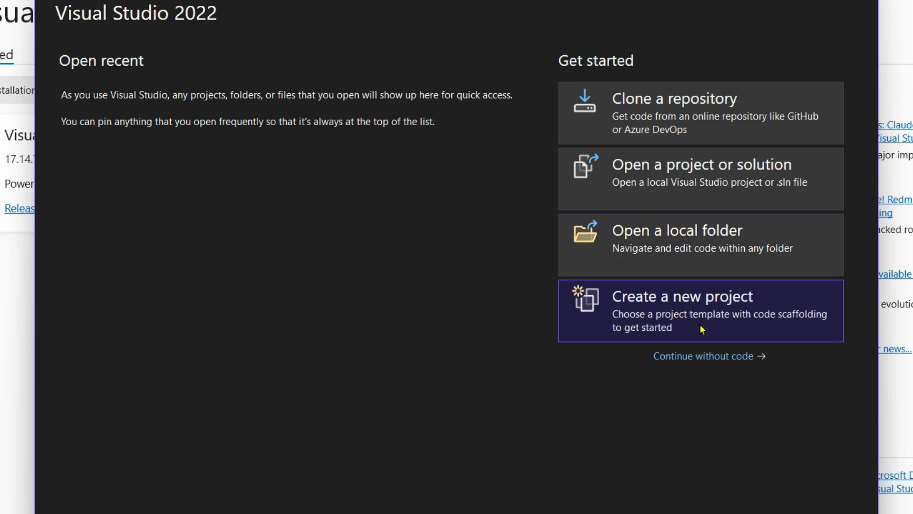
mouse_move(681, 325)
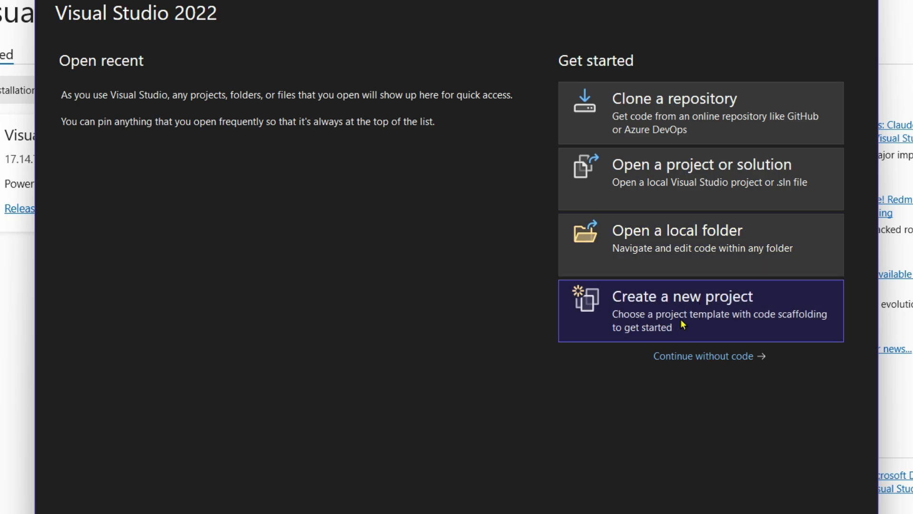
- Create a new project and pick the C# ASP.NET Core Web App (Model-View-Controller) template
click(679, 318)
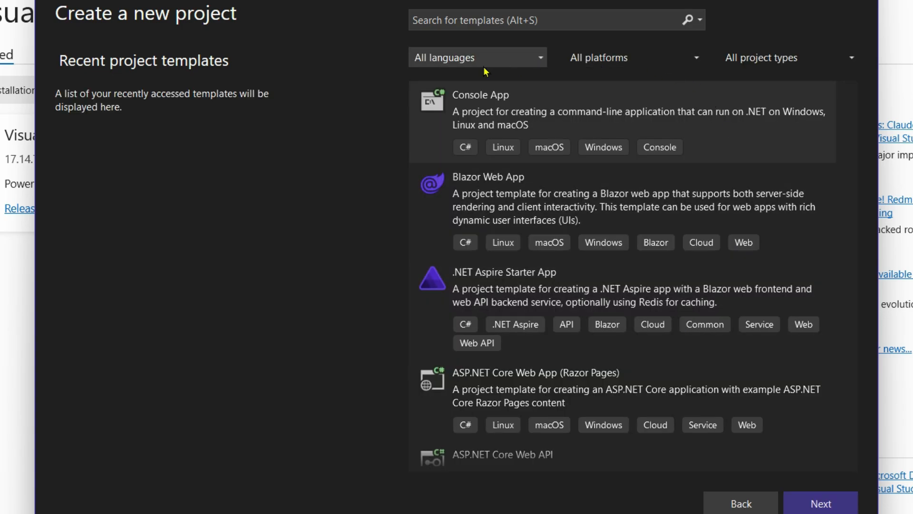
mouse_move(488, 69)
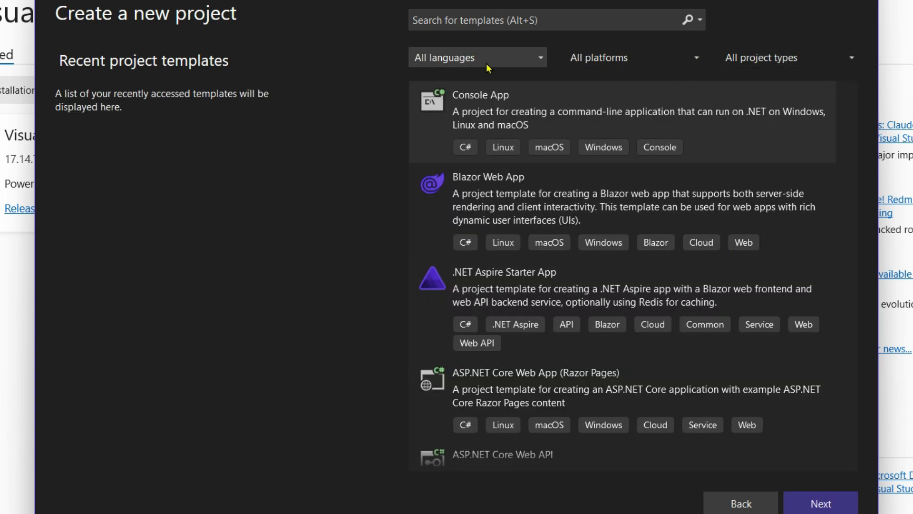
mouse_move(474, 73)
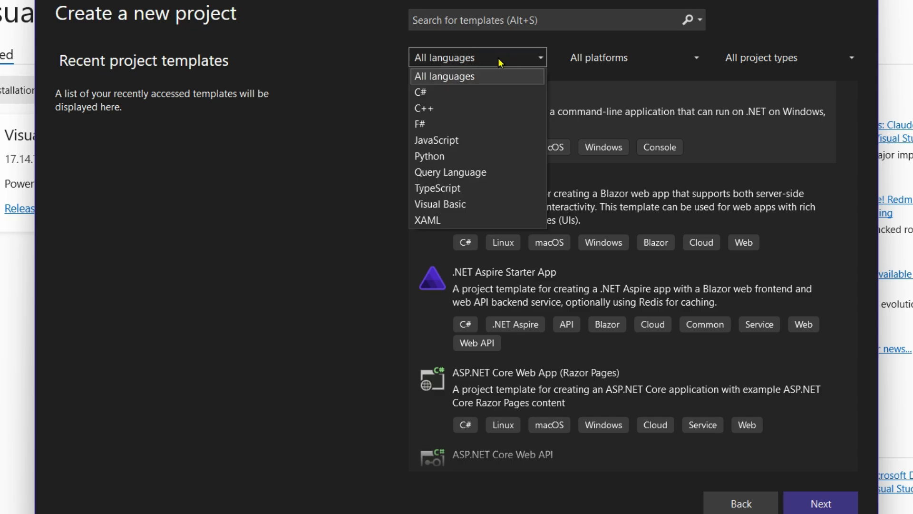
mouse_move(462, 206)
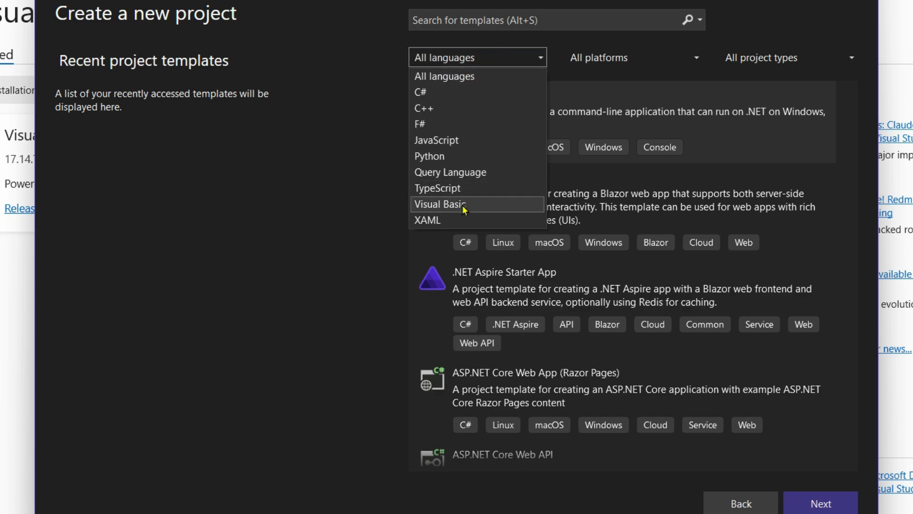
mouse_move(461, 97)
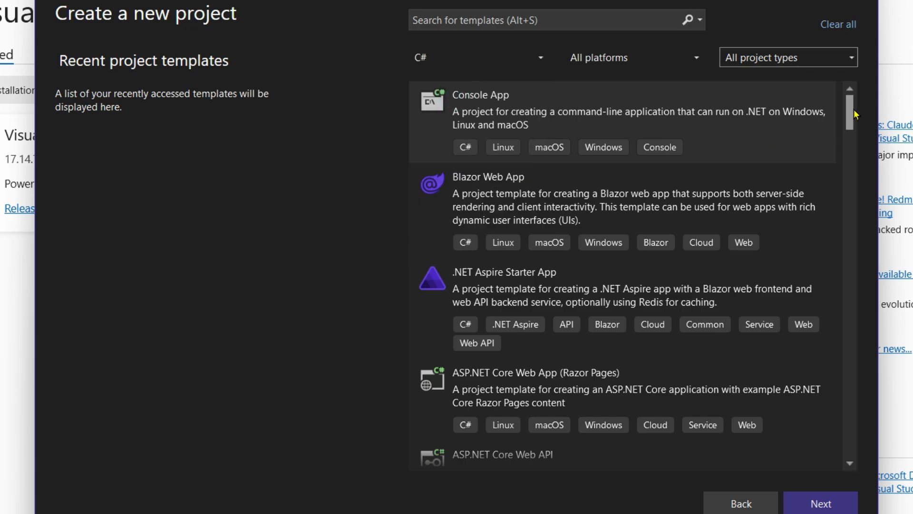
scroll(down, 3)
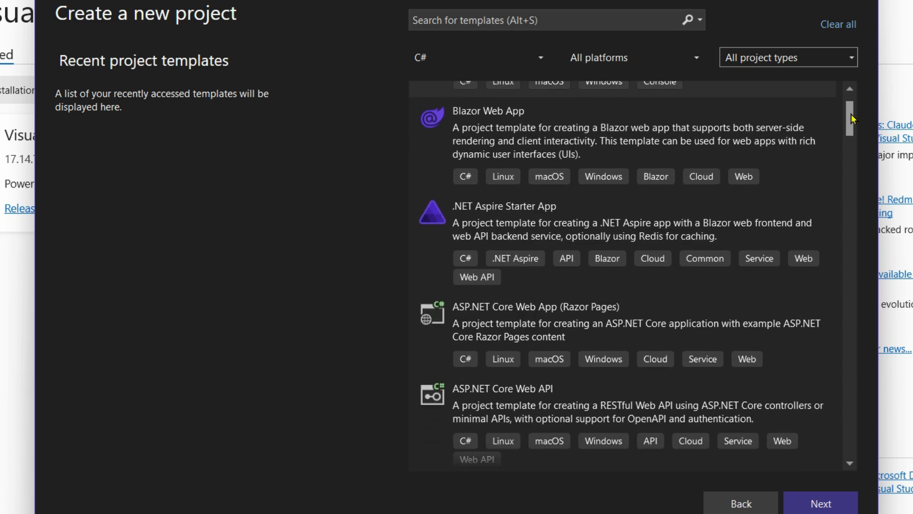
scroll(down, 3)
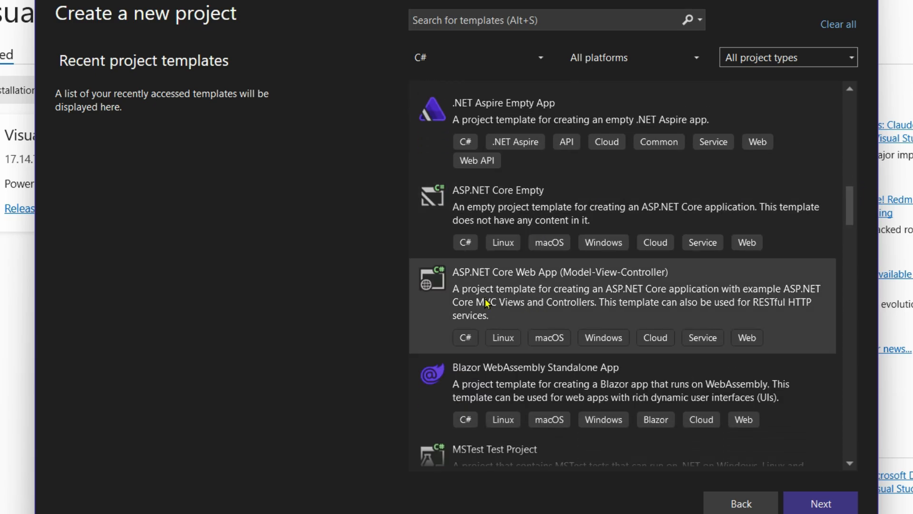
mouse_move(550, 287)
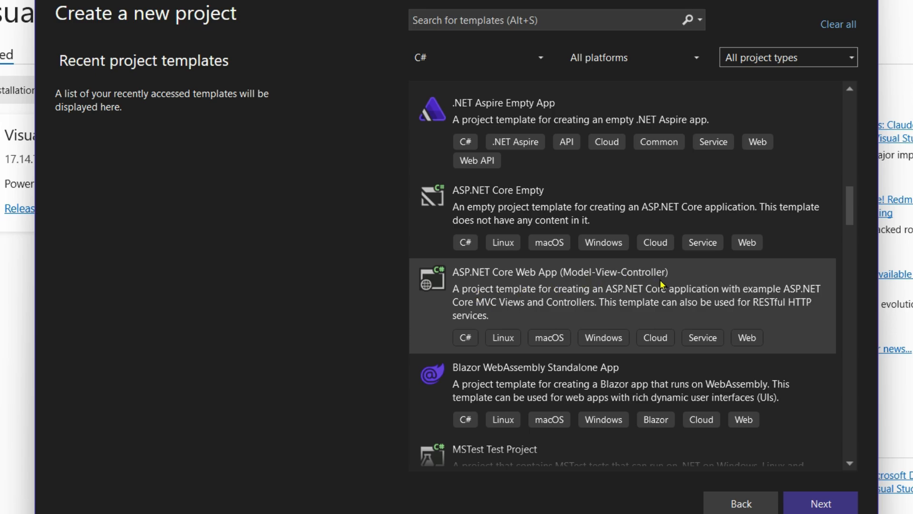
mouse_move(561, 291)
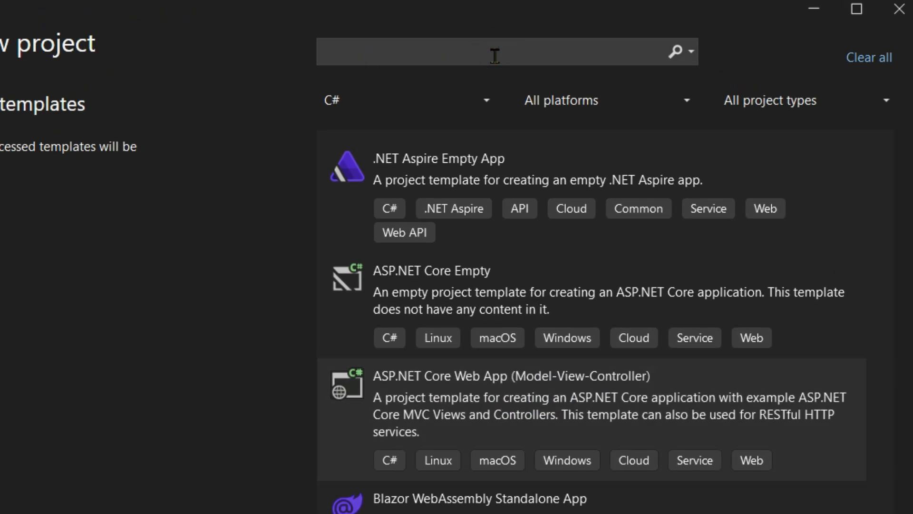
text(as)
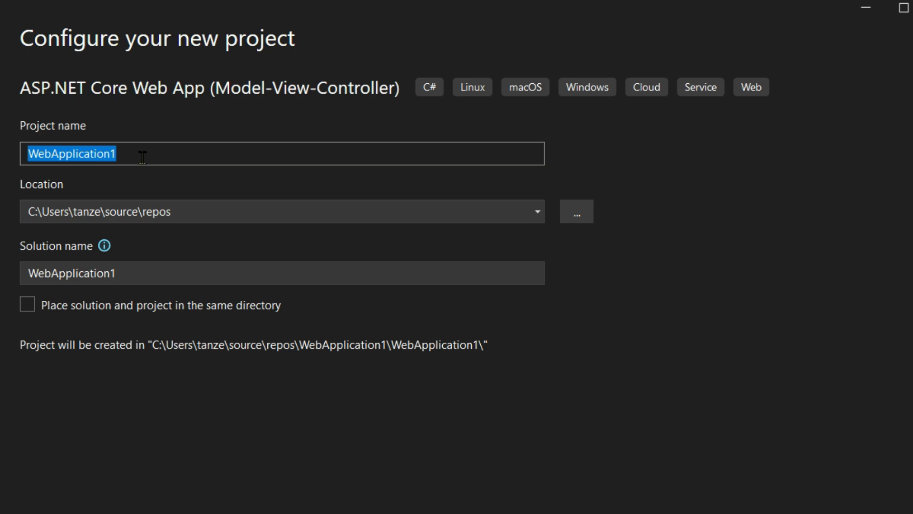
- Name the project MyFirstMVCApp and place solution and project in the same directory
text(MyFirstMVC)
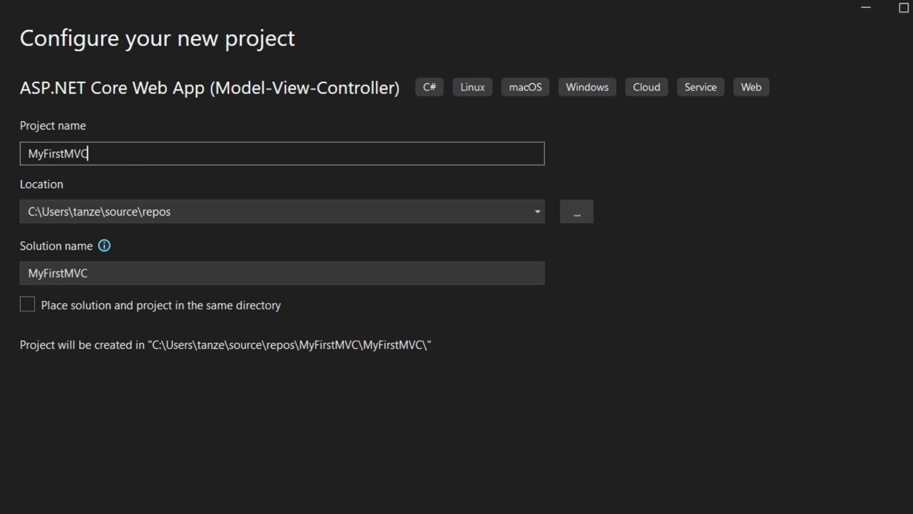
text(App)
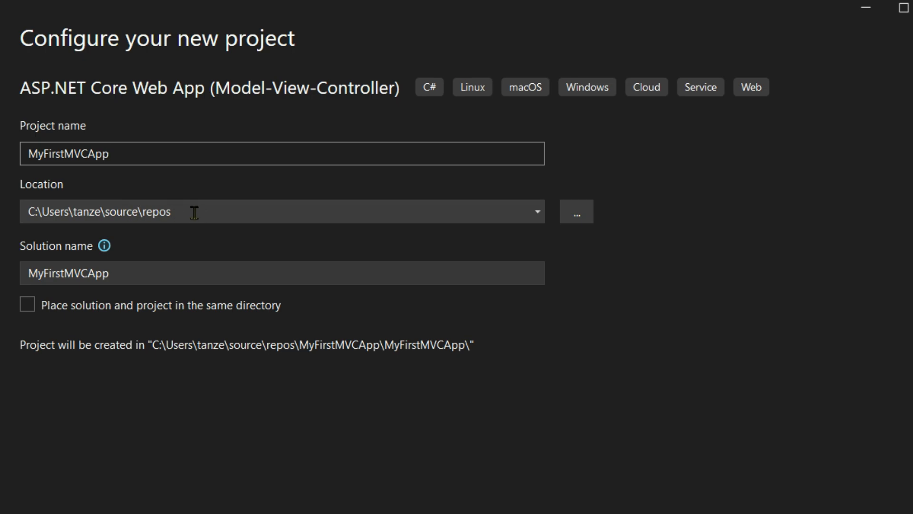
click(28, 305)
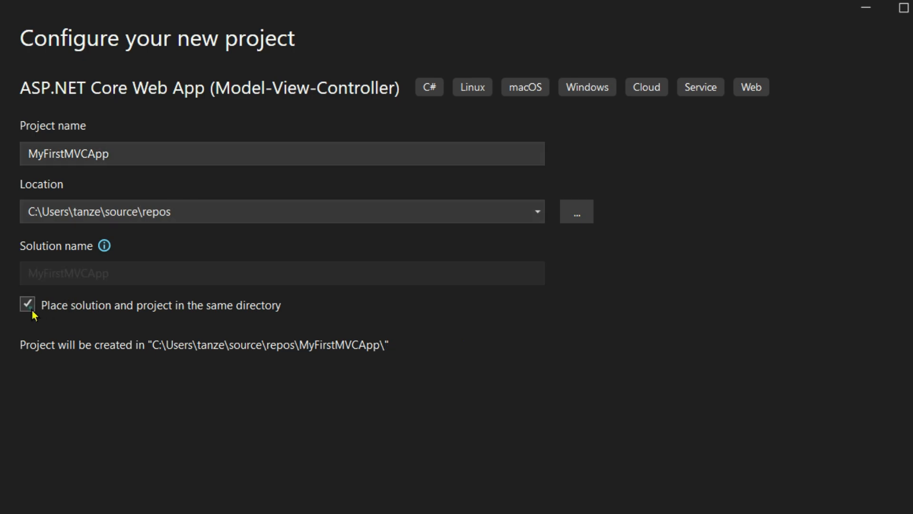
mouse_move(211, 314)
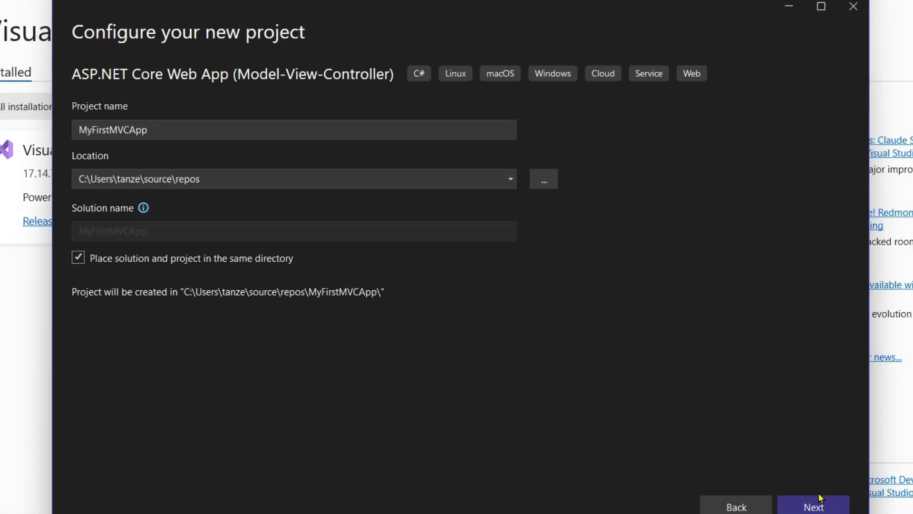
- Create the project on .NET 8.0 with Authentication None and Configure for HTTPS unticked
click(811, 506)
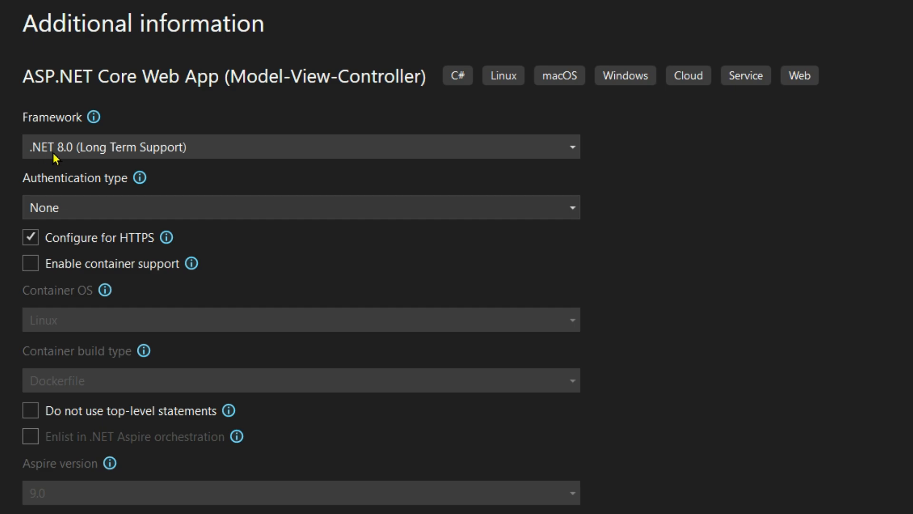
mouse_move(109, 161)
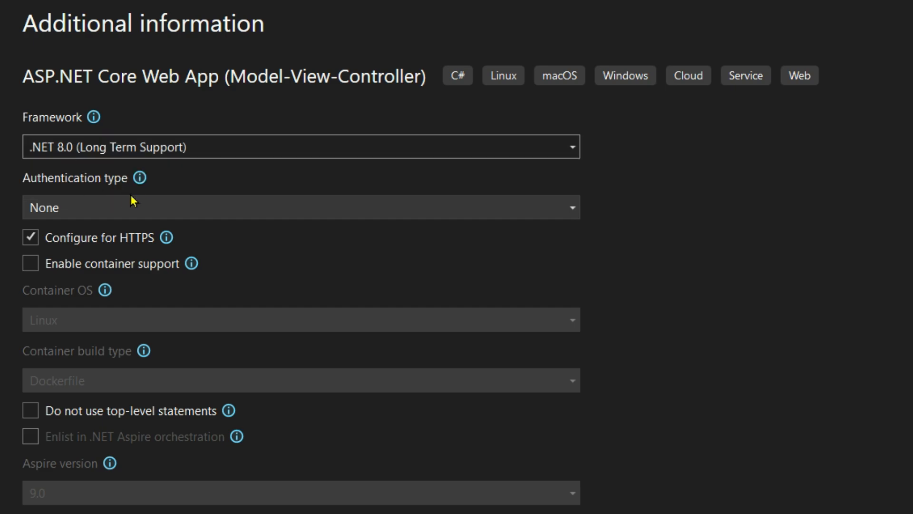
mouse_move(72, 217)
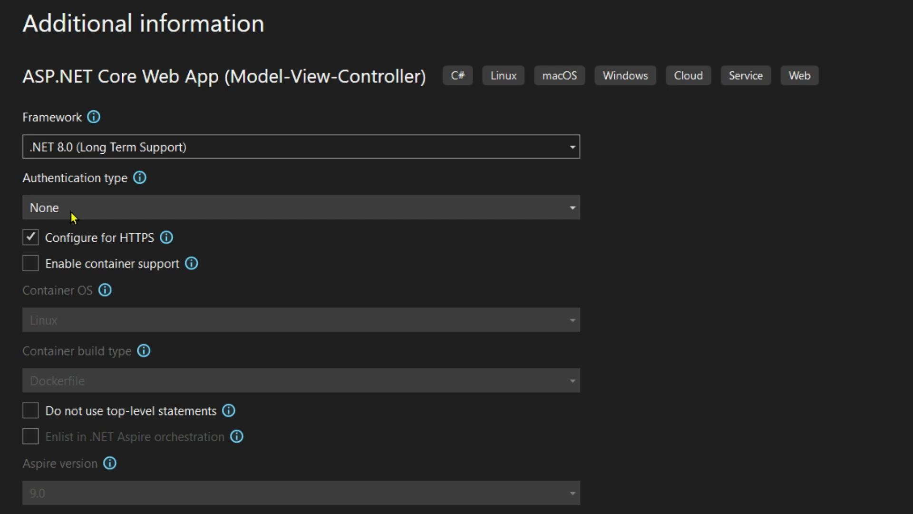
mouse_move(143, 249)
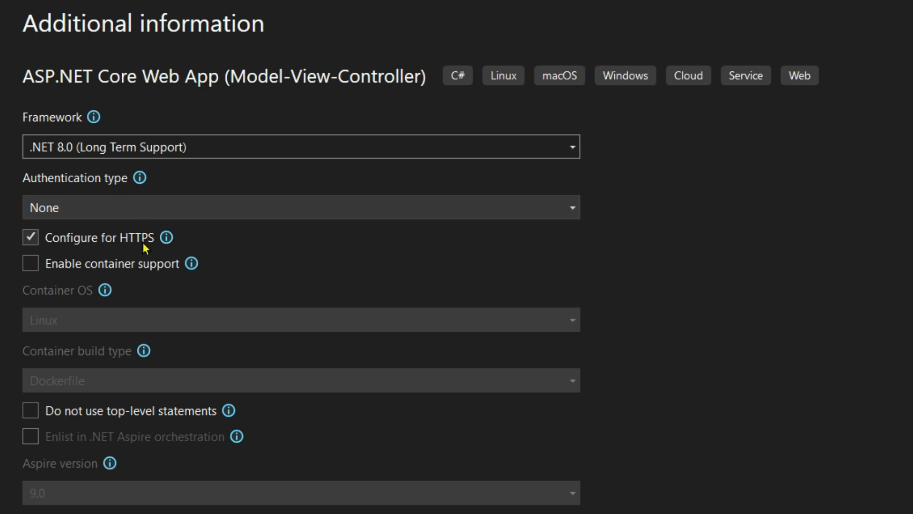
click(29, 237)
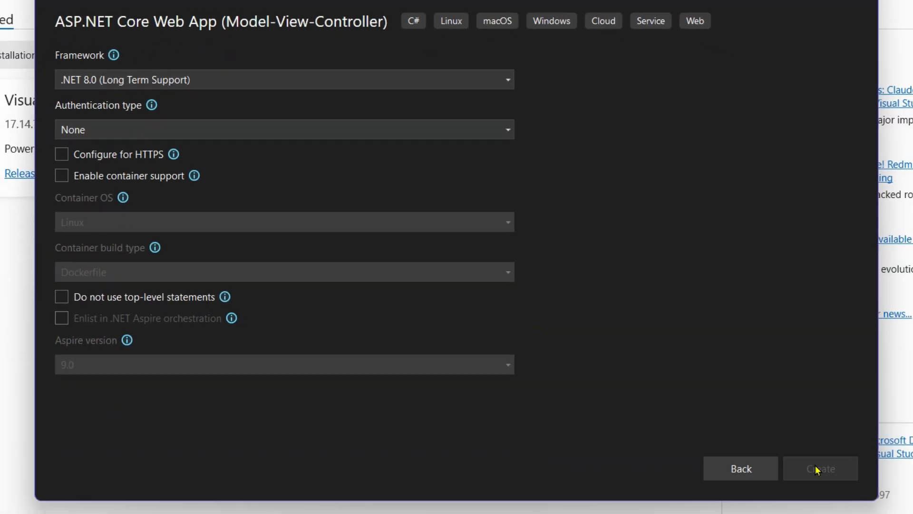
click(821, 468)
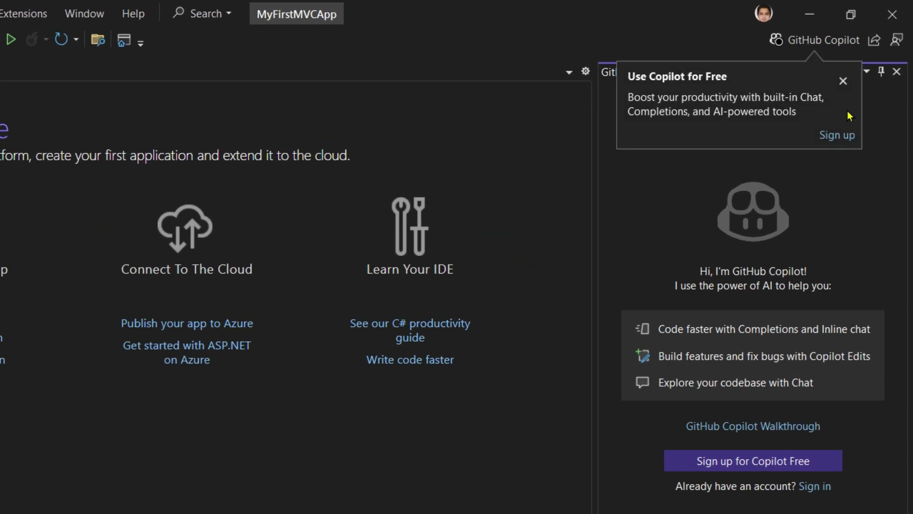
- Dismiss the 'Use Copilot for Free' promotion popup
click(843, 81)
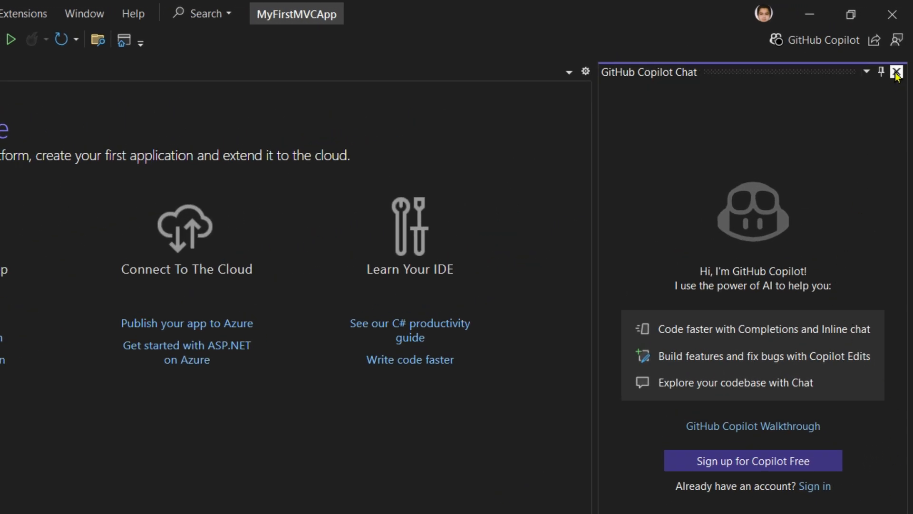
mouse_move(909, 83)
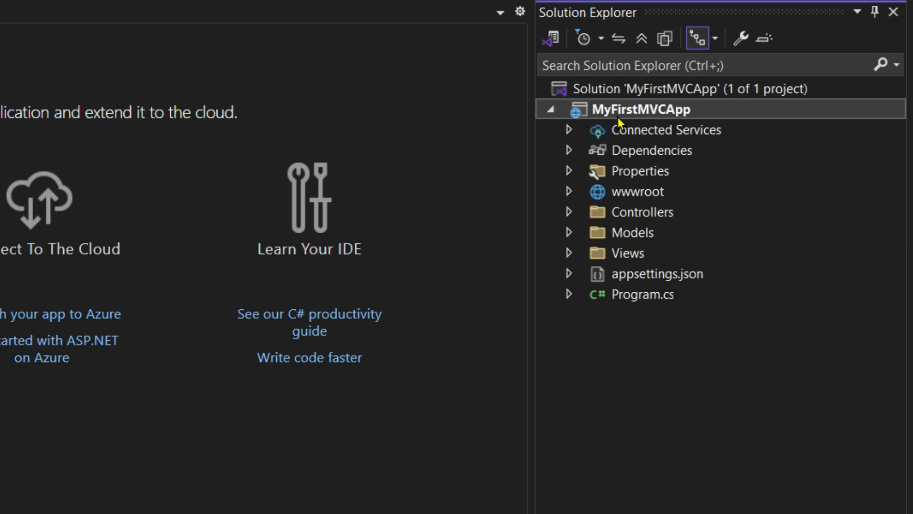
- Expand the Controllers, Models, Views and wwwroot folders in Solution Explorer
click(569, 212)
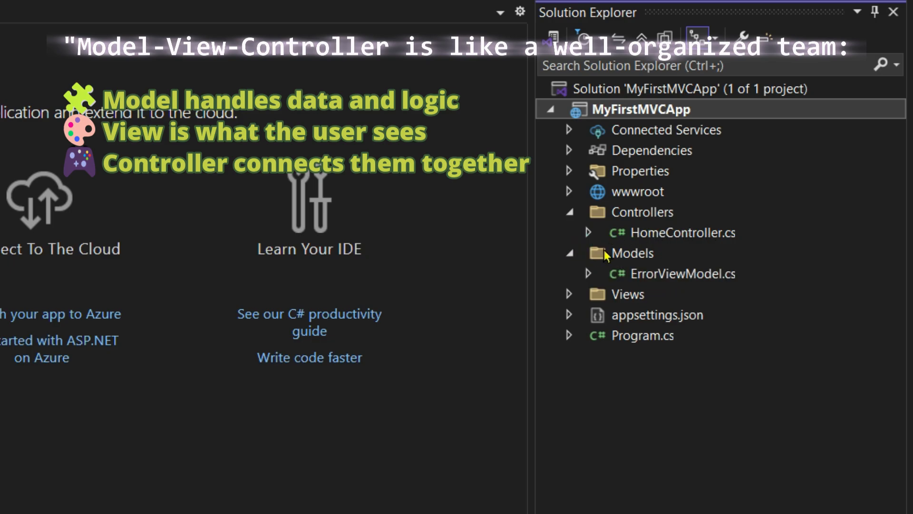
mouse_move(661, 282)
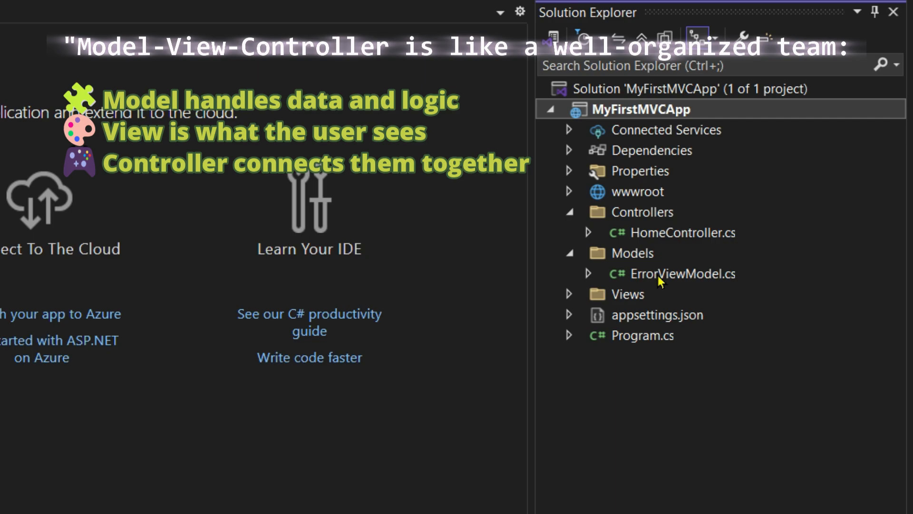
click(568, 294)
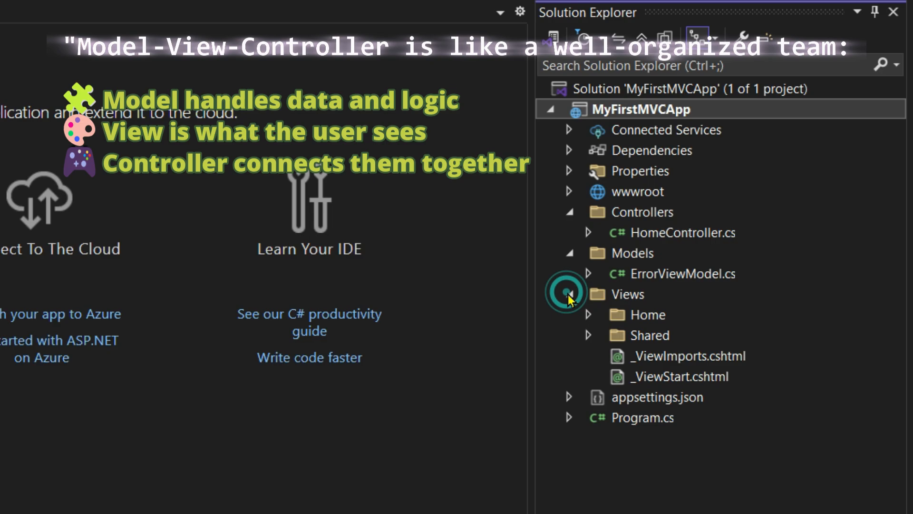
click(570, 295)
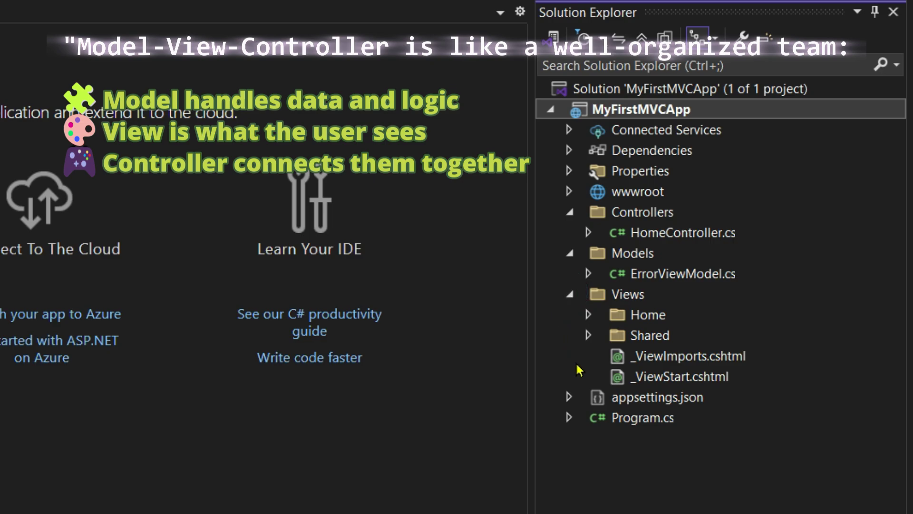
mouse_move(698, 390)
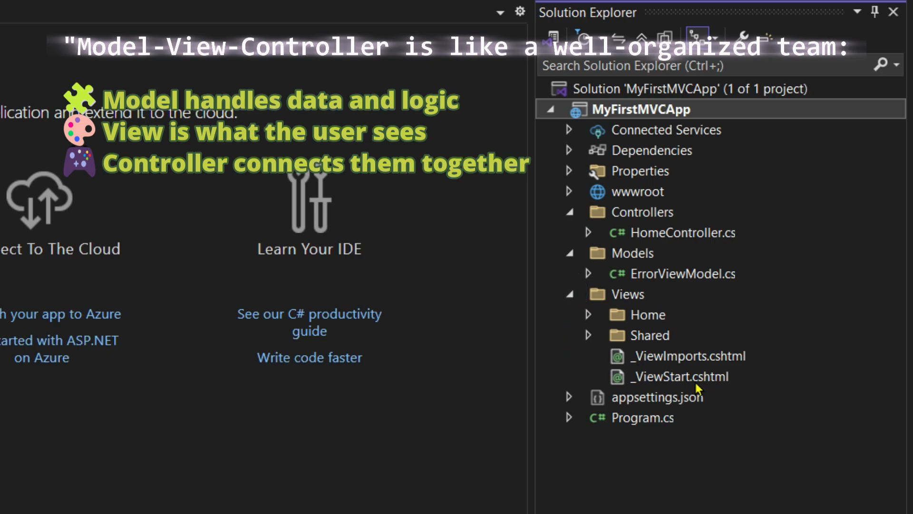
mouse_move(716, 389)
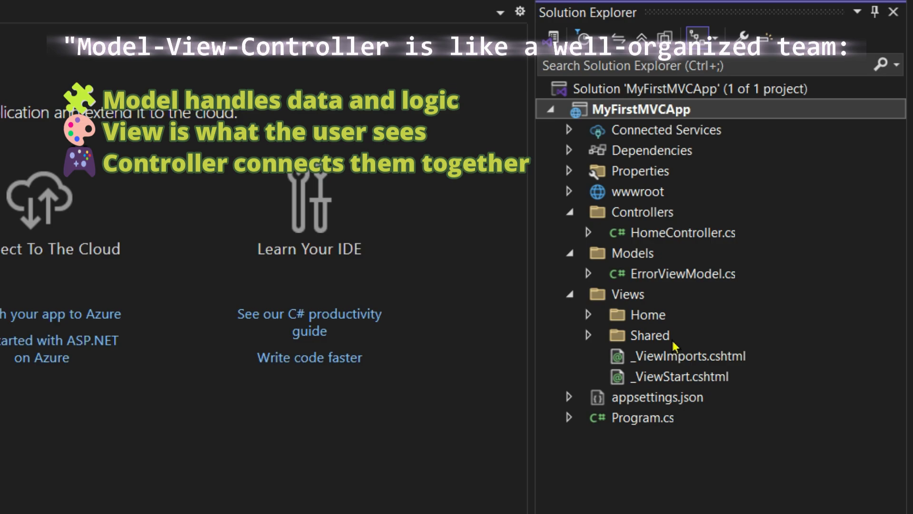
mouse_move(569, 200)
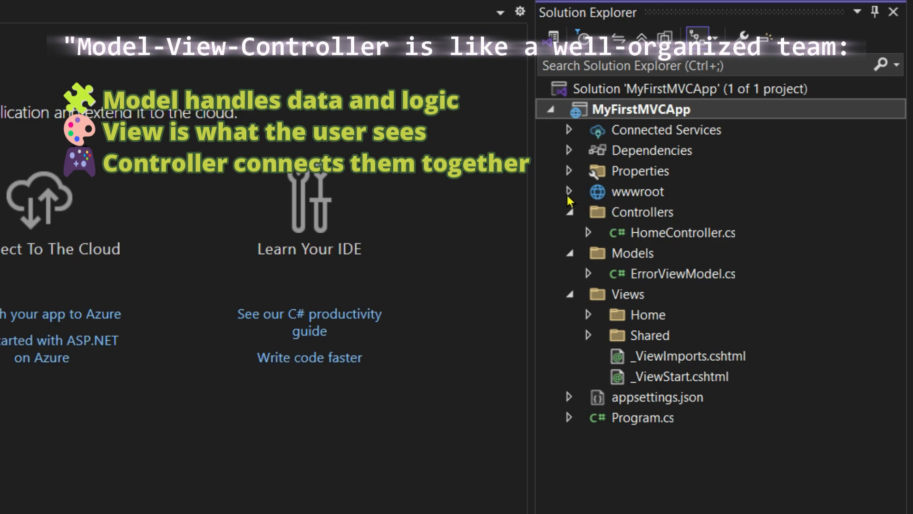
click(568, 192)
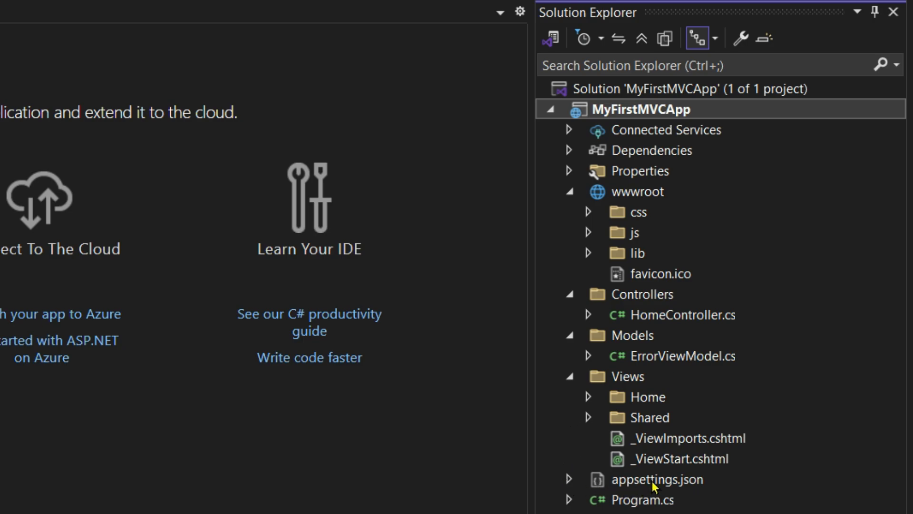
mouse_move(671, 501)
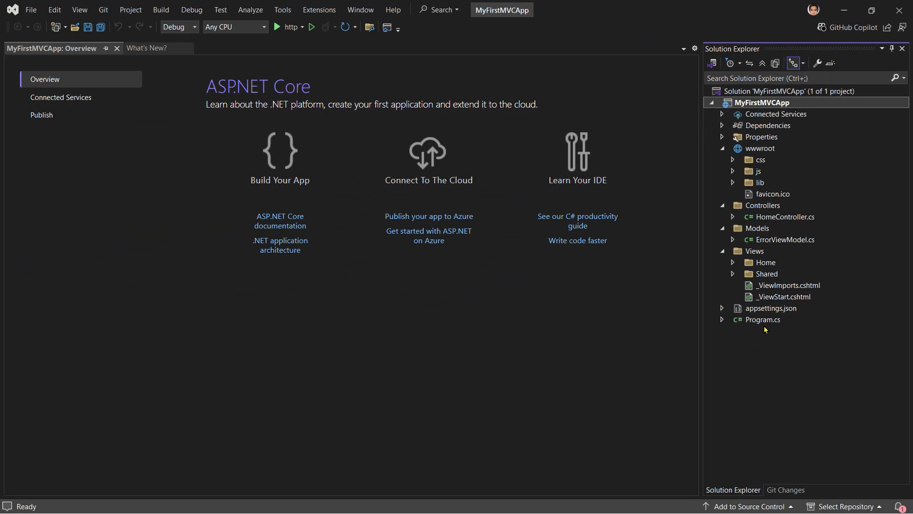
mouse_move(408, 290)
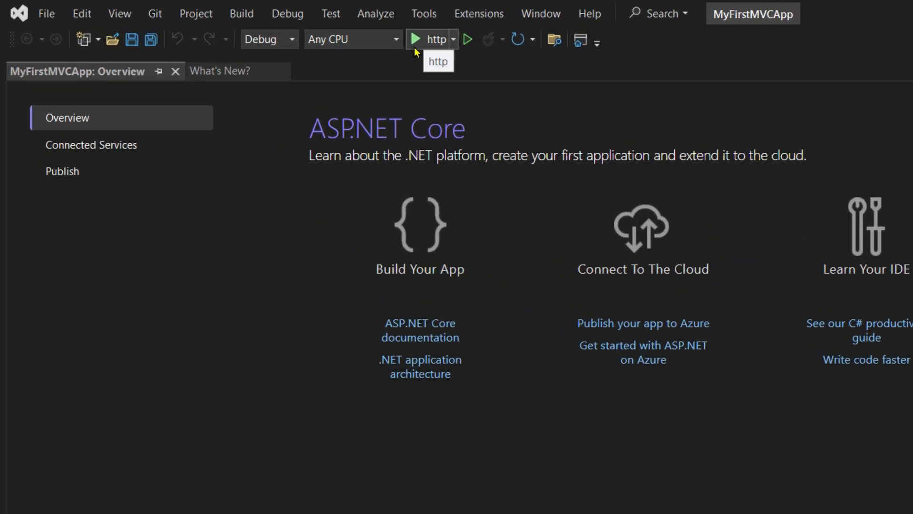
mouse_move(453, 46)
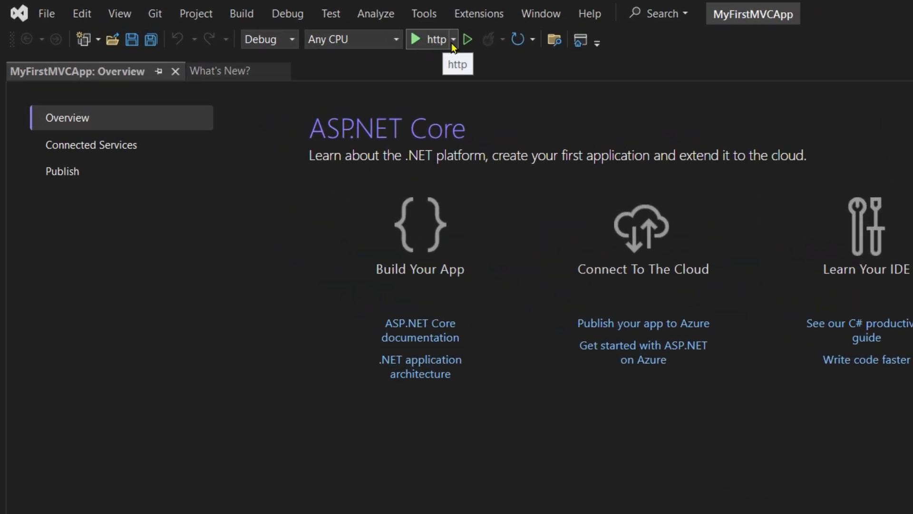
- Run MyFirstMVCApp with the http profile, trusting and installing the localhost certificate with Don't ask again ticked
click(453, 40)
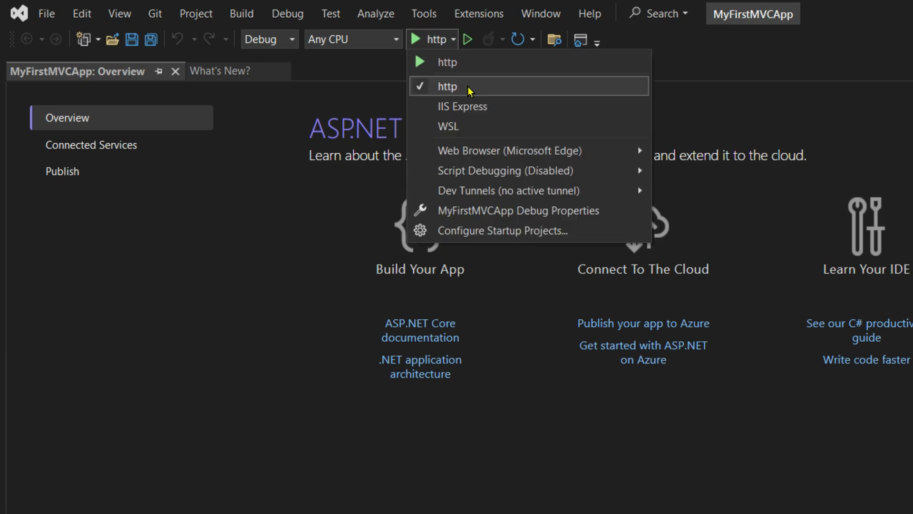
mouse_move(438, 67)
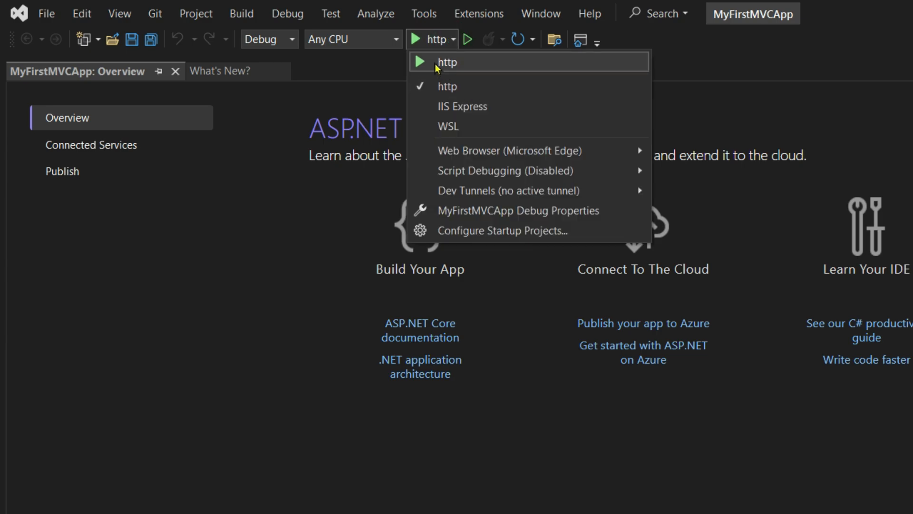
click(449, 61)
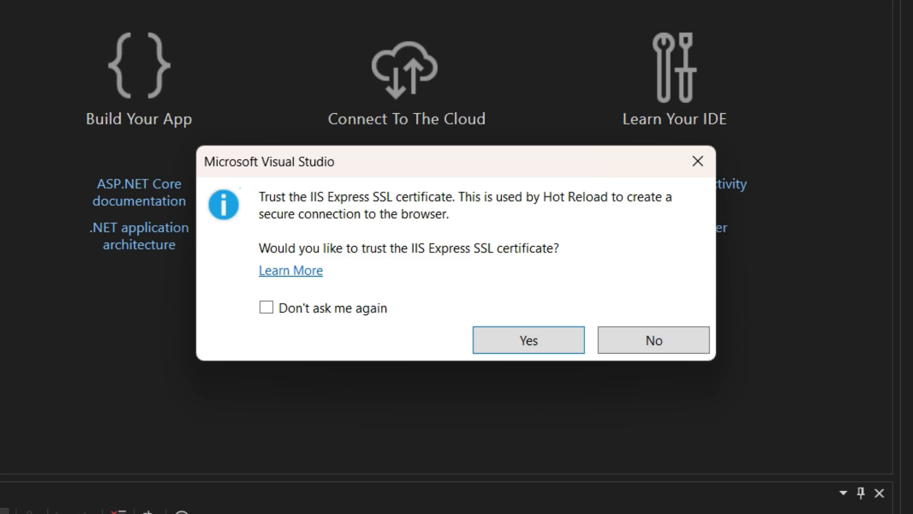
mouse_move(481, 148)
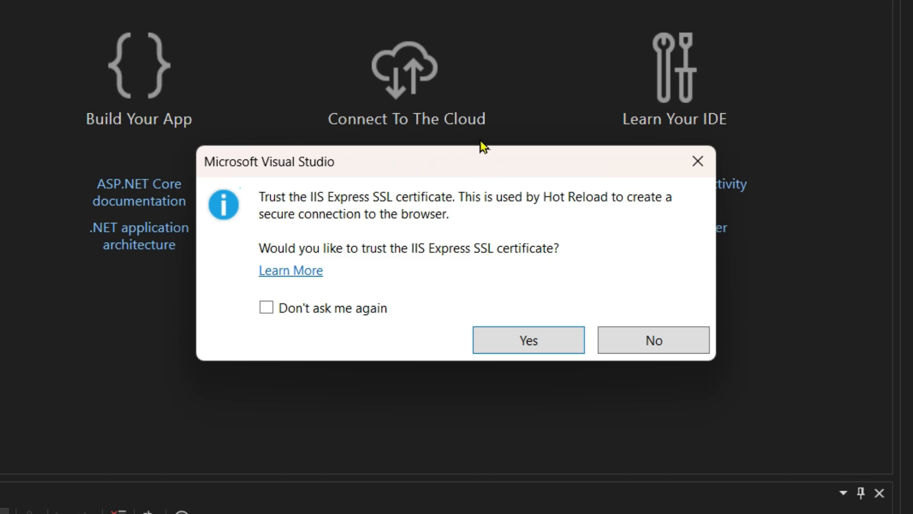
mouse_move(539, 252)
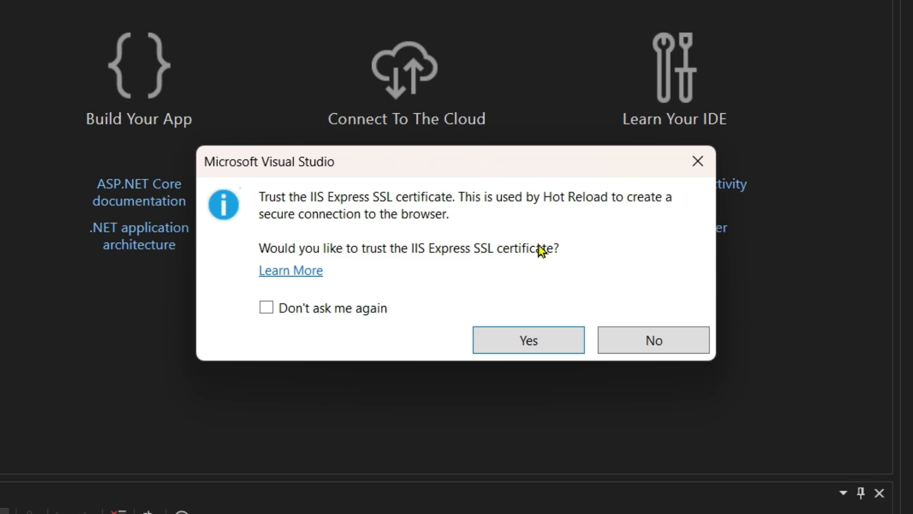
mouse_move(451, 267)
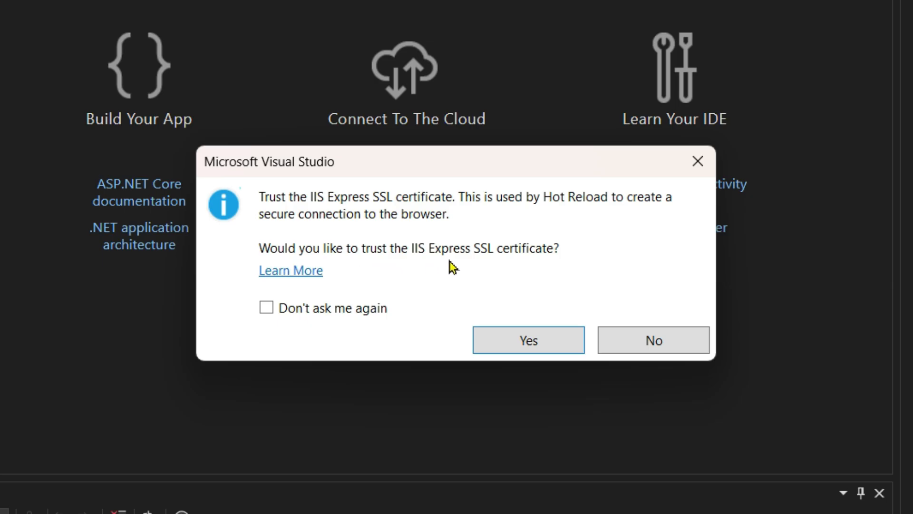
click(266, 309)
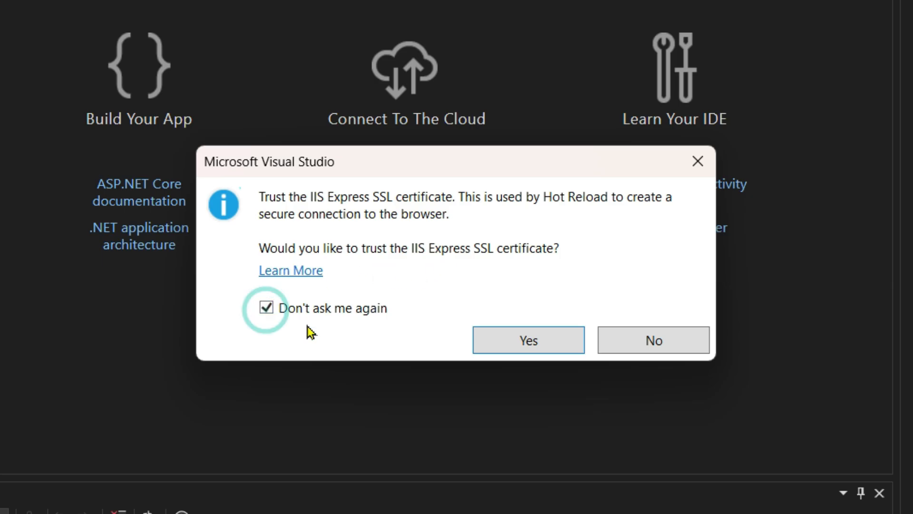
click(529, 340)
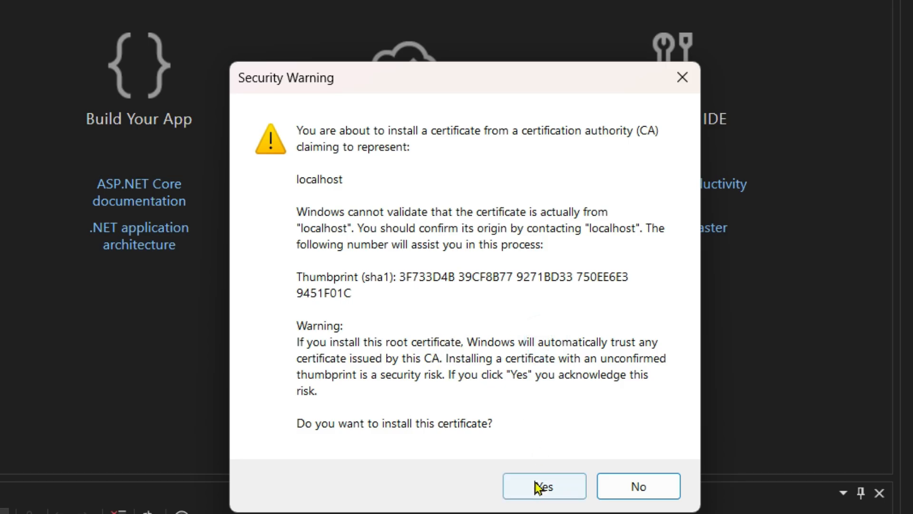
click(544, 486)
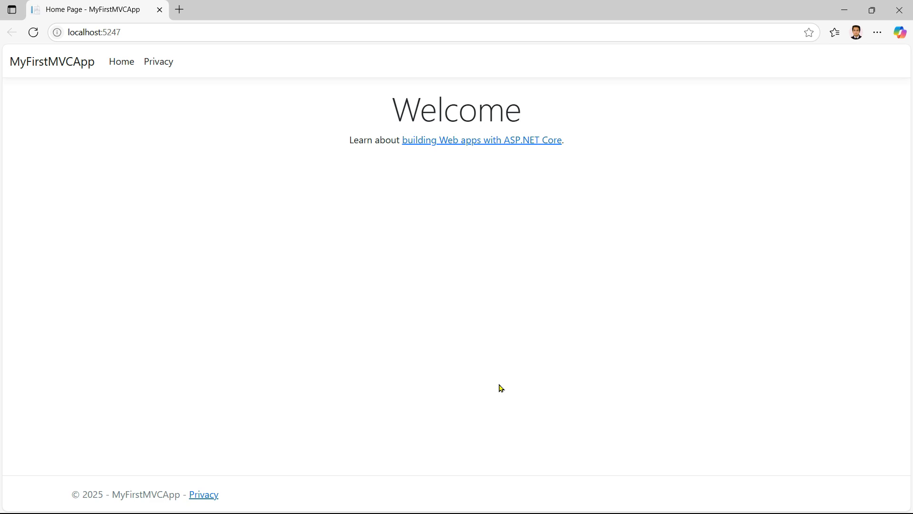
mouse_move(844, 9)
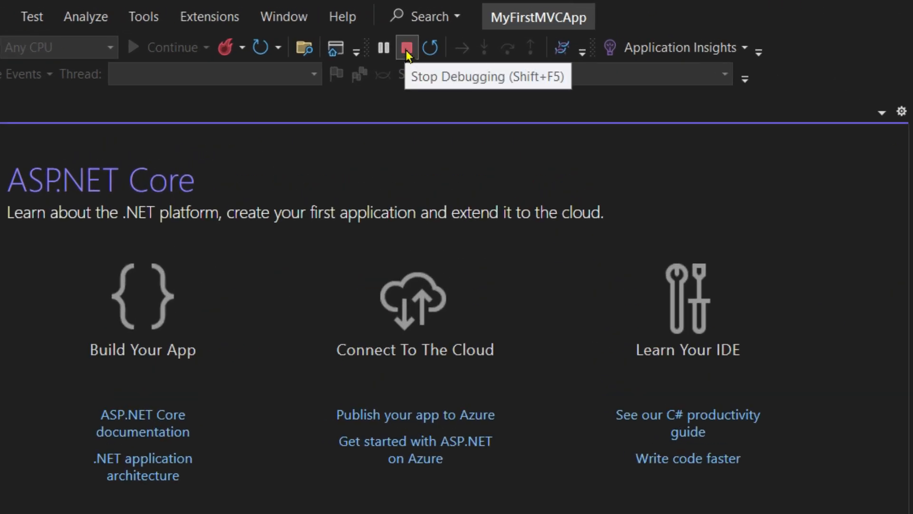
- Stop debugging, close the MyFirstMVCApp Overview tab and select HomeController.cs
click(406, 47)
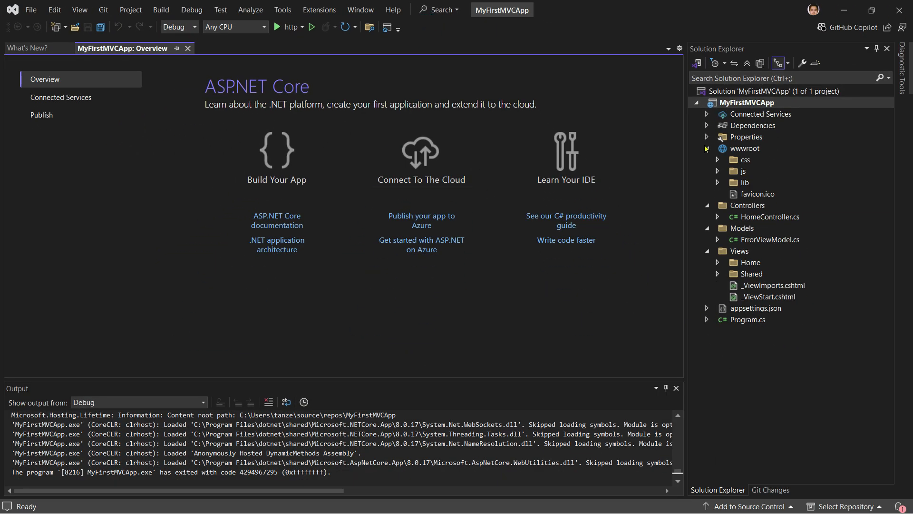
mouse_move(797, 112)
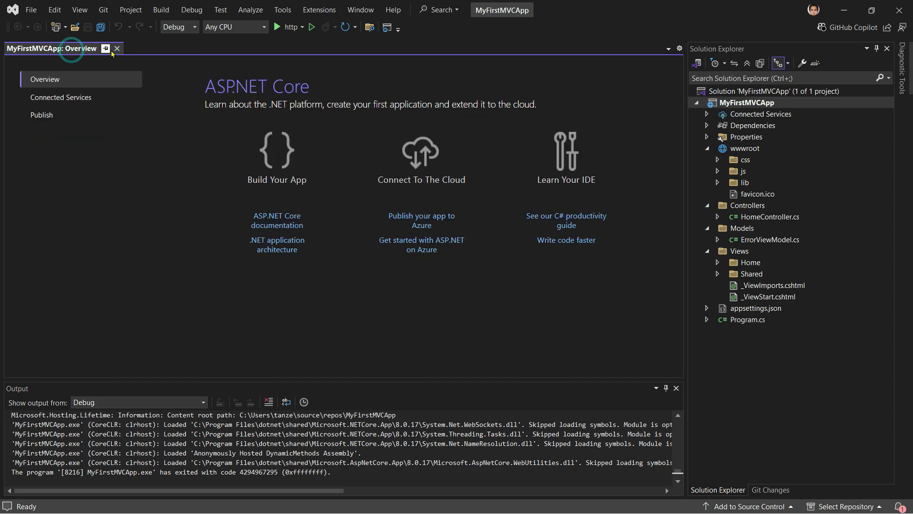
click(118, 48)
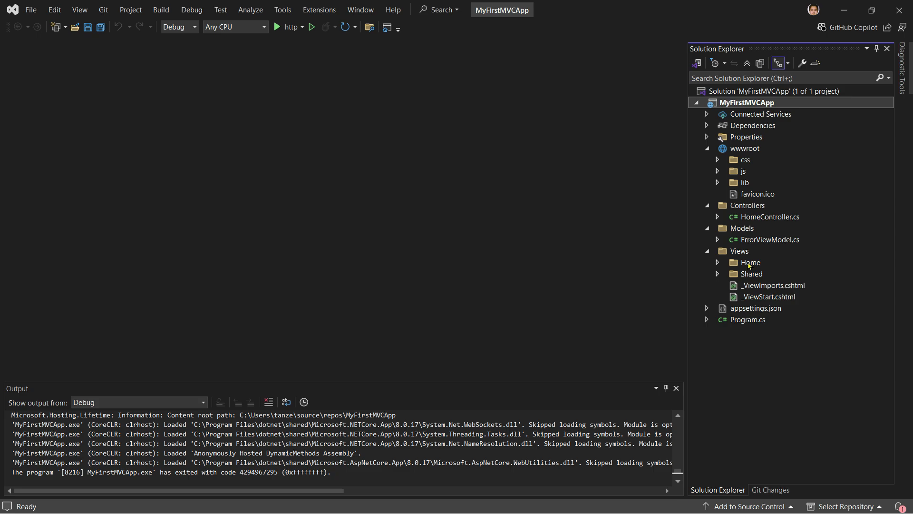
click(770, 217)
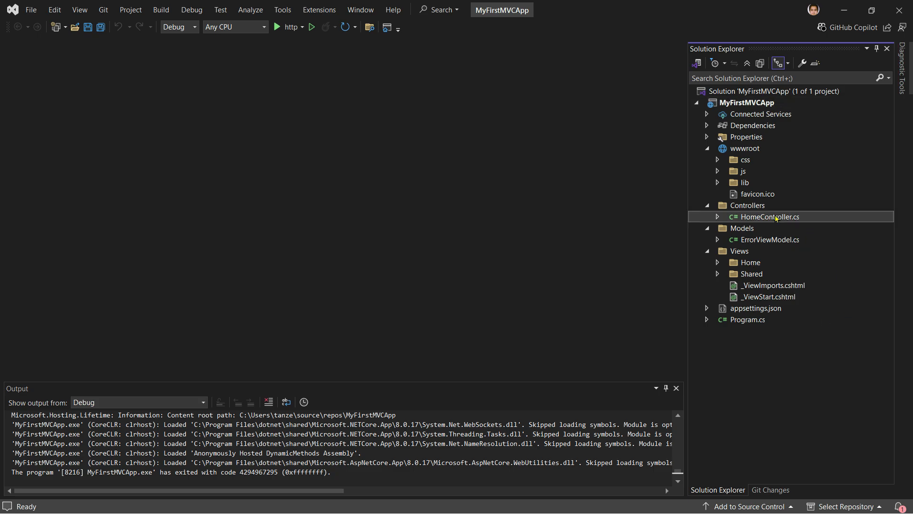
- Open HomeController.cs and scroll through its Index, Privacy and Error actions
double_click(770, 217)
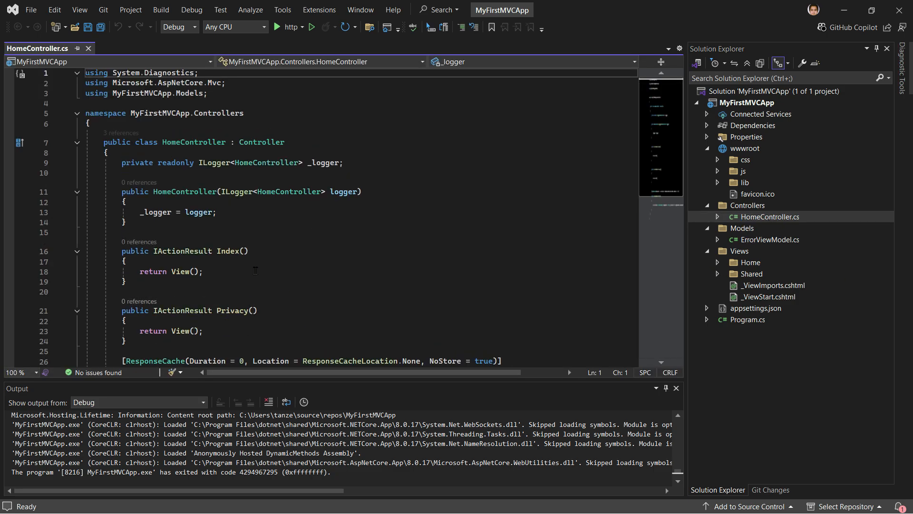
scroll(down, 3)
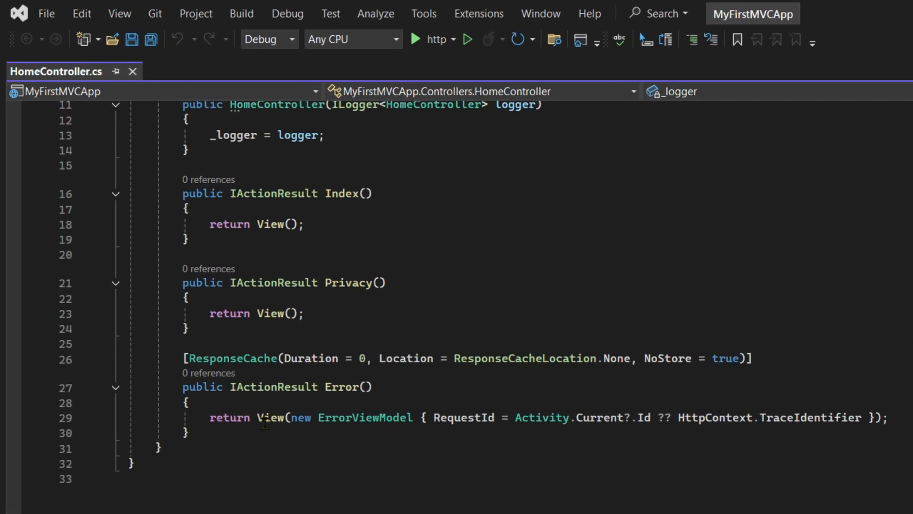
mouse_move(267, 418)
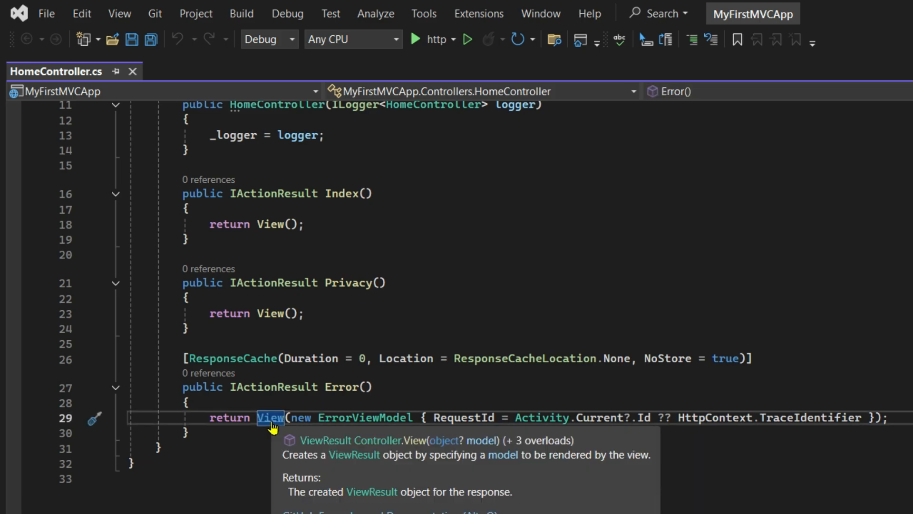
- Go to the definition of View() in Controller.cs [SourceLink] and look through it
click(270, 417)
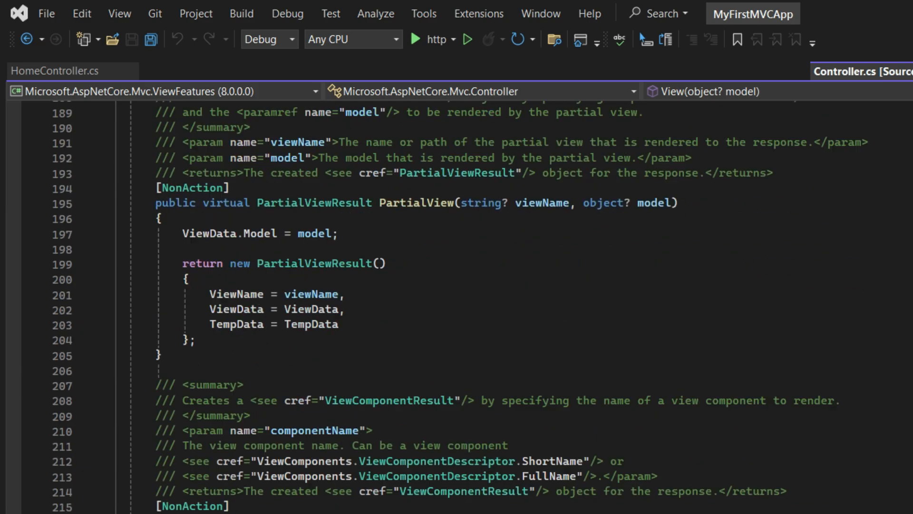
scroll(down, 3)
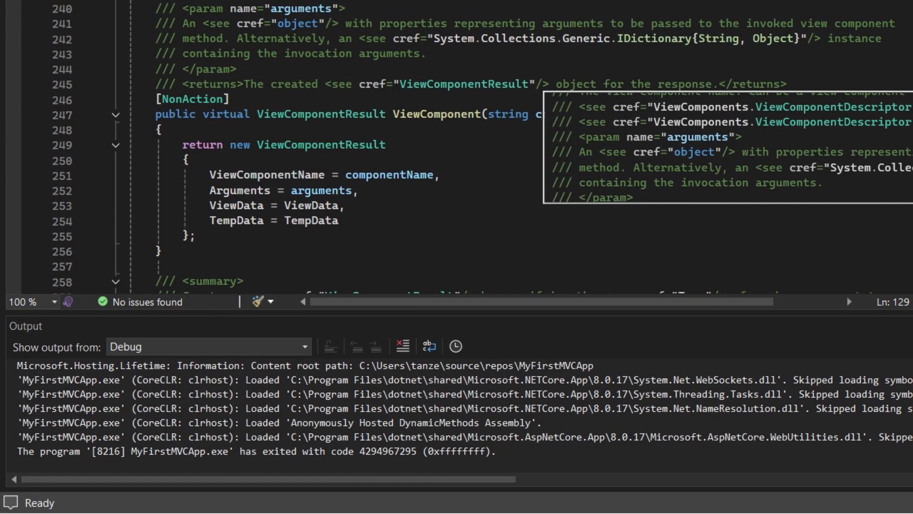
mouse_move(238, 342)
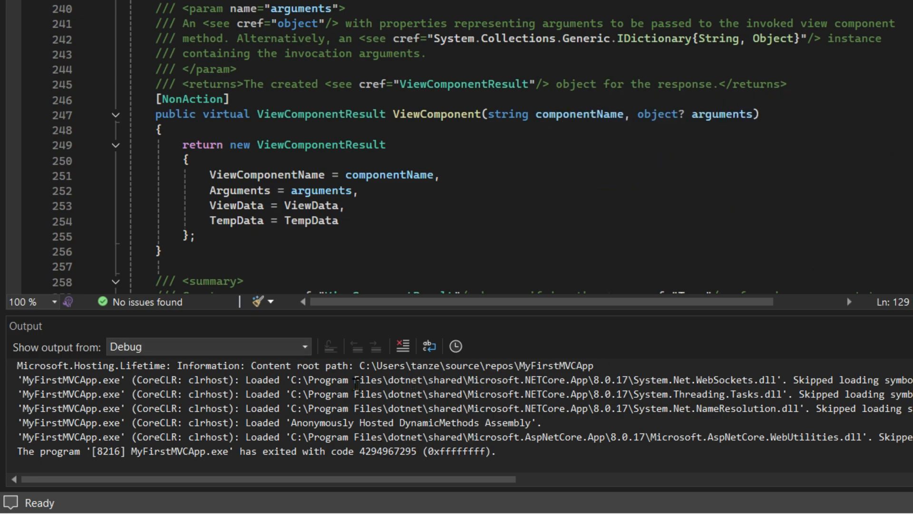
click(302, 346)
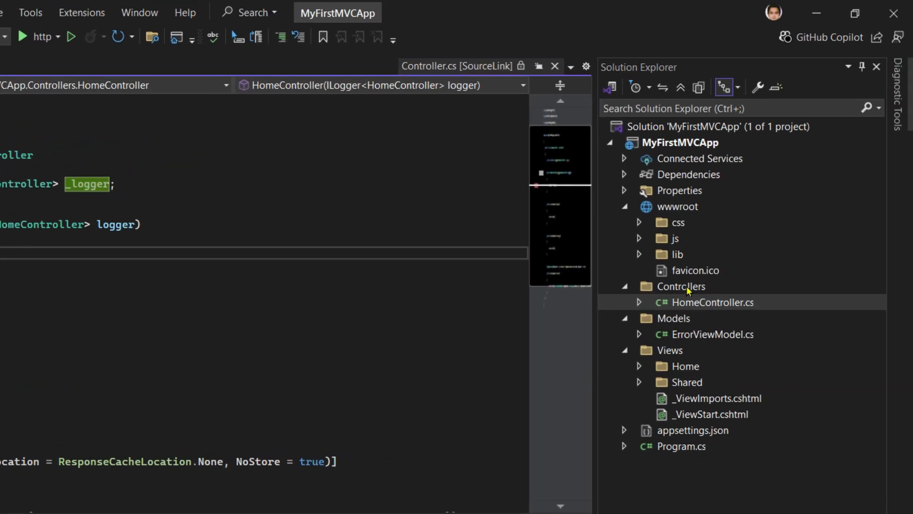
- Add an MVC Controller - Empty named HelloController.cs to the Controllers folder
click(682, 287)
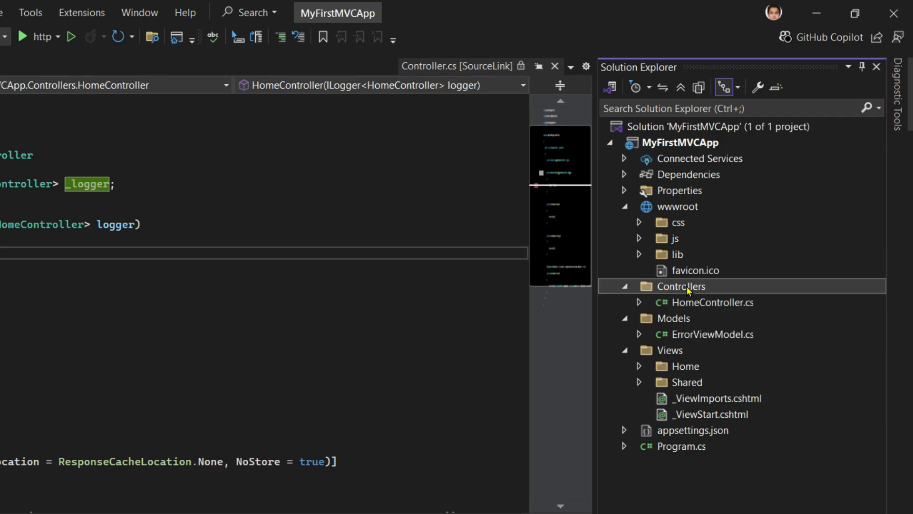
right_click(681, 287)
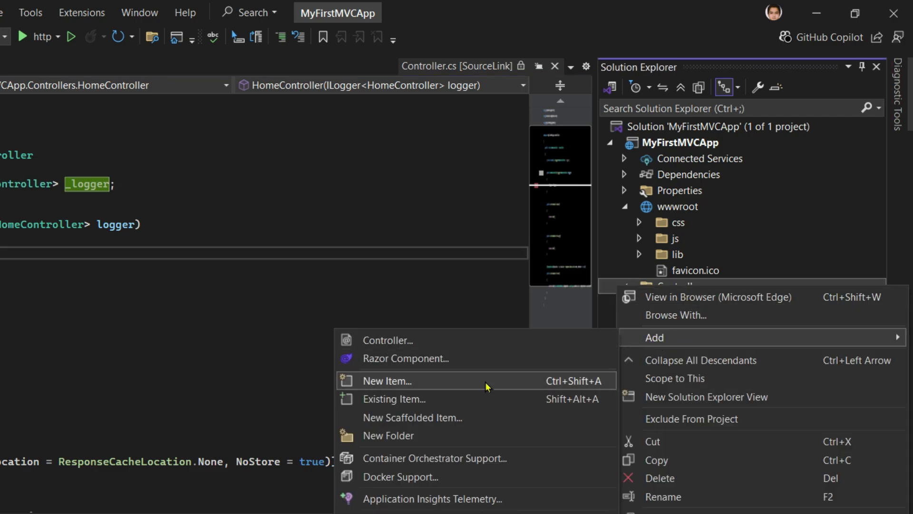
mouse_move(383, 344)
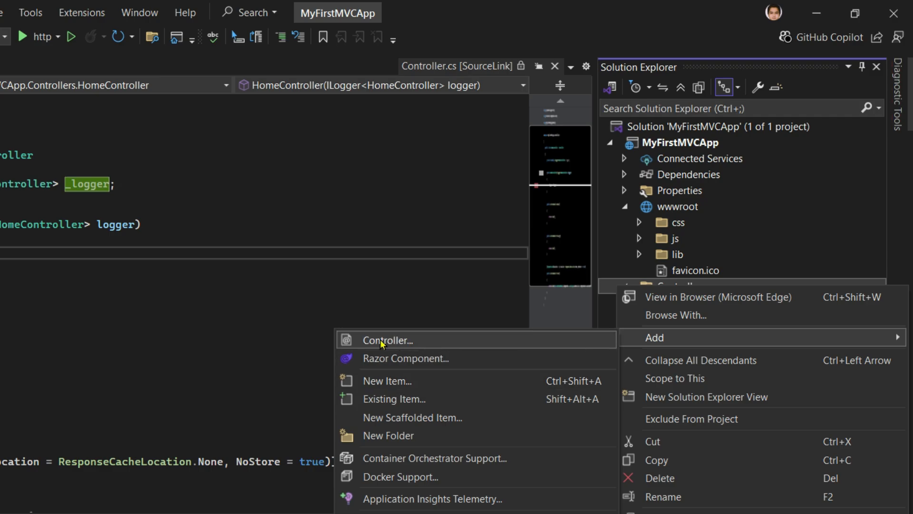
click(388, 340)
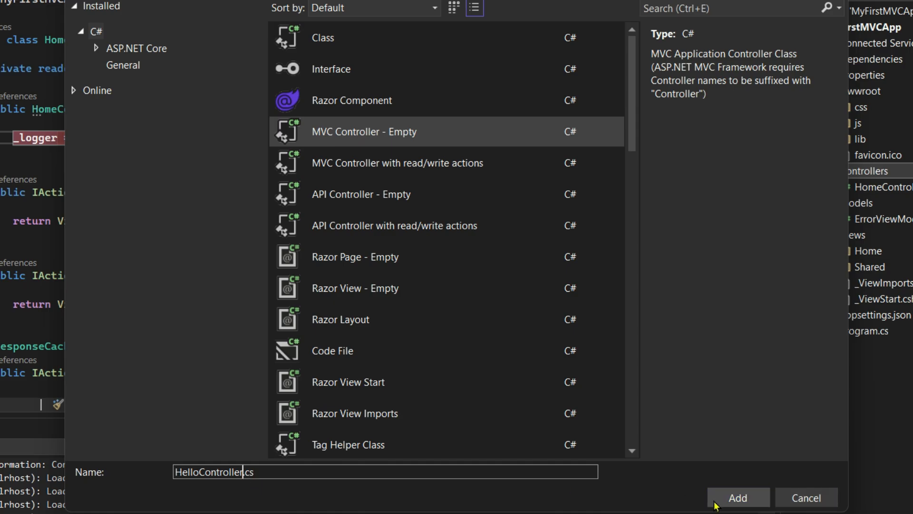
click(738, 497)
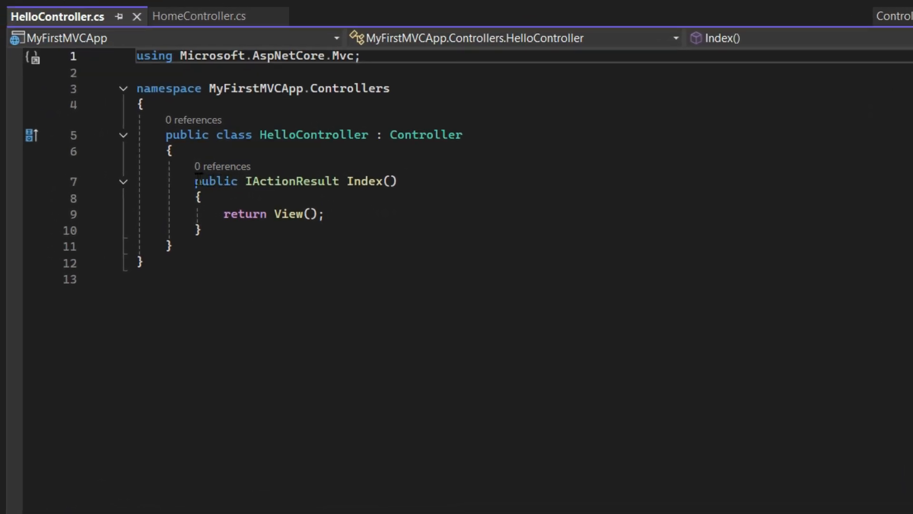
mouse_move(377, 180)
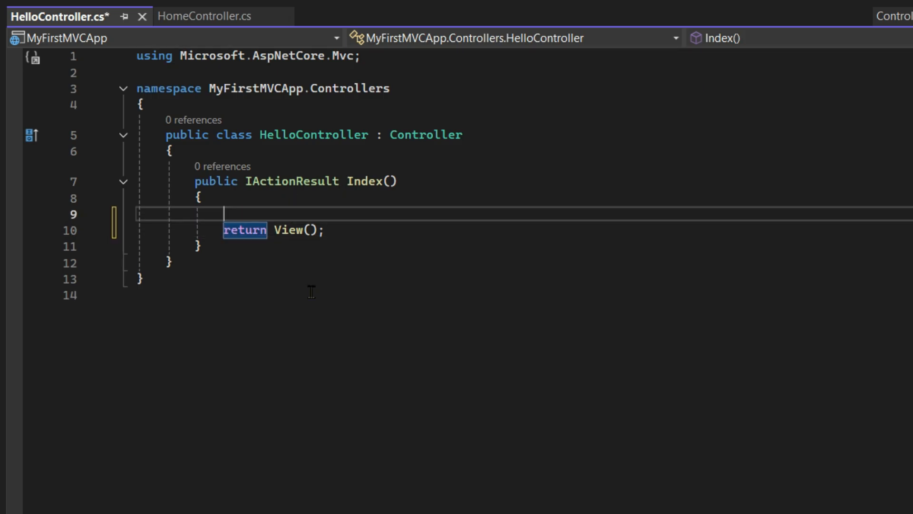
- Write ViewBag.Message = "Welcome to your first custom MVC page!"; in HelloController's Index action
text(V)
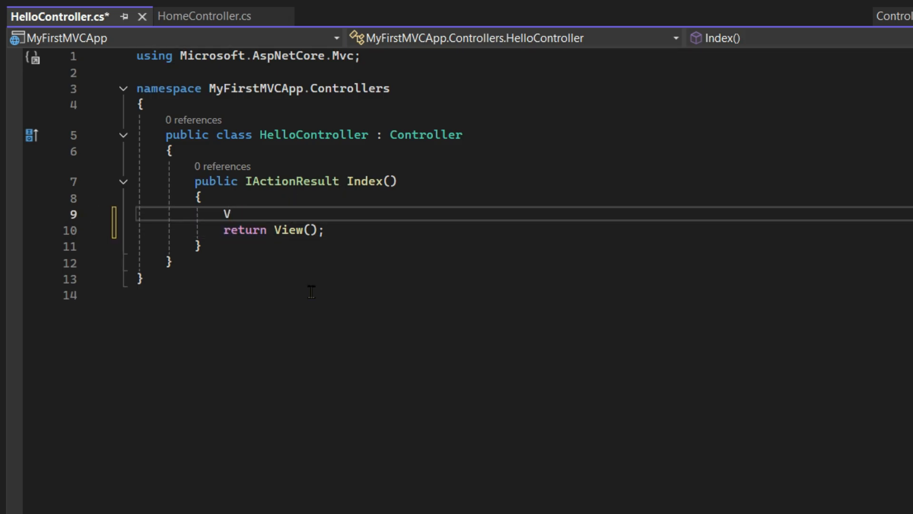
text(iewBag.)
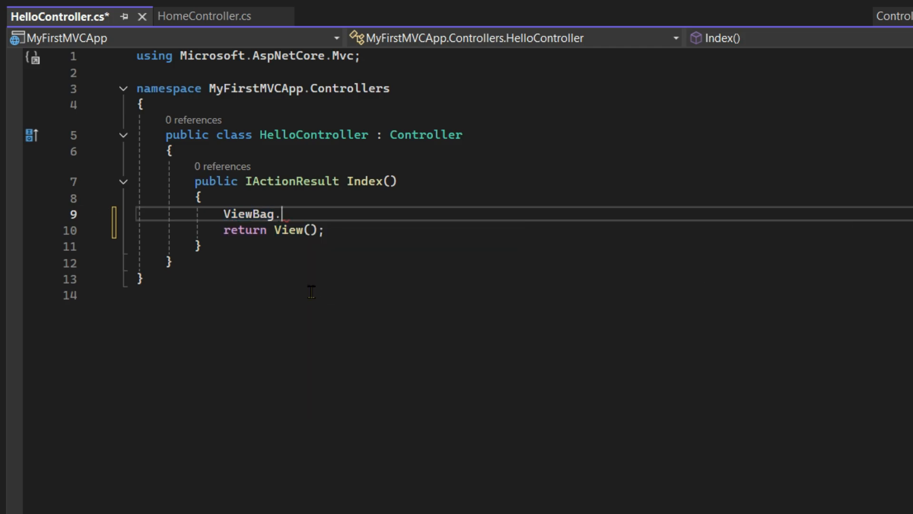
text(Messa)
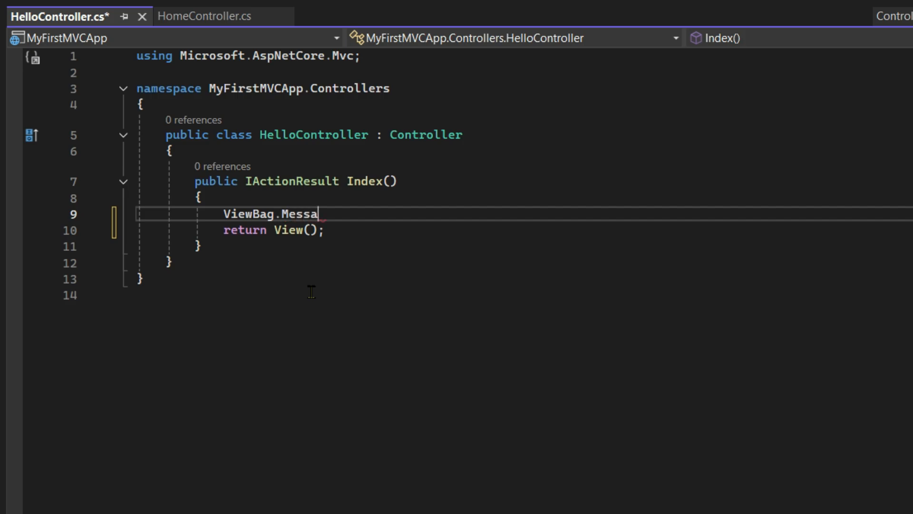
text(ge =)
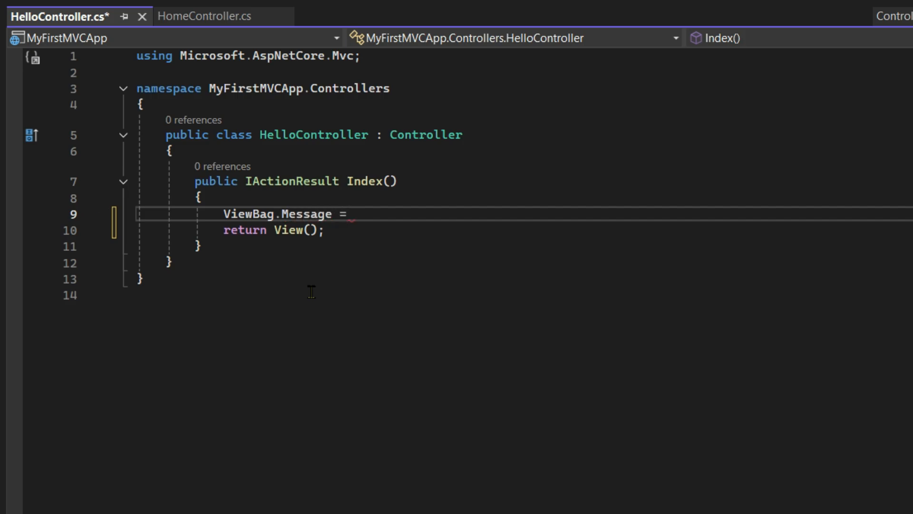
text("Welcome ")
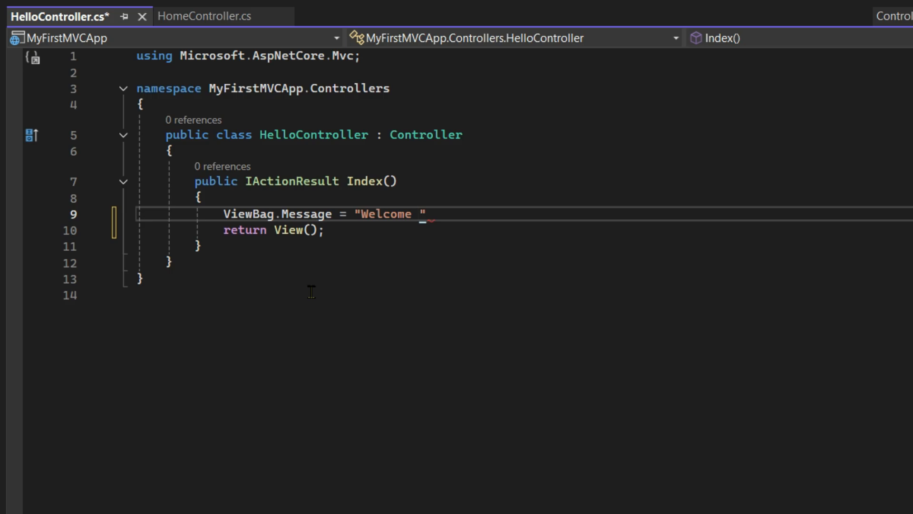
text(to your first custom)
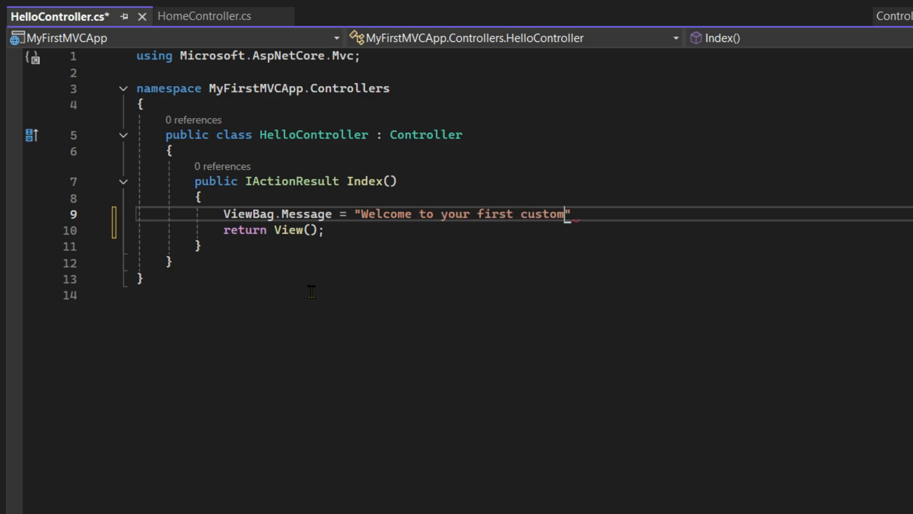
text(MVC page!)
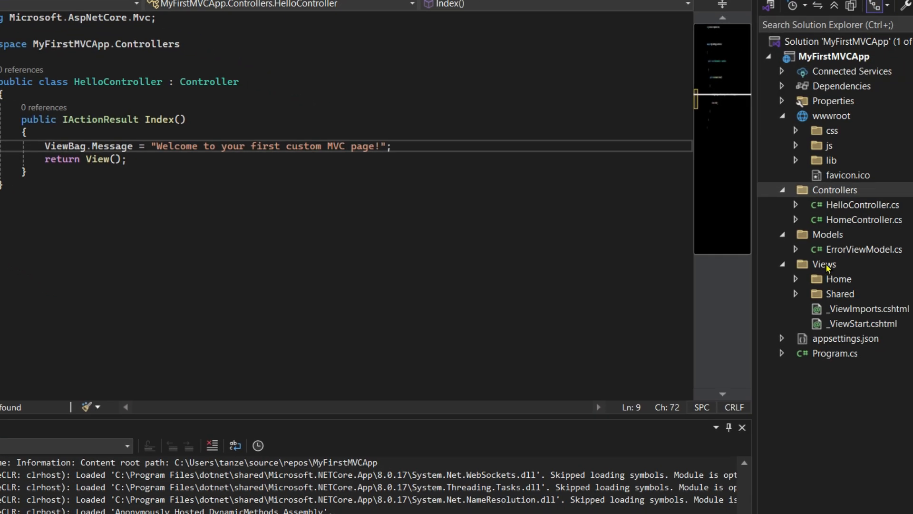
- Create a new folder under Views and start naming it Hello
right_click(824, 265)
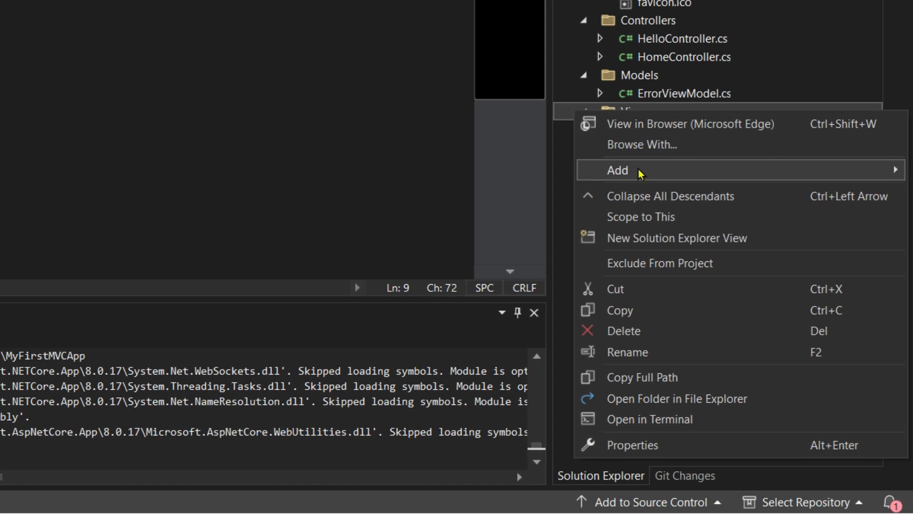
click(635, 171)
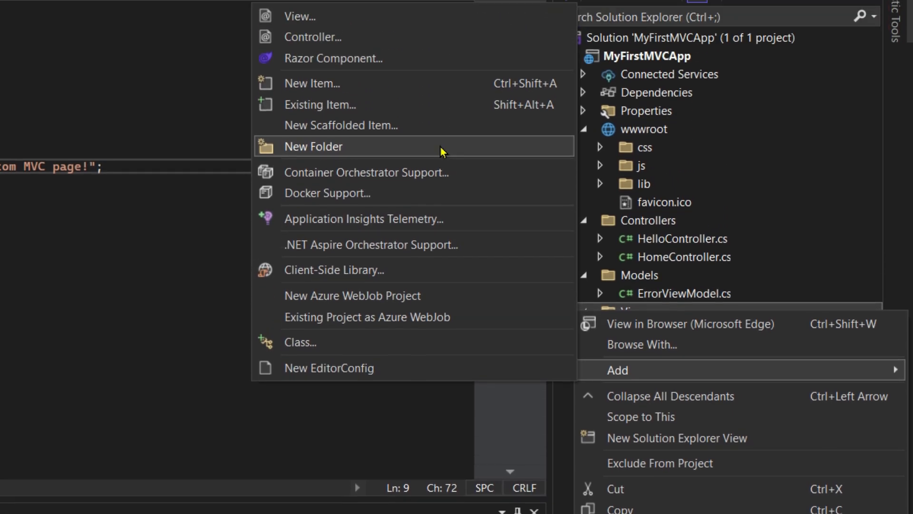
click(313, 147)
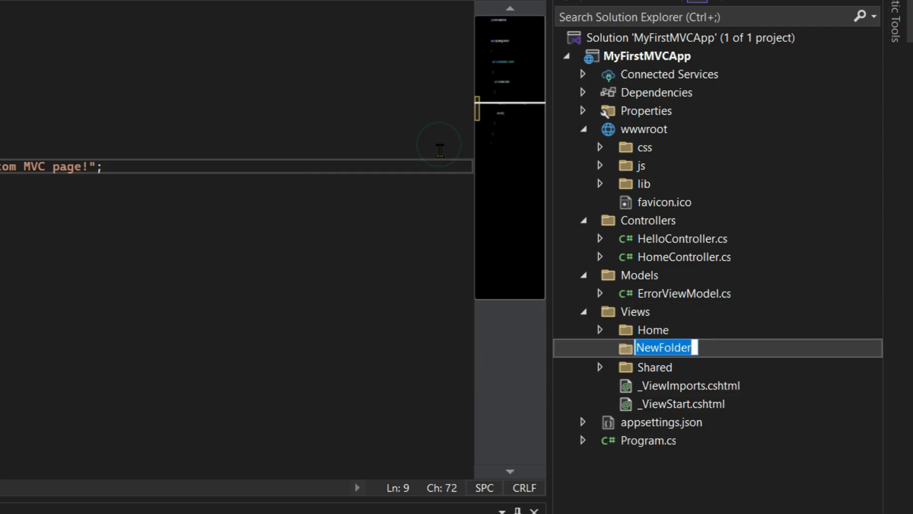
text(Hello)
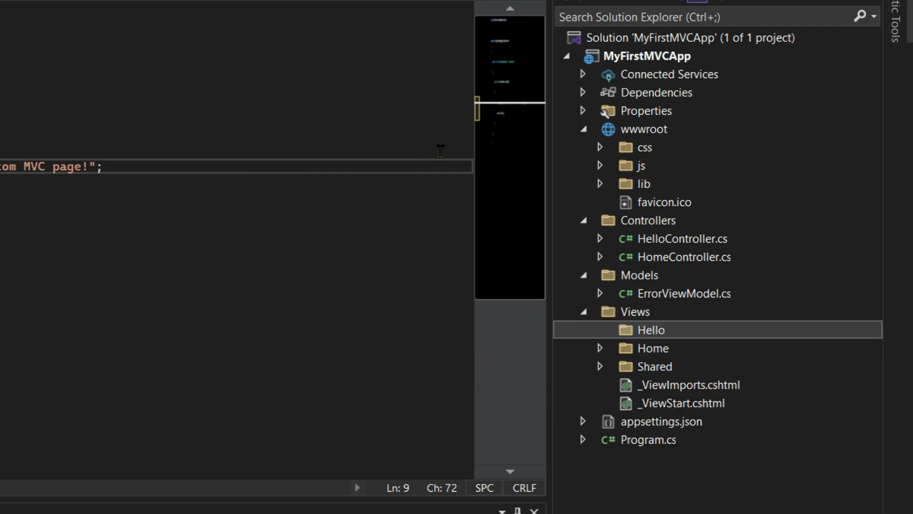
- Add an empty Razor view Greet.cshtml to the Hello folder
right_click(650, 329)
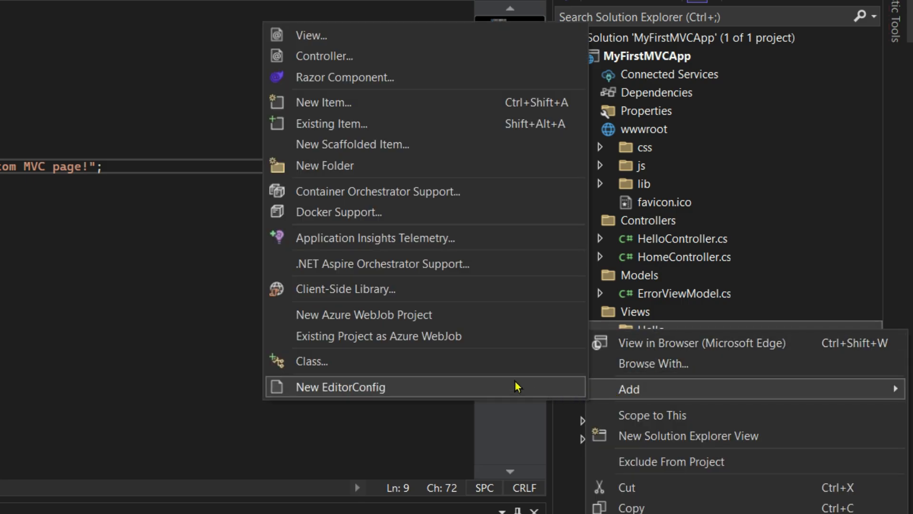
click(312, 35)
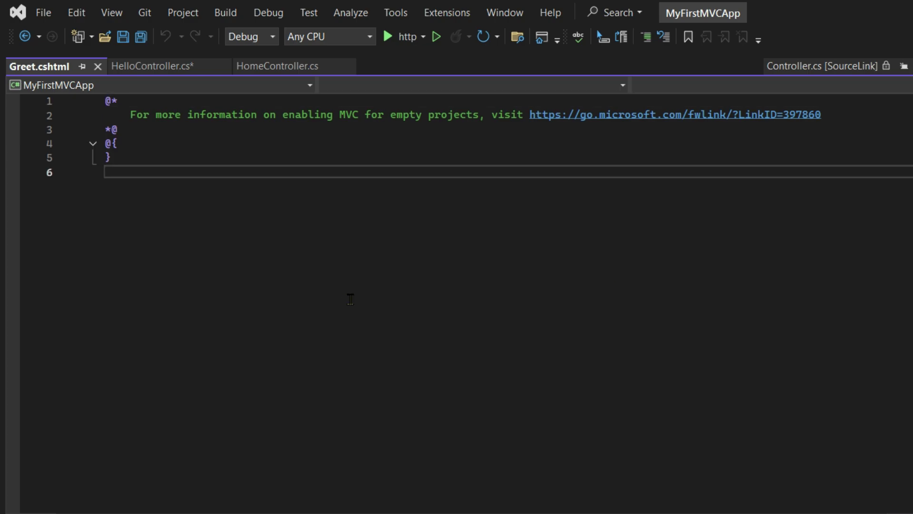
text(<h2></h2>)
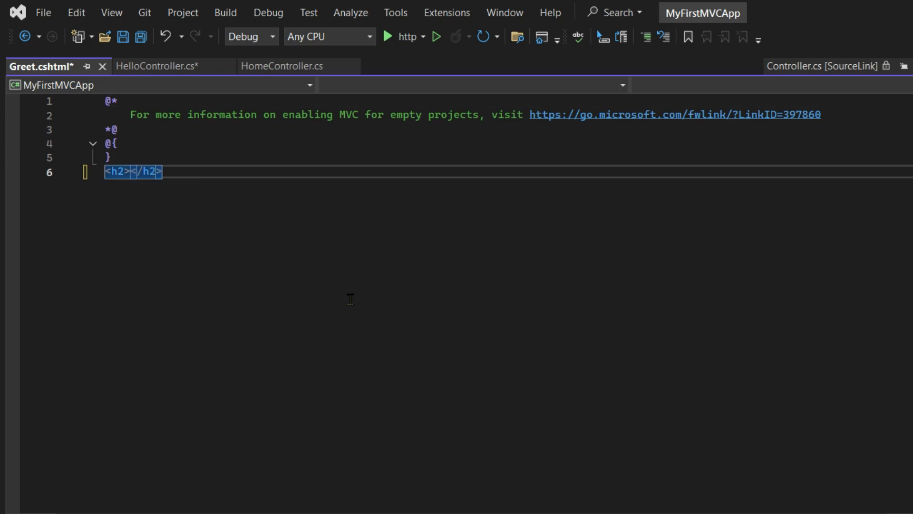
text(@)
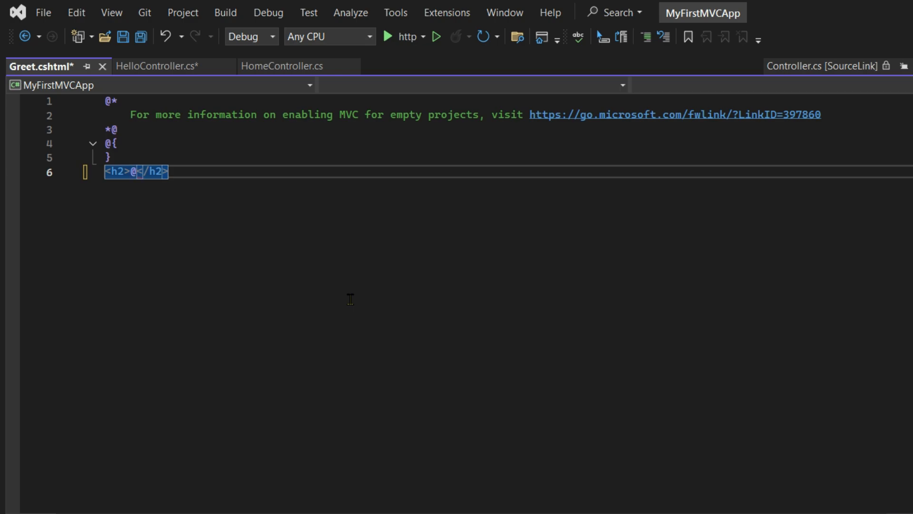
text(ViewBag)
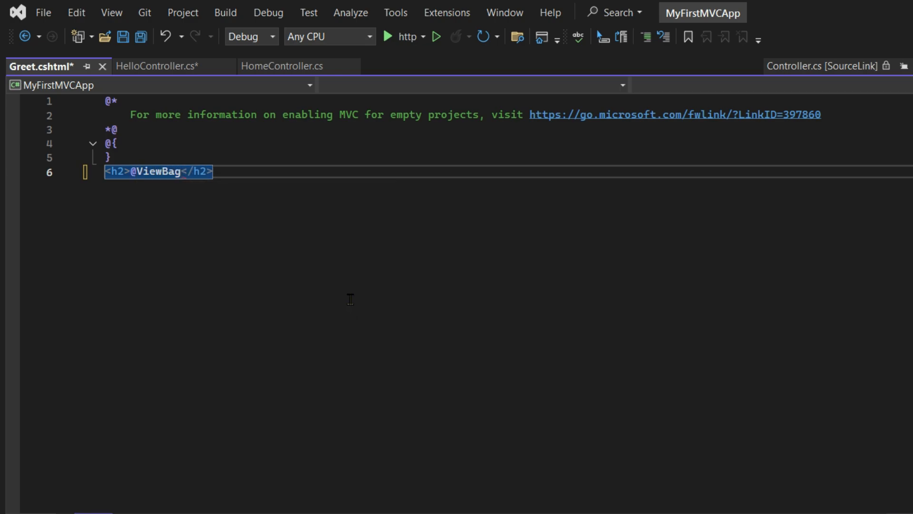
text(.Mess)
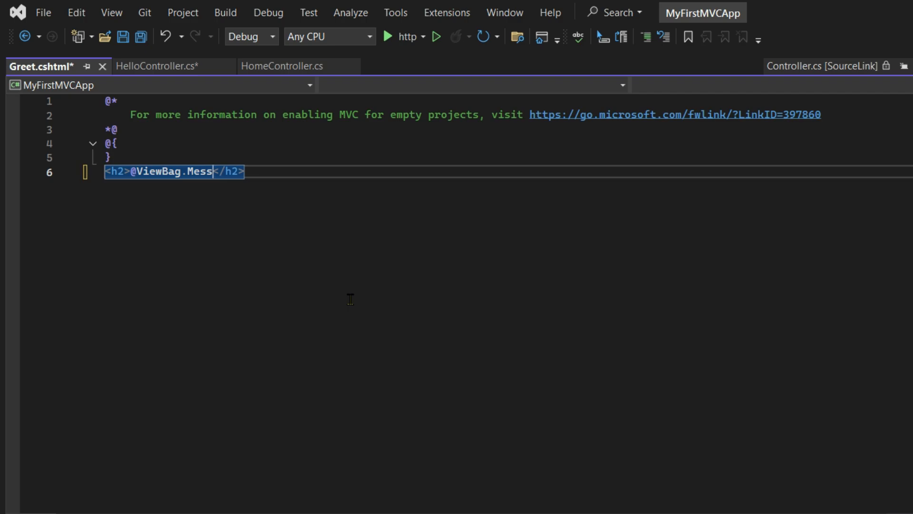
text(age)
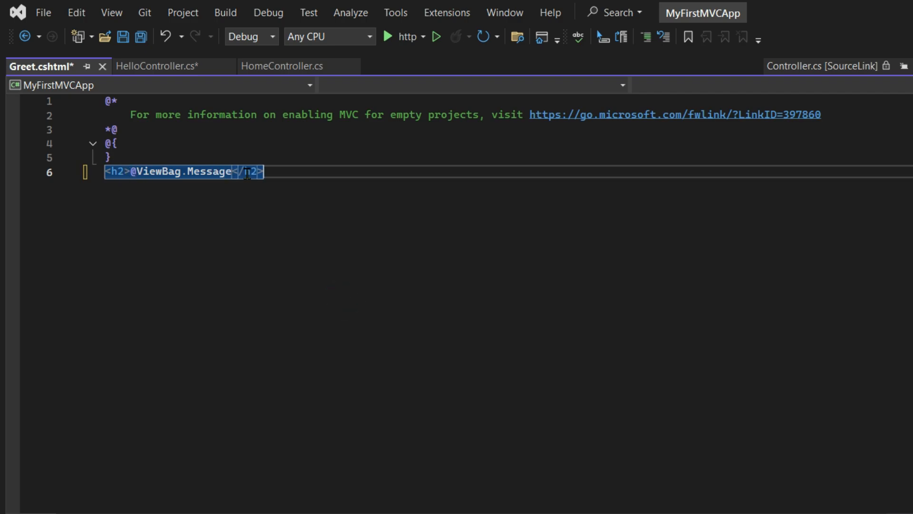
click(164, 67)
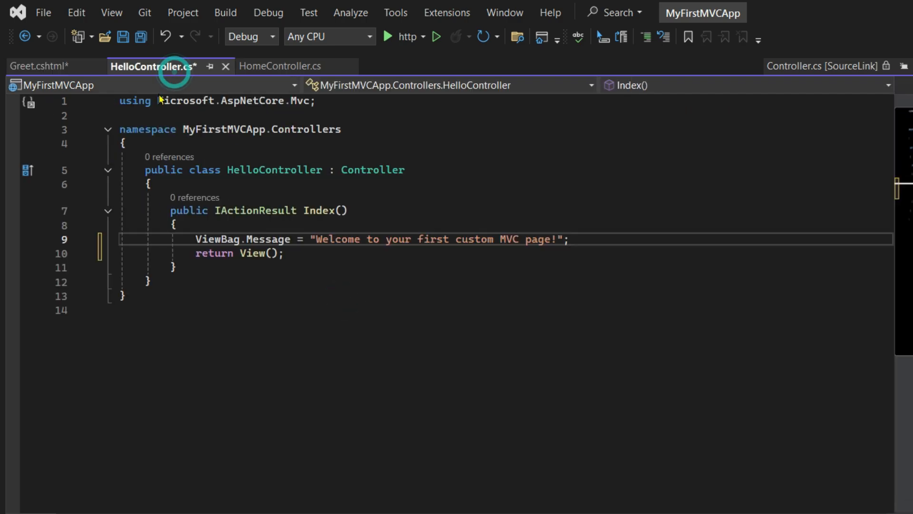
- Save all edited files, stop the running app and select the Index action name
double_click(335, 239)
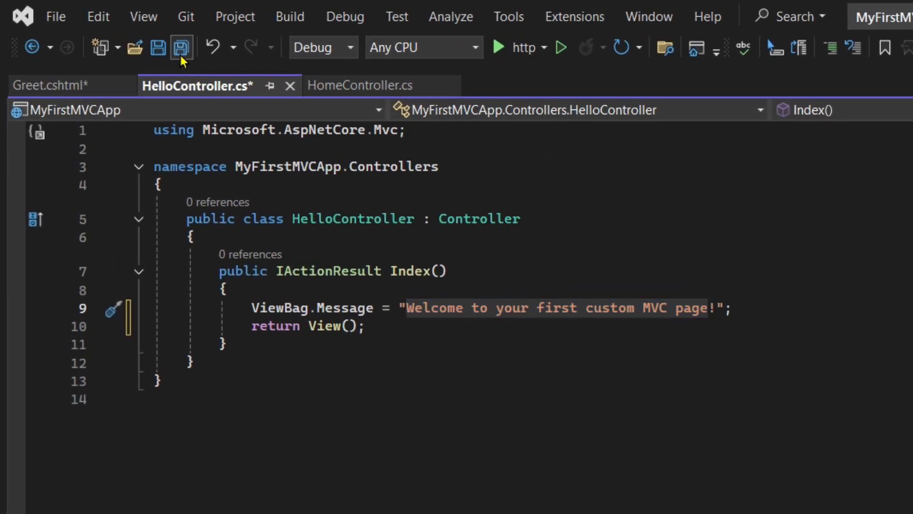
click(499, 46)
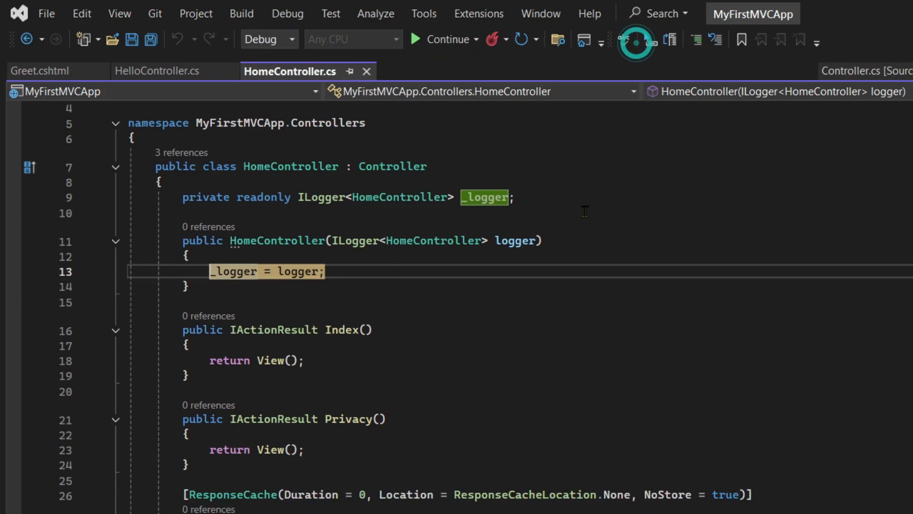
click(158, 70)
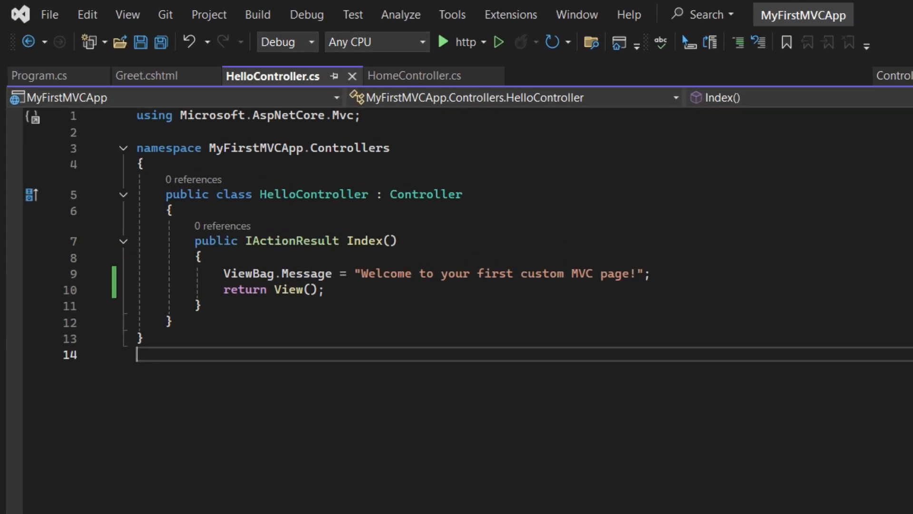
double_click(370, 241)
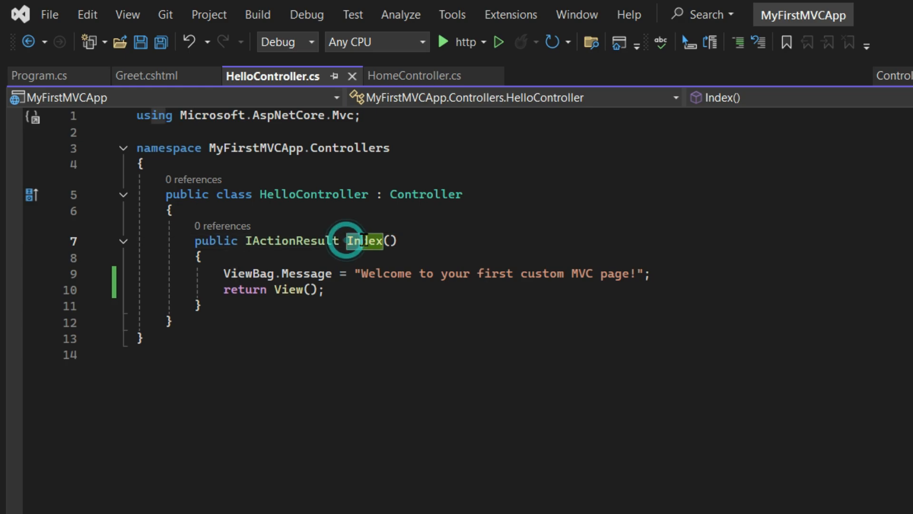
double_click(362, 241)
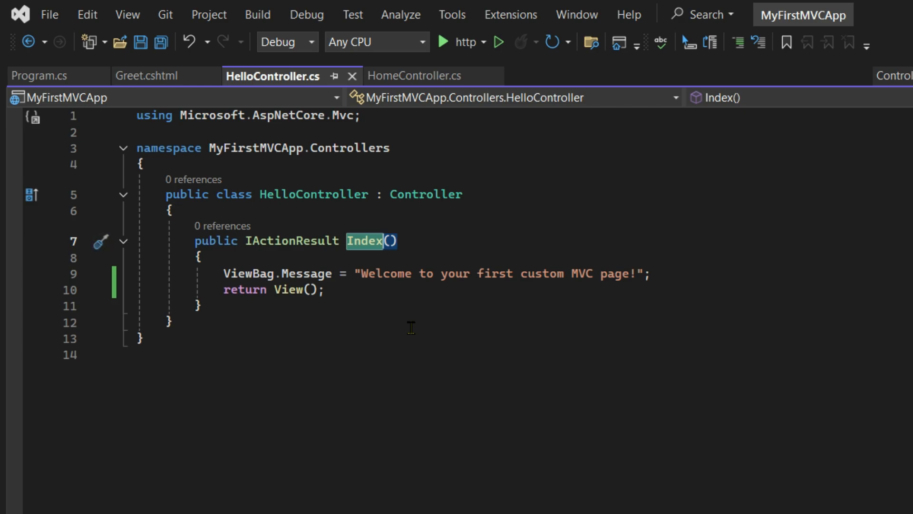
- Rename the Index action to Greet and launch the web app
text(G)
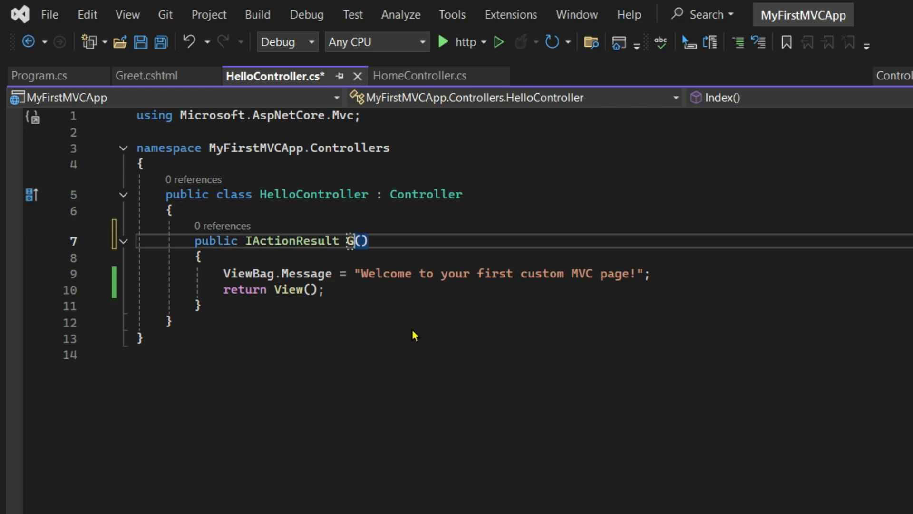
text(reet)
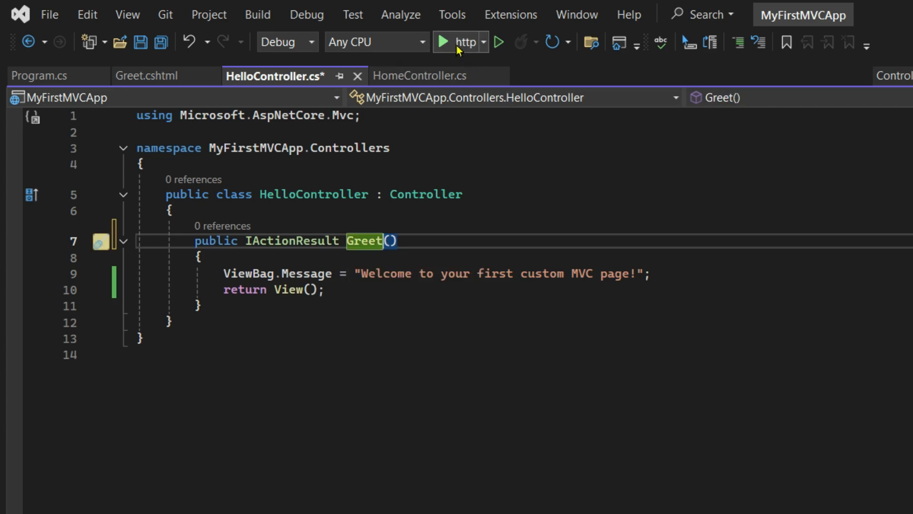
click(445, 42)
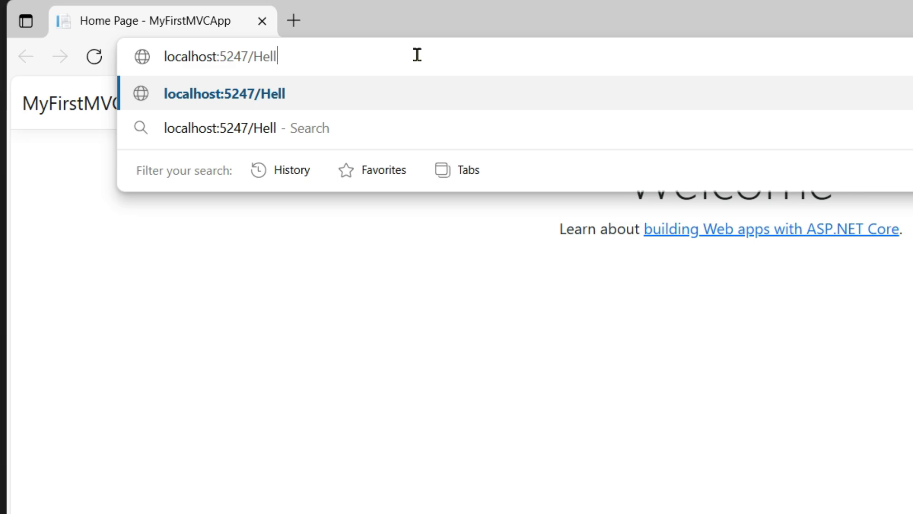
- Enter localhost:5247/Hello/Greet in Edge's address bar
text(o/Gr)
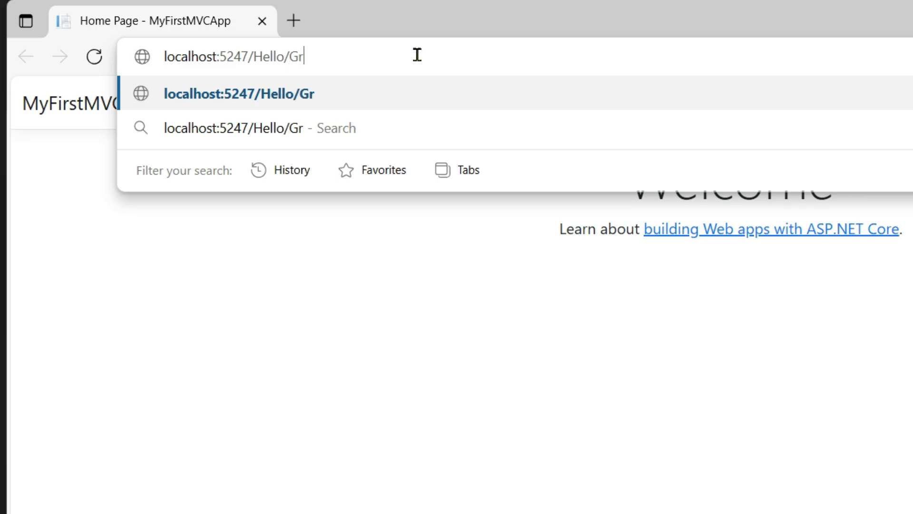